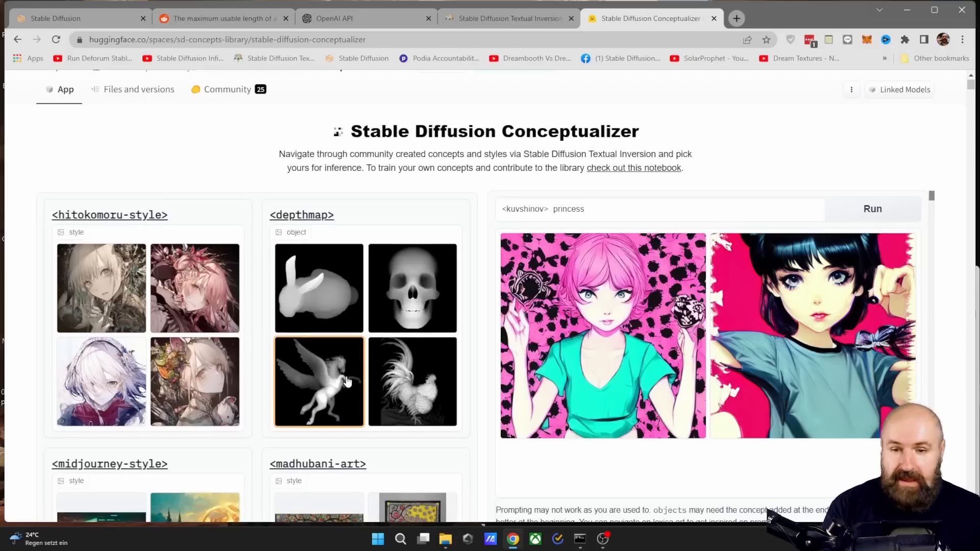
# - Scroll down the concepts library page to reach the kuvshinov concept link
pyautogui.scroll(-3)
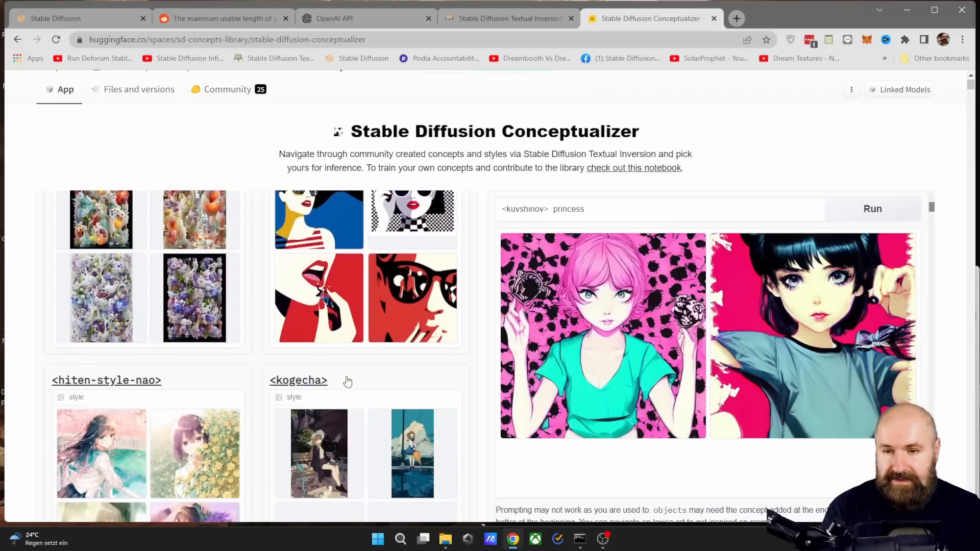
pyautogui.scroll(-3)
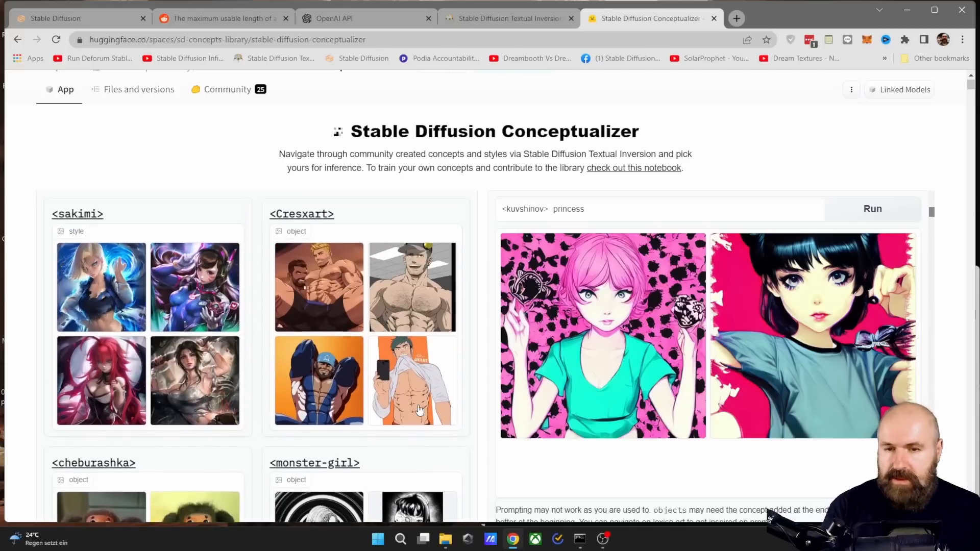
pyautogui.scroll(-3)
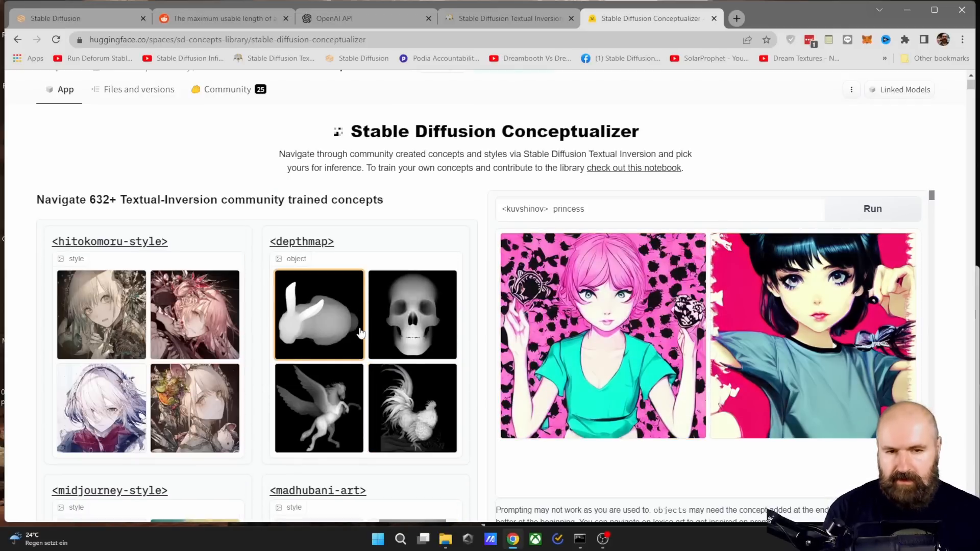
pyautogui.scroll(-3)
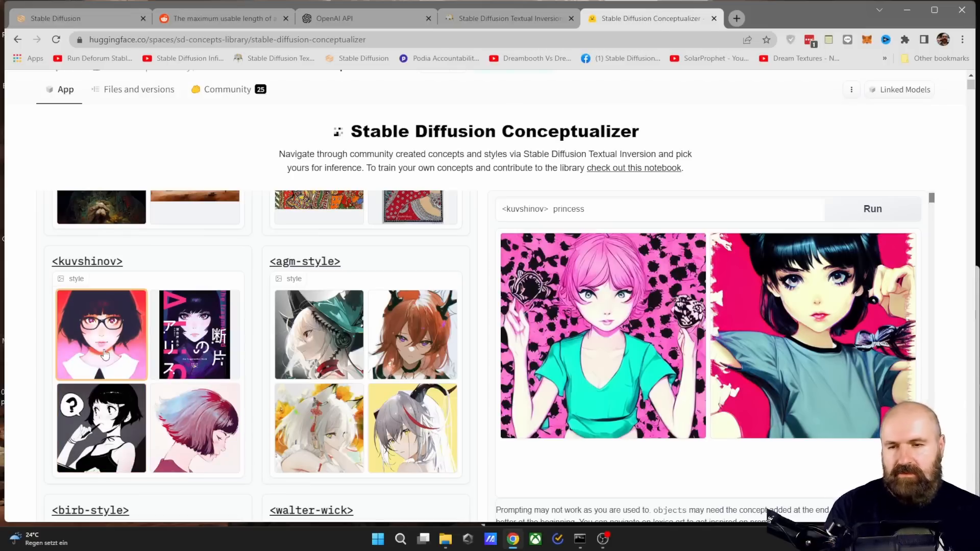
pyautogui.moveTo(116, 371)
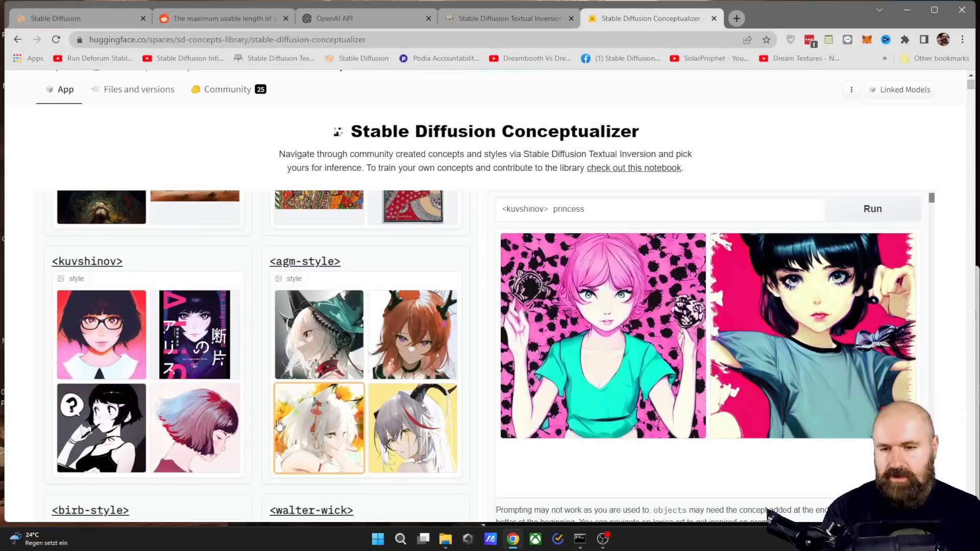
pyautogui.scroll(-3)
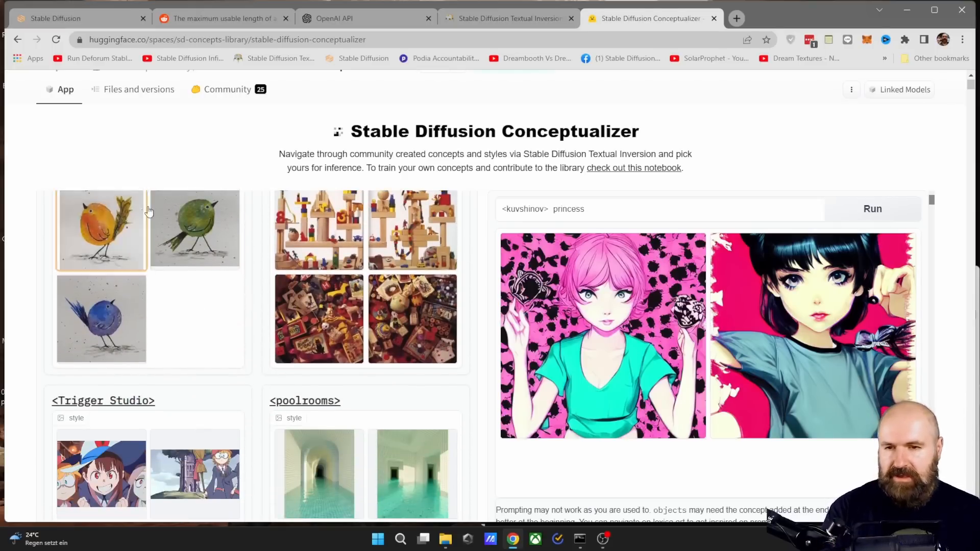
pyautogui.scroll(-3)
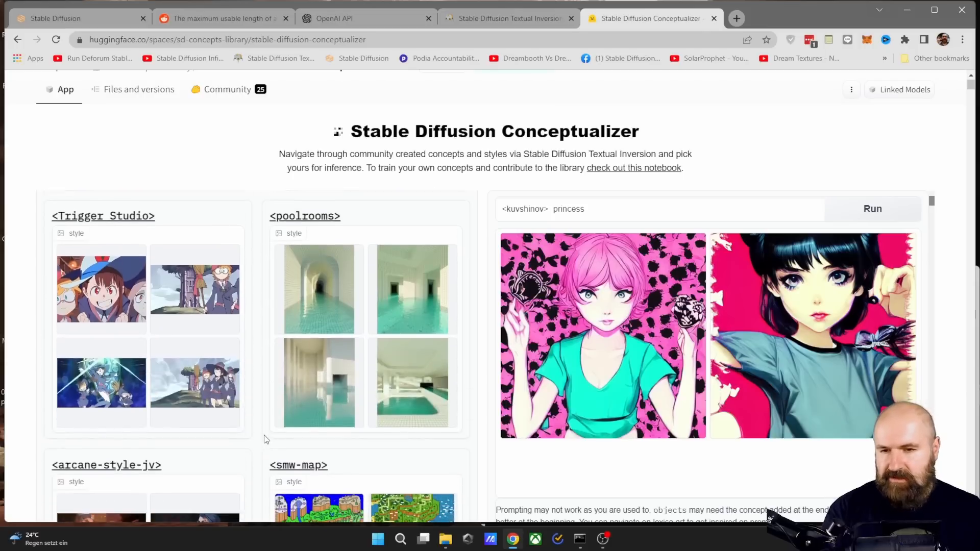
pyautogui.scroll(-3)
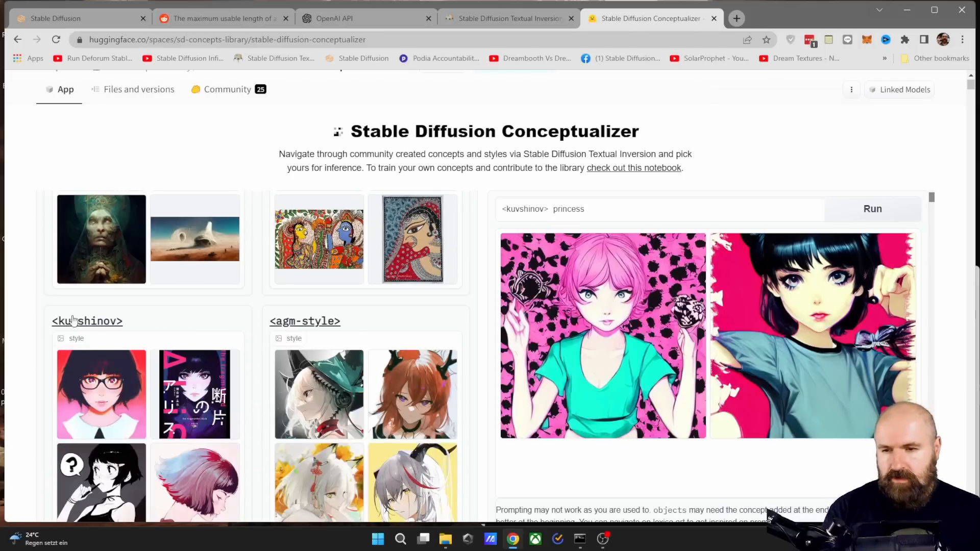
# - Open the kuvshinov concept in a new tab and show its repository files, including learned_embeds.bin
pyautogui.rightClick(73, 320)
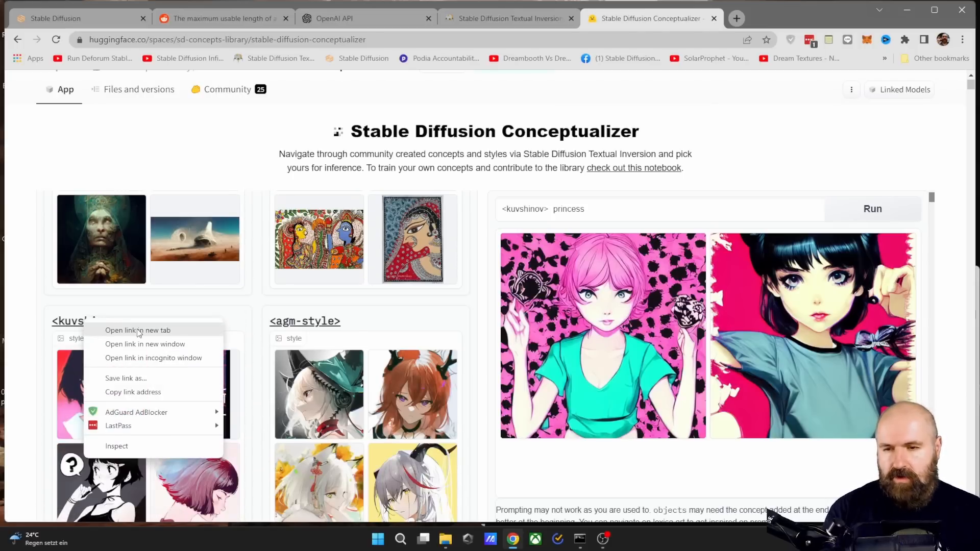
pyautogui.click(138, 331)
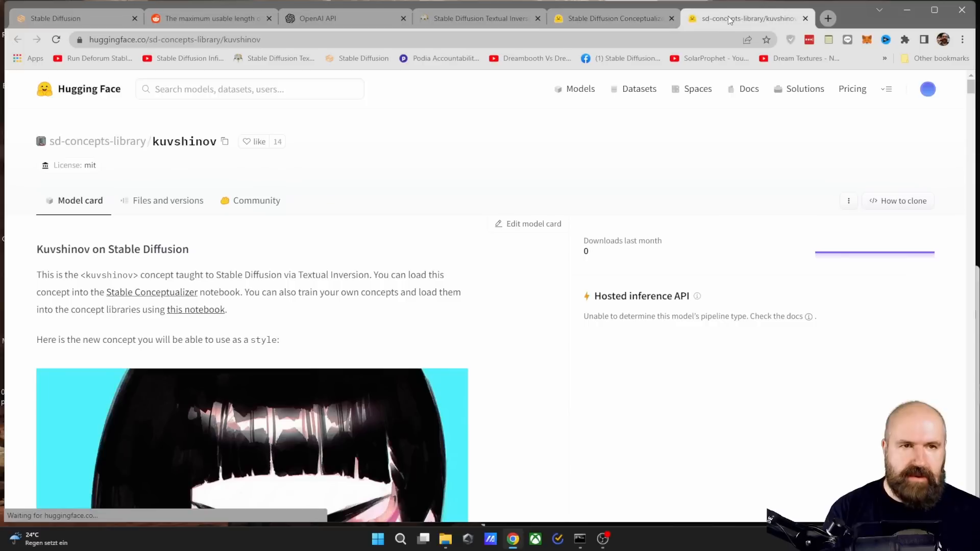
pyautogui.moveTo(166, 207)
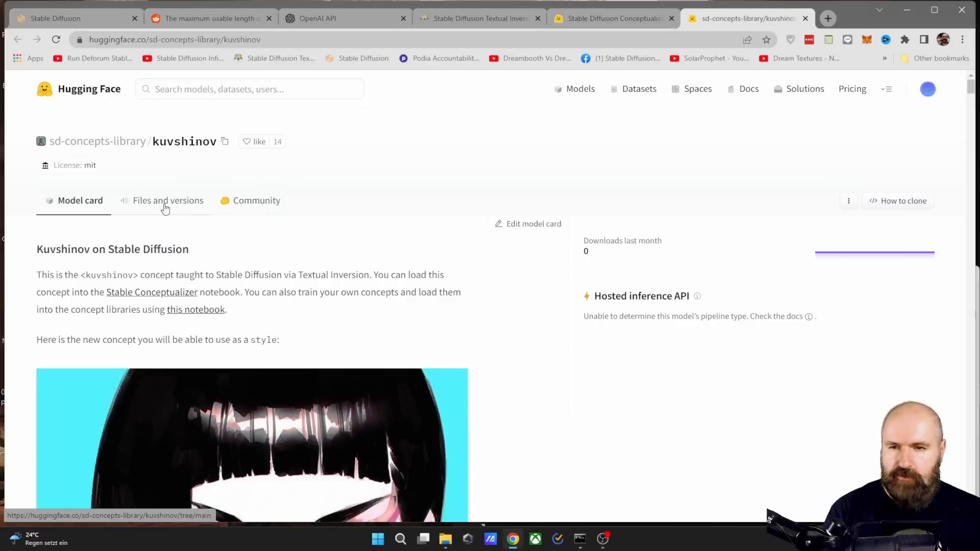
pyautogui.click(167, 200)
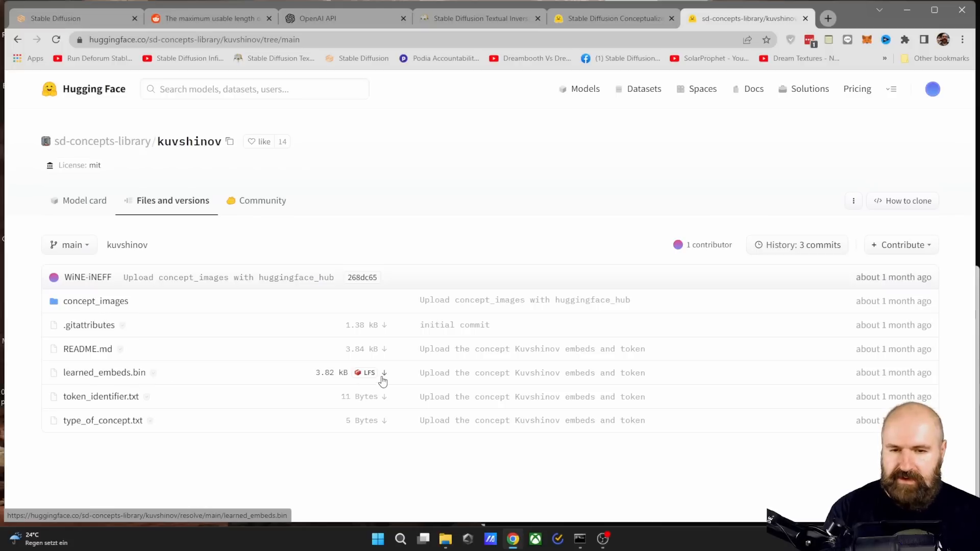
pyautogui.moveTo(383, 373)
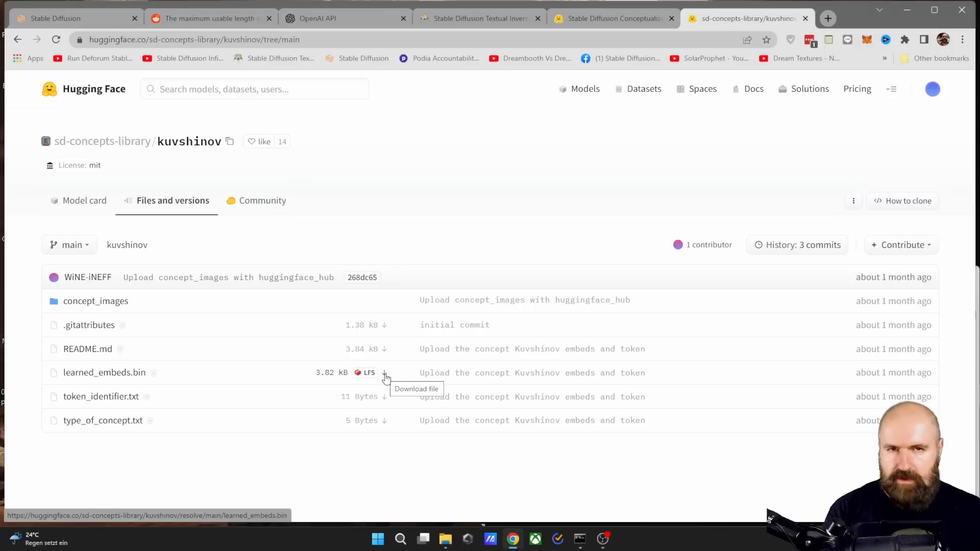
pyautogui.moveTo(165, 148)
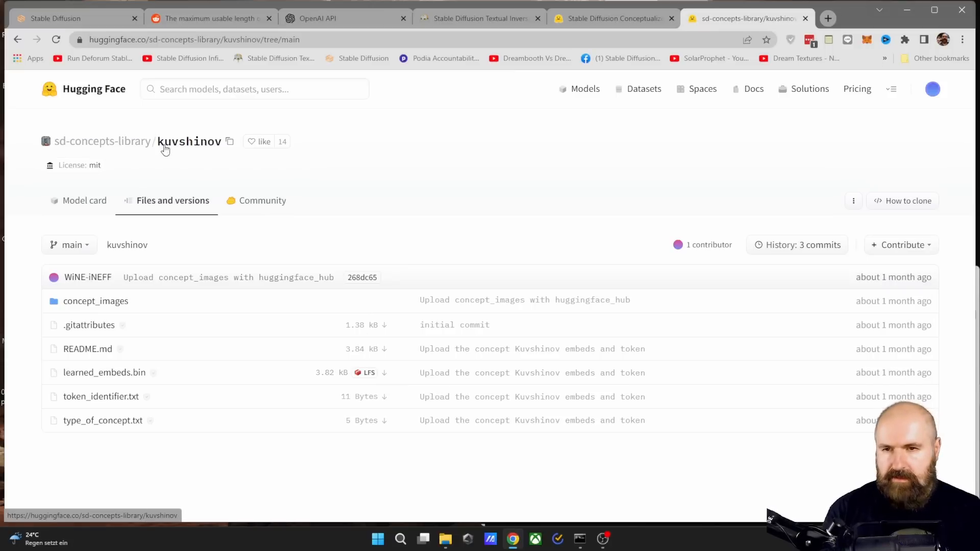
pyautogui.moveTo(384, 375)
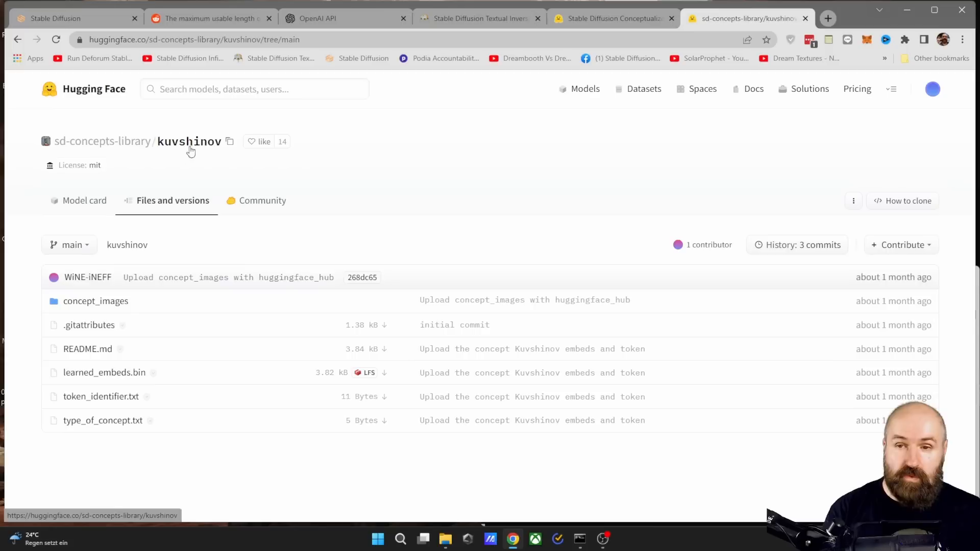
pyautogui.moveTo(430, 385)
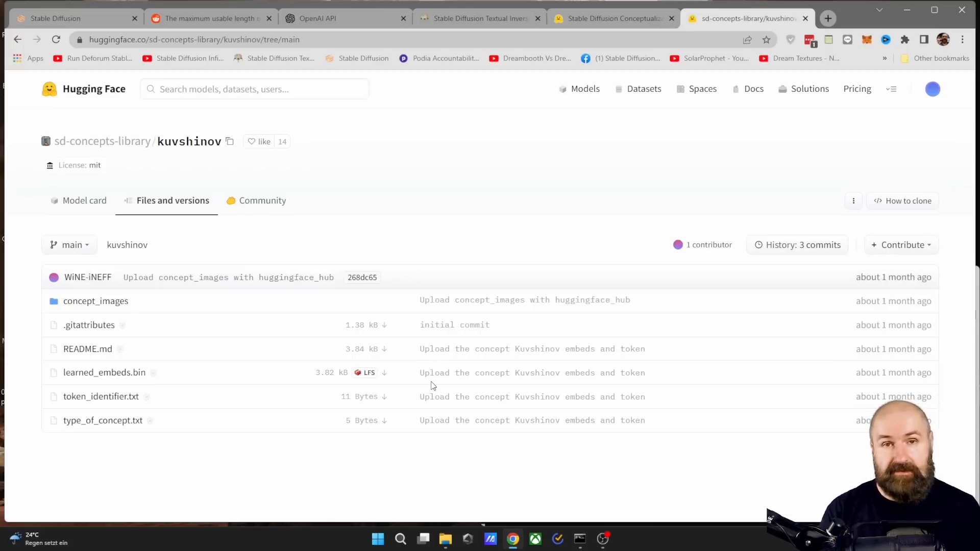
pyautogui.moveTo(591, 241)
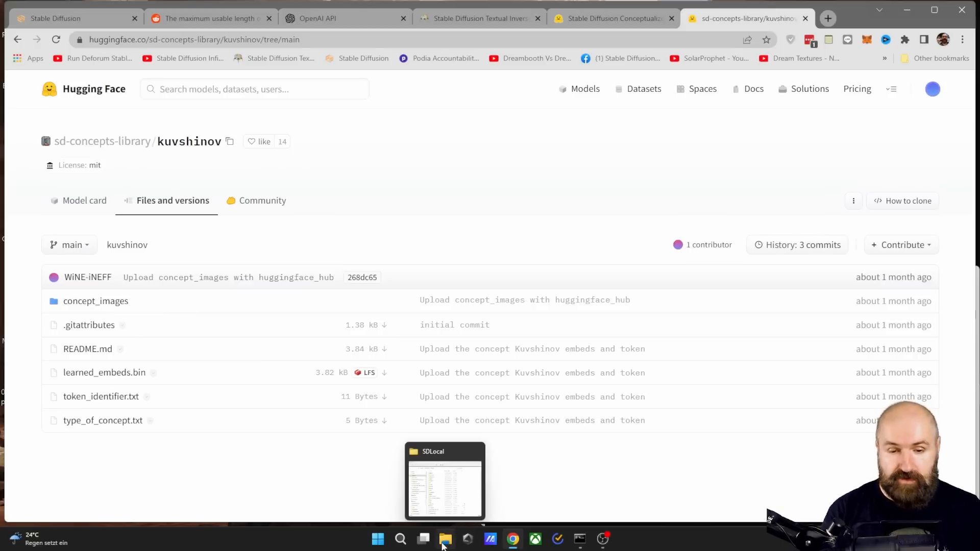
# - Browse the SDLocal embeddings folder in File Explorer to review existing files like arcane.bin and japbun2
pyautogui.click(445, 480)
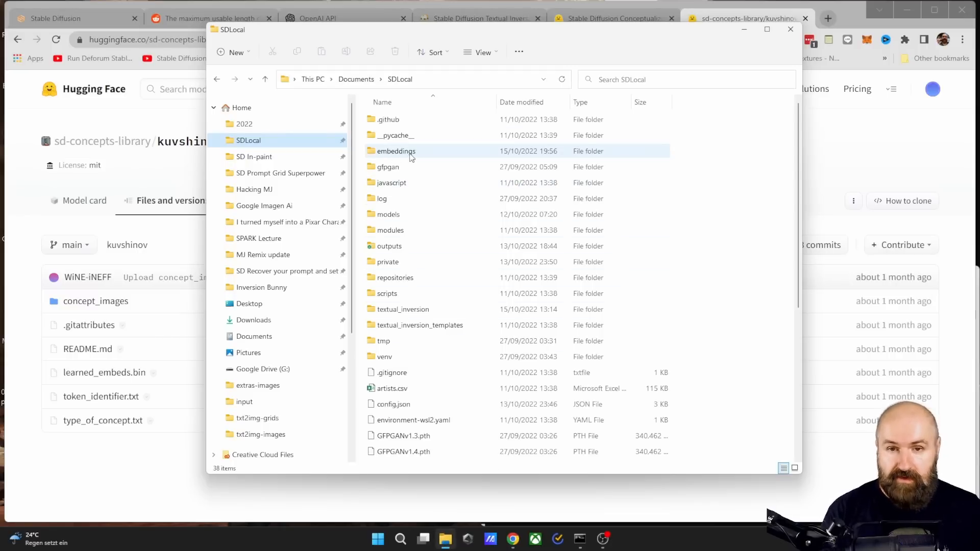
pyautogui.doubleClick(396, 151)
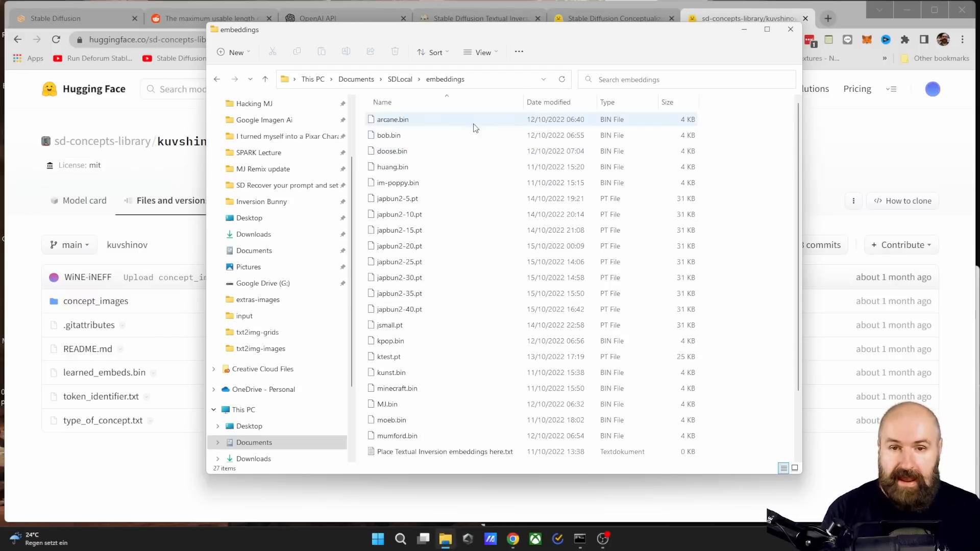
pyautogui.click(390, 341)
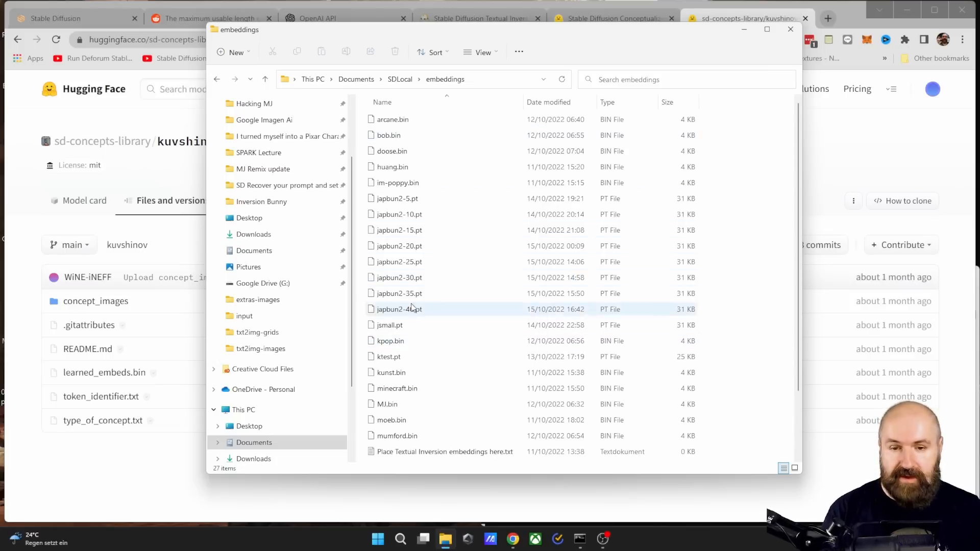
pyautogui.moveTo(398, 347)
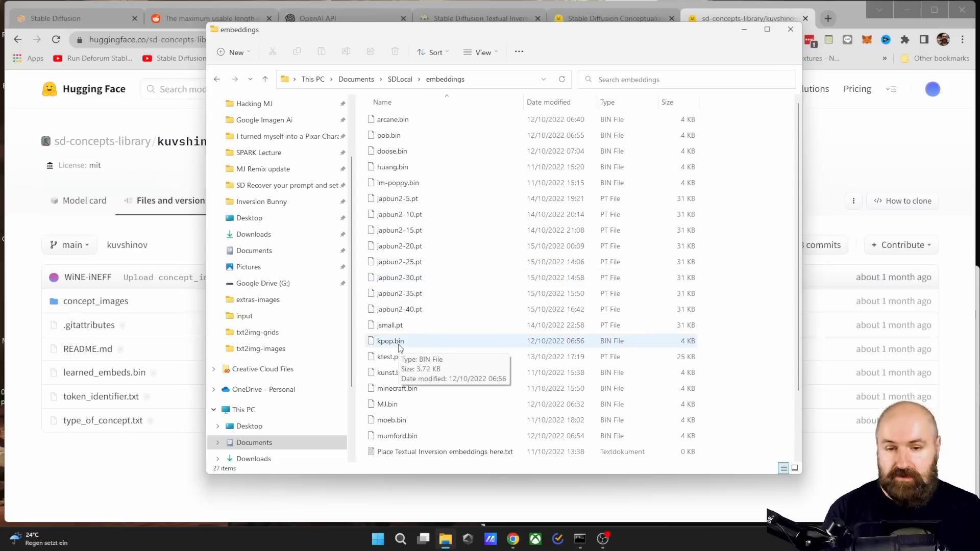
pyautogui.moveTo(736, 449)
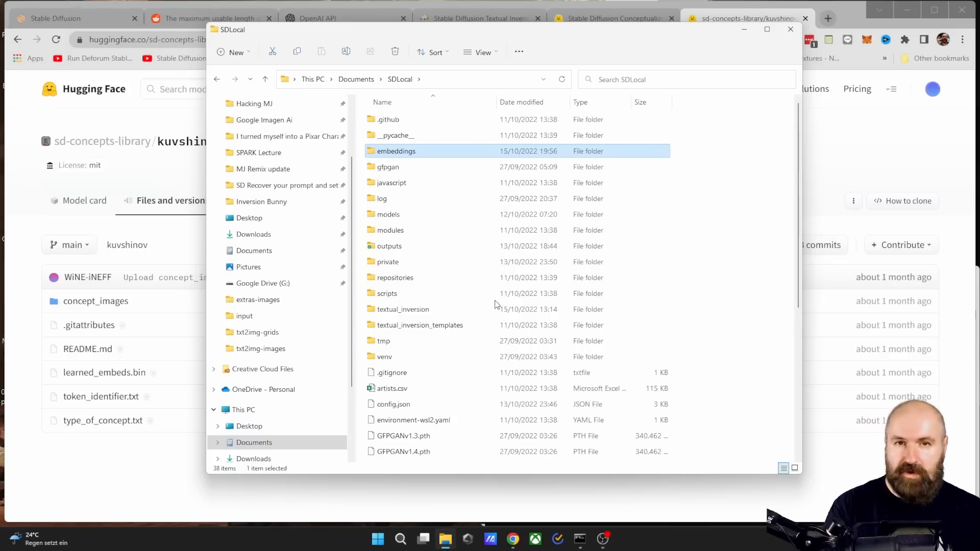
pyautogui.moveTo(407, 159)
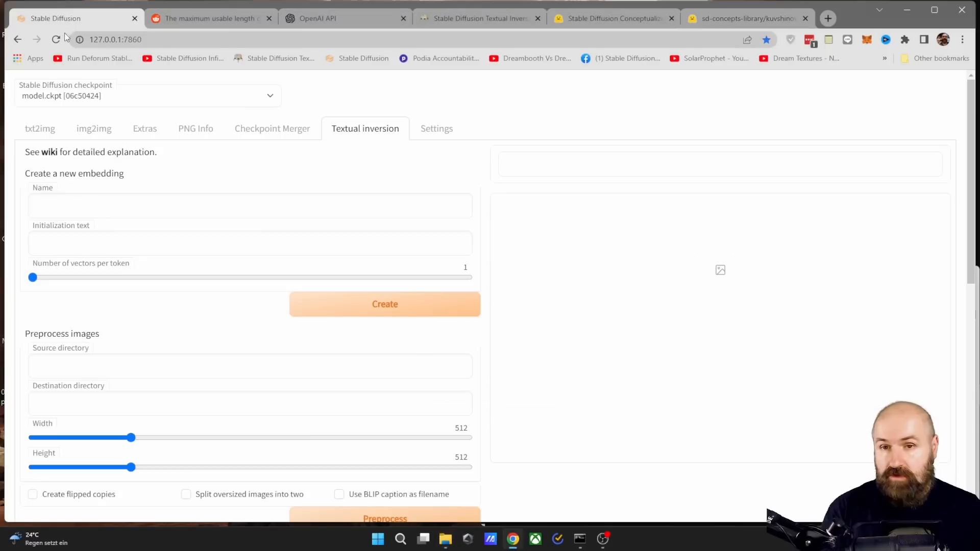
pyautogui.moveTo(388, 135)
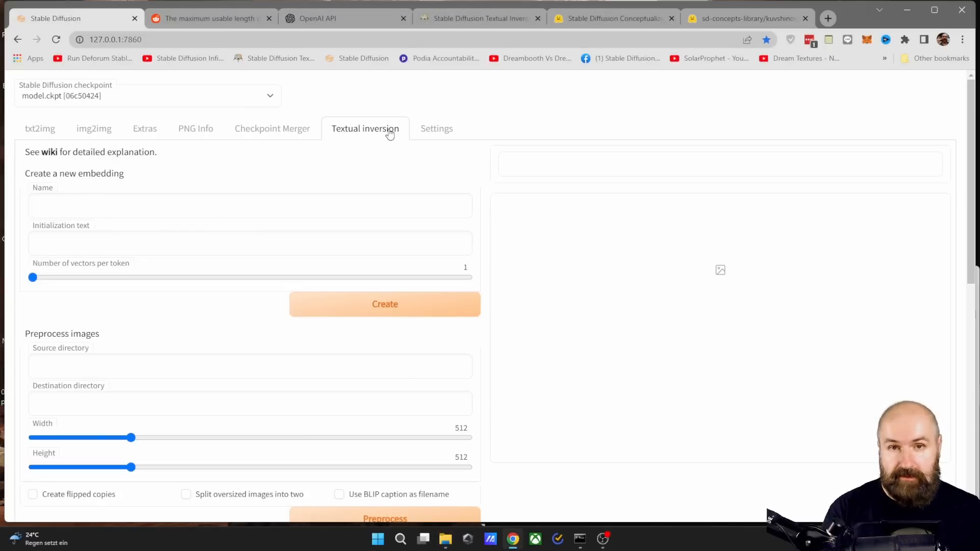
pyautogui.moveTo(390, 123)
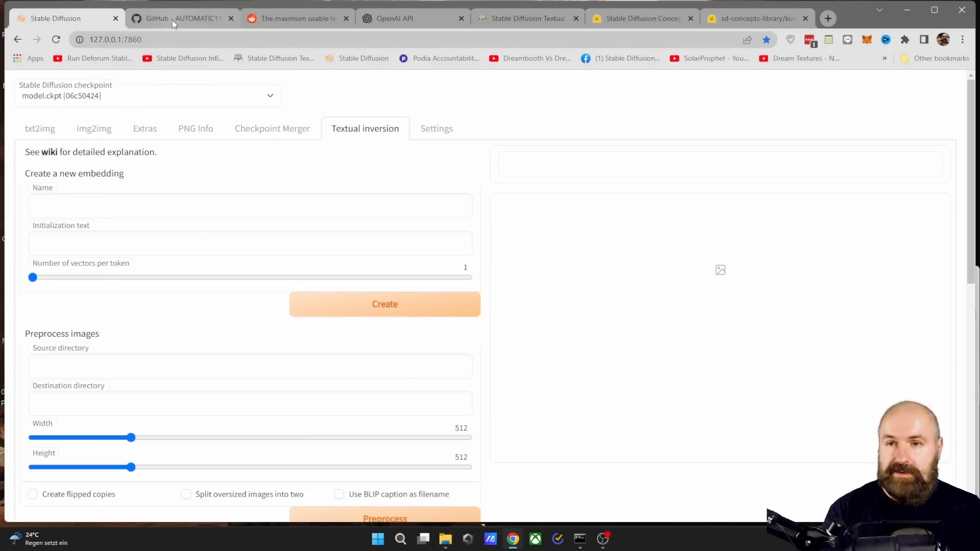
# - Return to the Stable Diffusion browser tab on the Textual inversion page
pyautogui.click(176, 18)
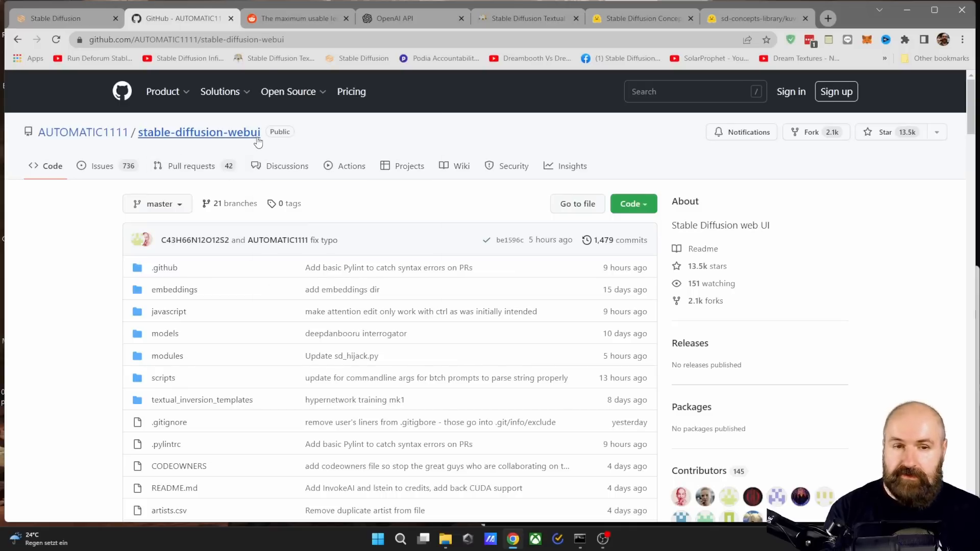
pyautogui.click(633, 203)
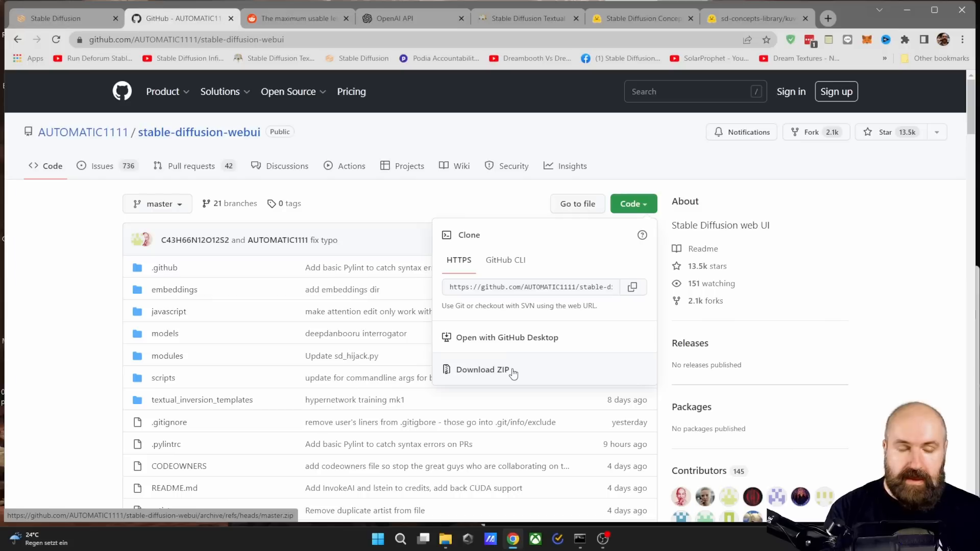
pyautogui.moveTo(558, 397)
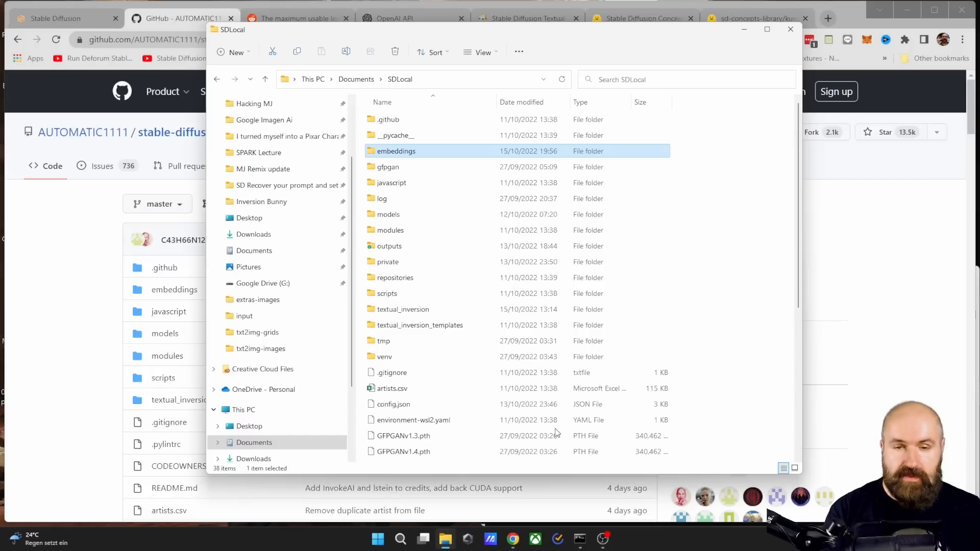
pyautogui.moveTo(465, 376)
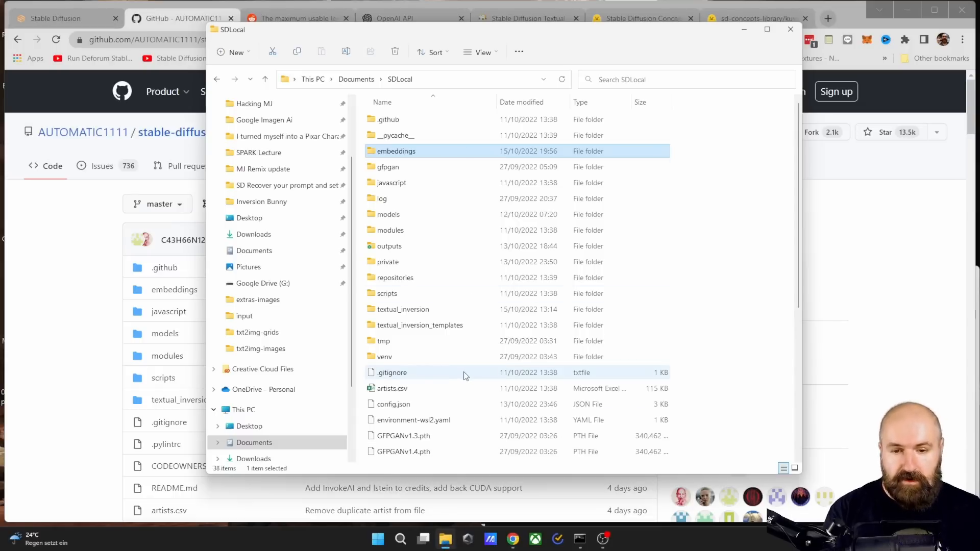
pyautogui.scroll(-3)
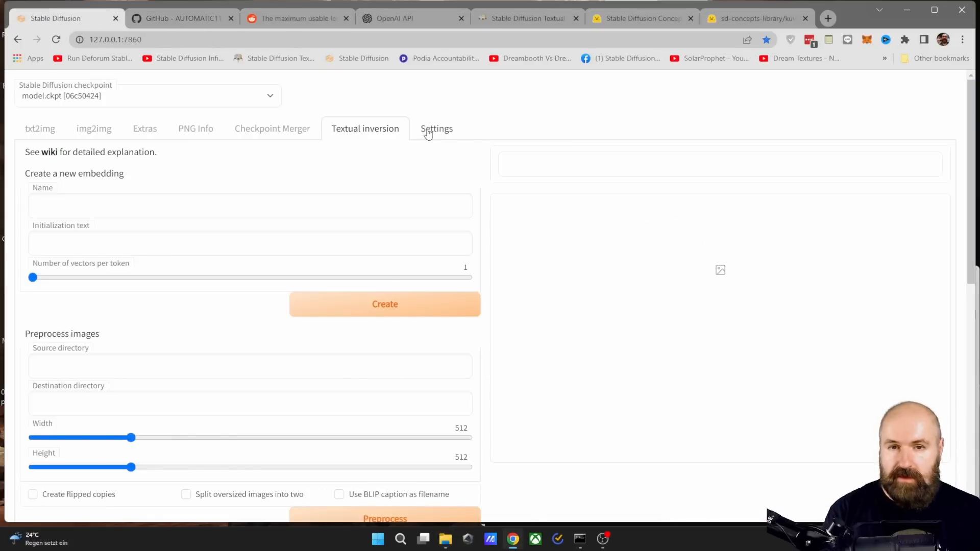
pyautogui.click(436, 129)
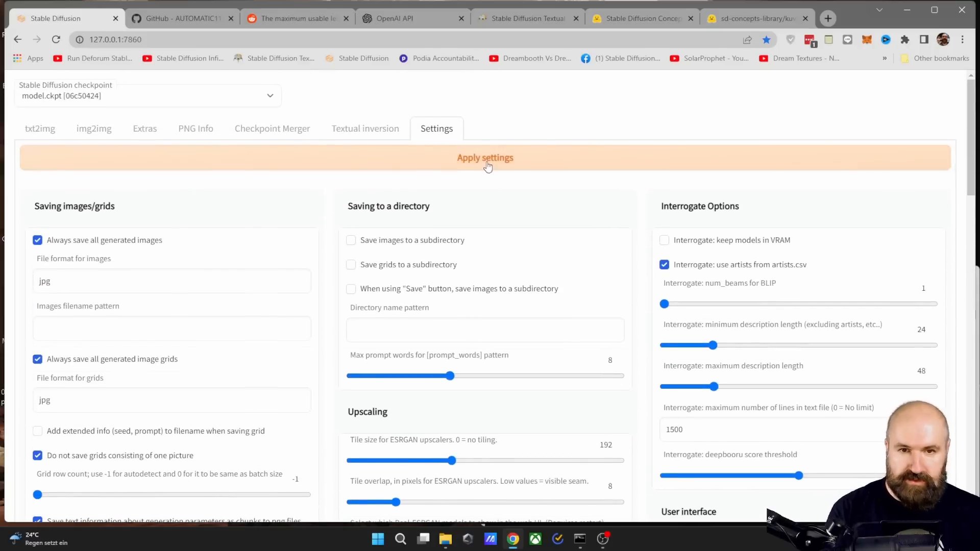
pyautogui.moveTo(363, 134)
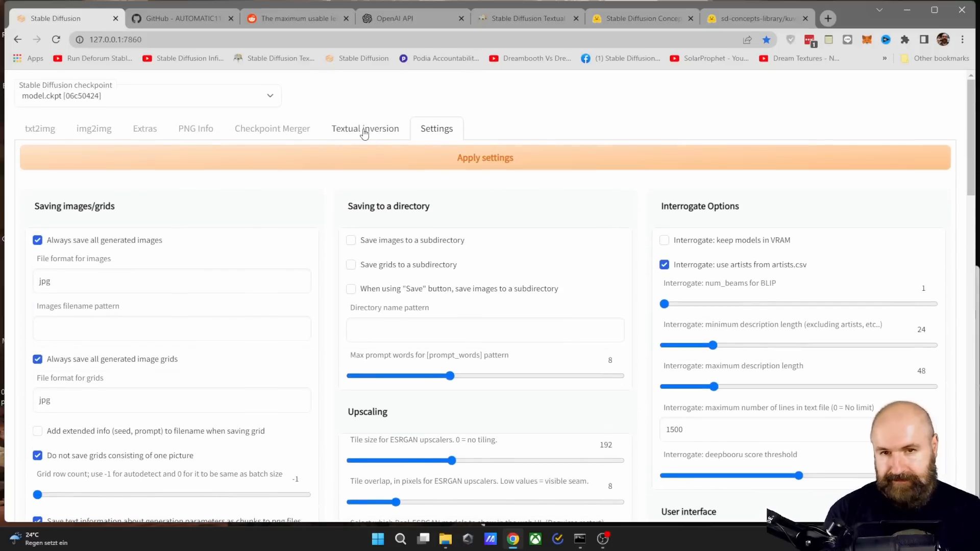
pyautogui.click(365, 128)
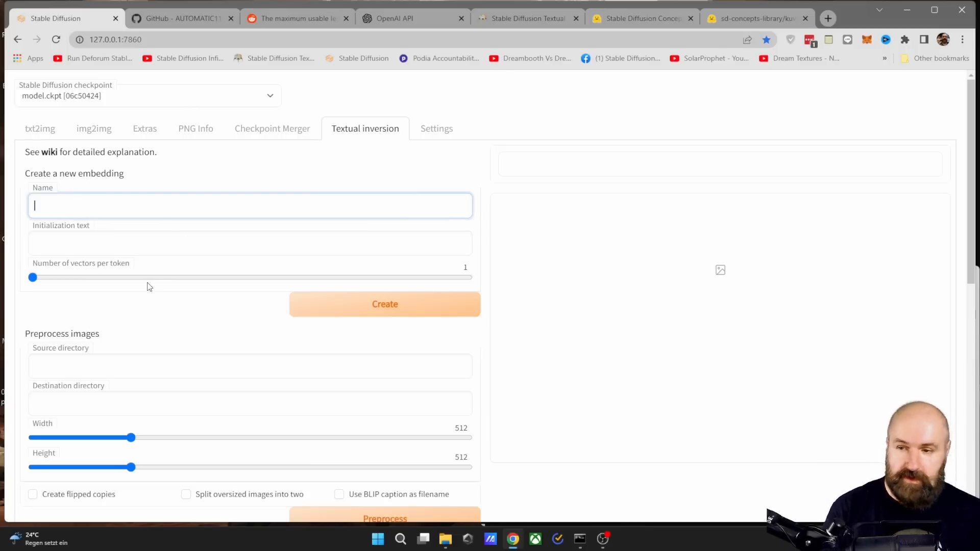
# - Fill the new embedding form with name and initialization text dog2022 and 10 vectors per token
pyautogui.write('dog2022')
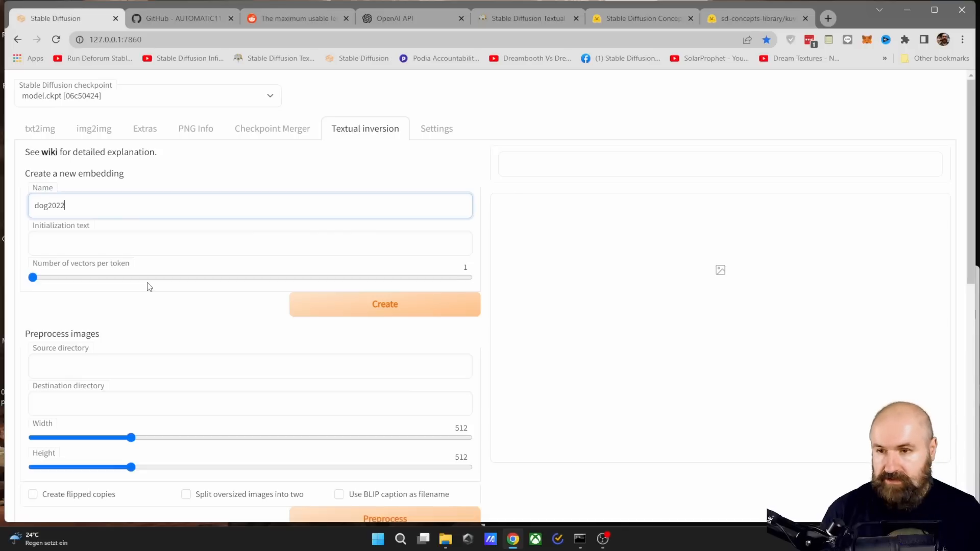
pyautogui.moveTo(131, 293)
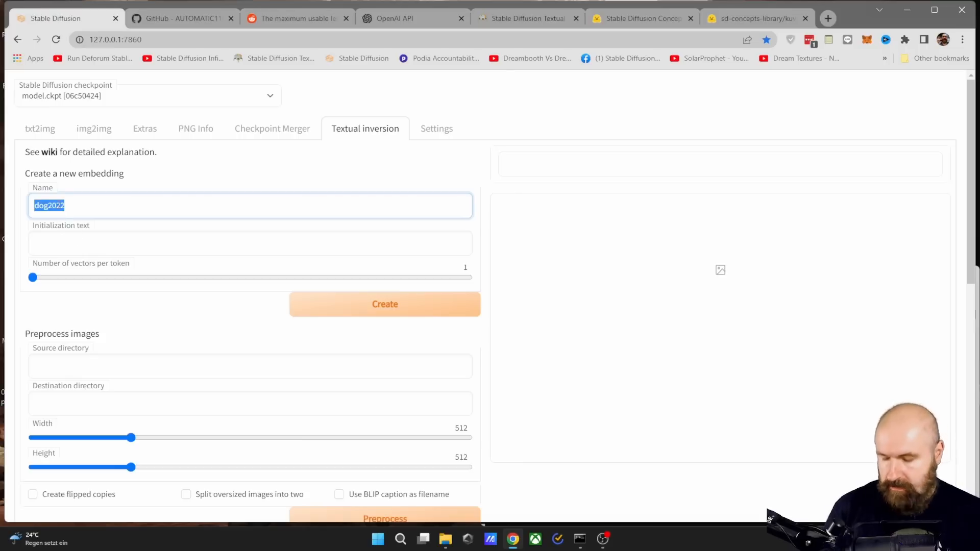
pyautogui.write('dog2022')
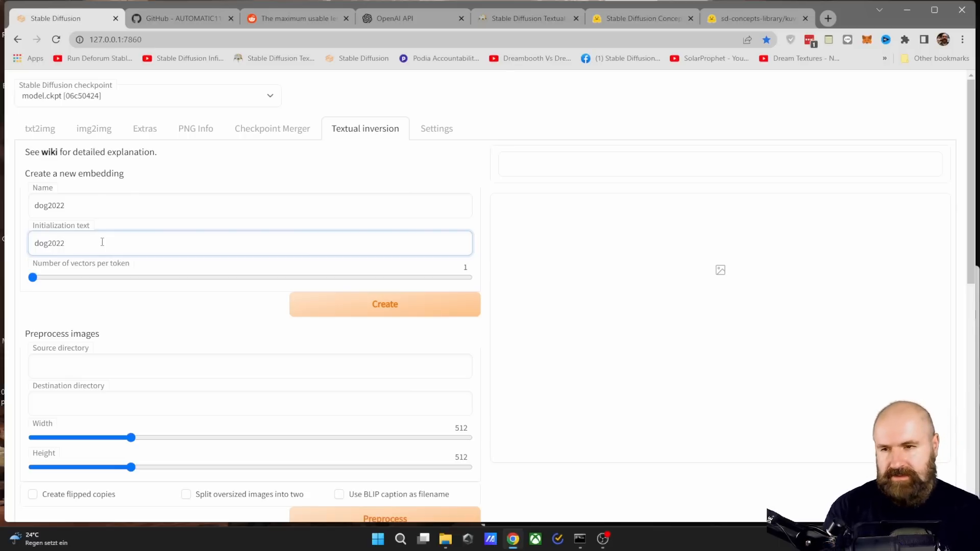
pyautogui.moveTo(114, 272)
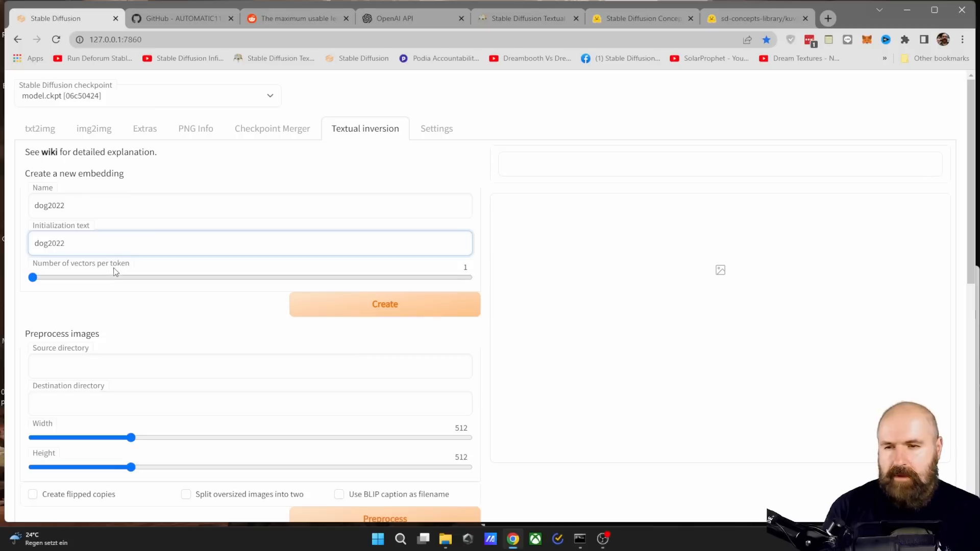
pyautogui.moveTo(32, 277); pyautogui.dragTo(128, 278)
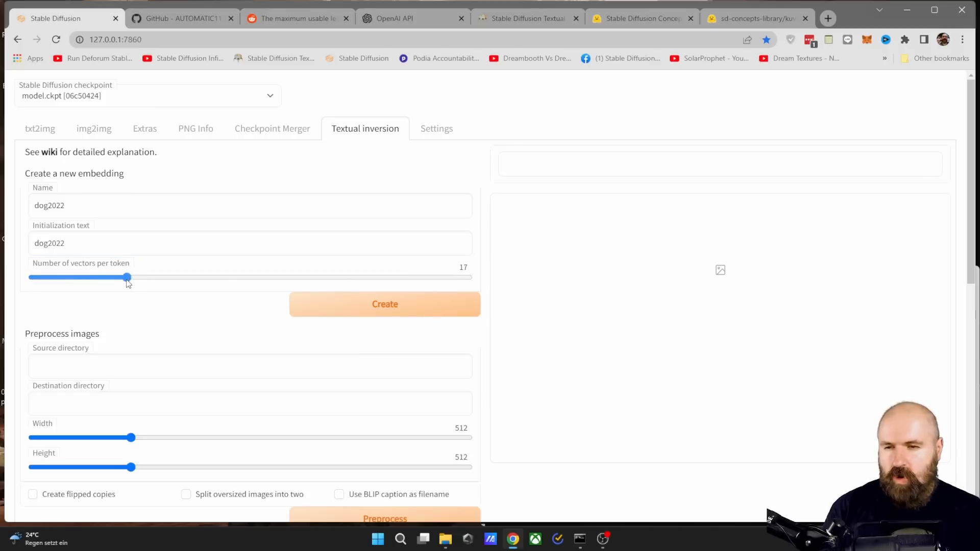
pyautogui.moveTo(127, 278); pyautogui.dragTo(138, 277)
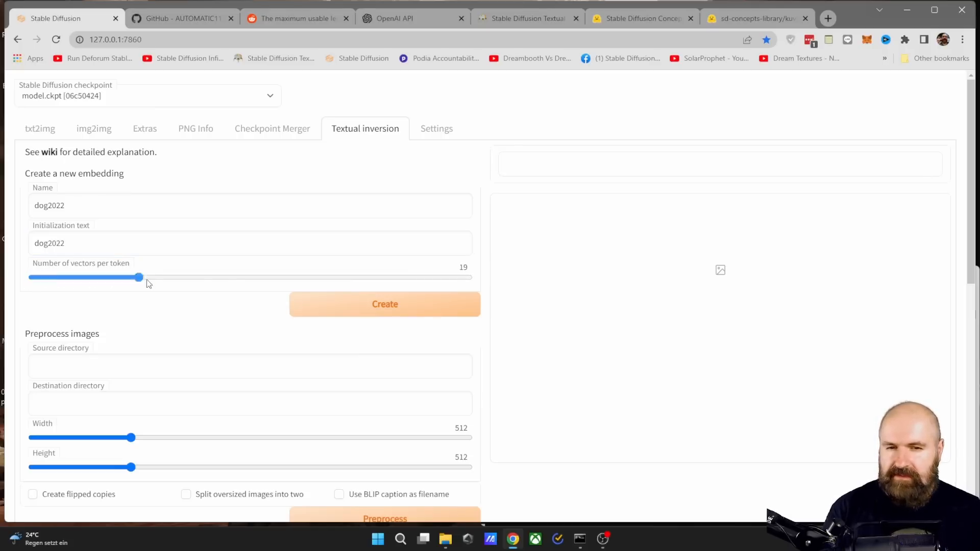
pyautogui.moveTo(138, 278); pyautogui.dragTo(97, 278)
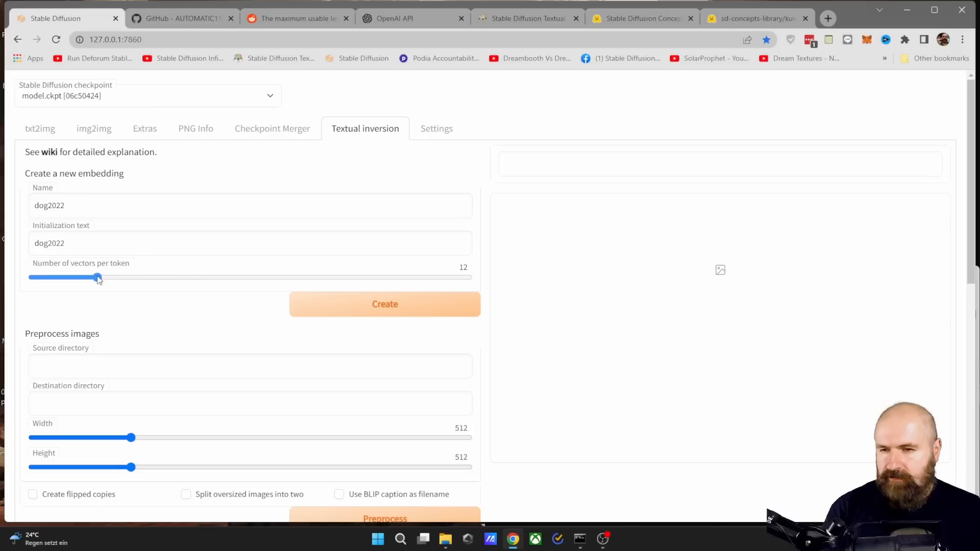
pyautogui.moveTo(98, 277); pyautogui.dragTo(92, 276)
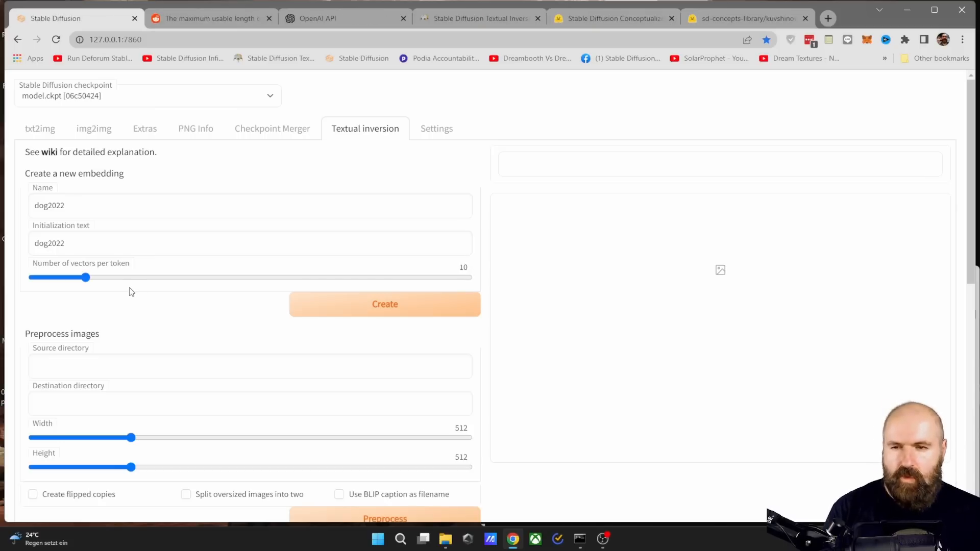
# - Read the wiki's prompt allowance remark, then switch to the OpenAI Tokenizer showing a 64-token prompt
pyautogui.click(49, 153)
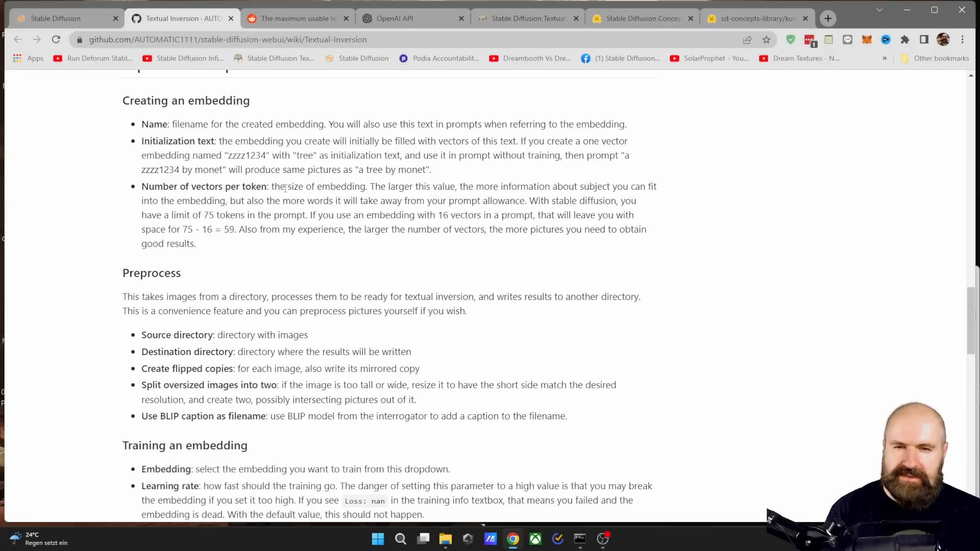
pyautogui.moveTo(372, 192)
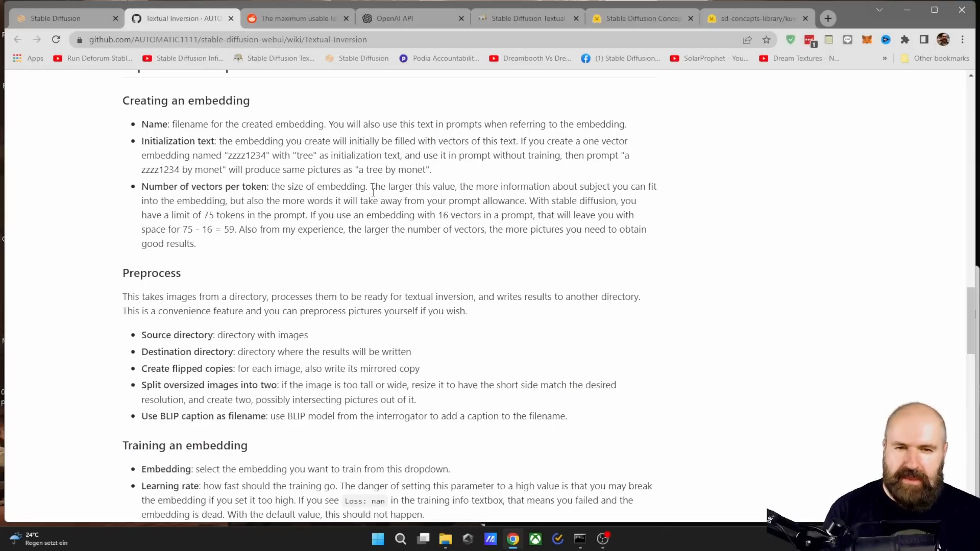
pyautogui.moveTo(559, 186)
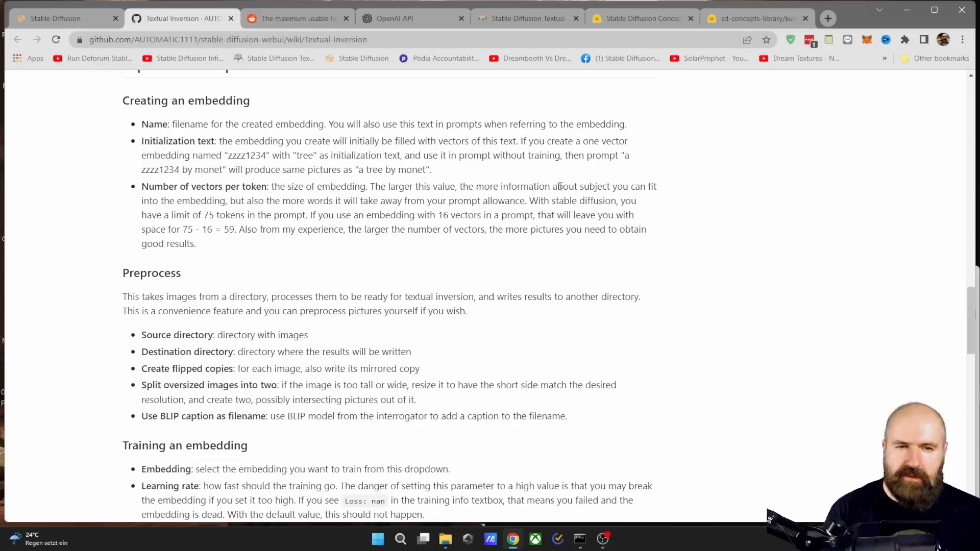
pyautogui.moveTo(666, 188)
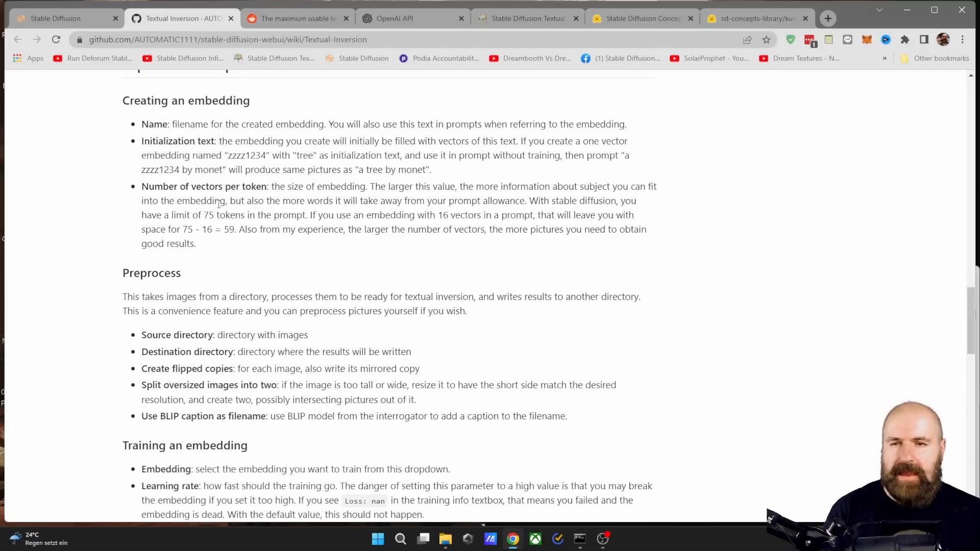
pyautogui.moveTo(332, 201)
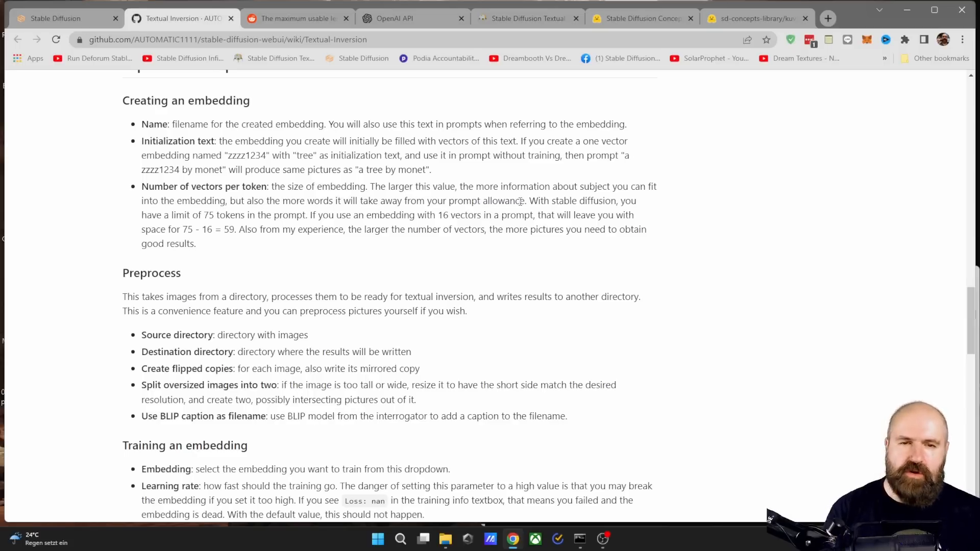
pyautogui.doubleClick(504, 200)
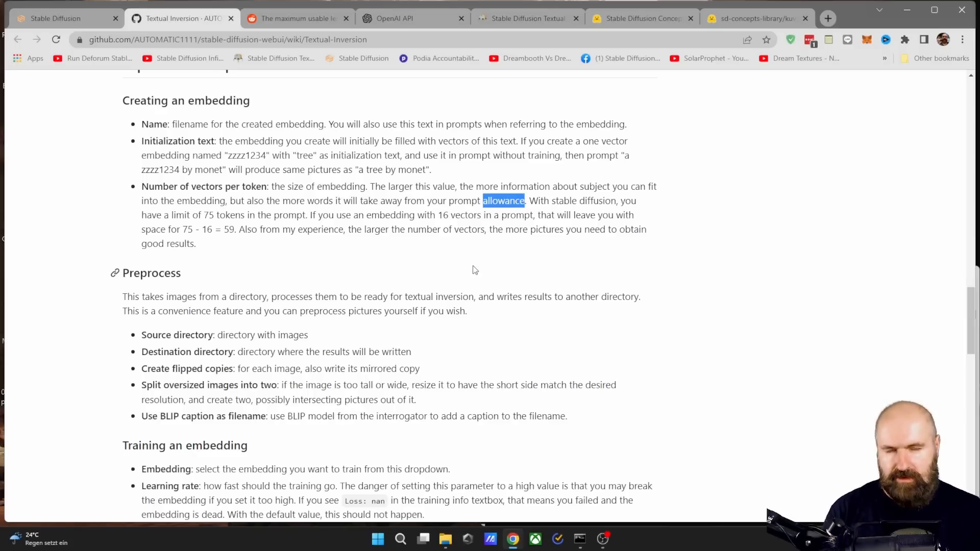
pyautogui.moveTo(472, 268)
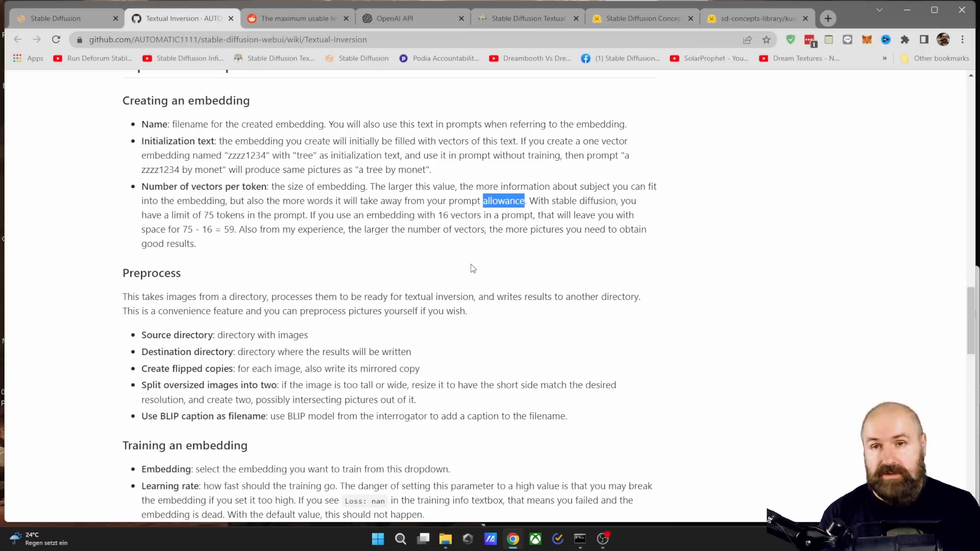
pyautogui.click(397, 18)
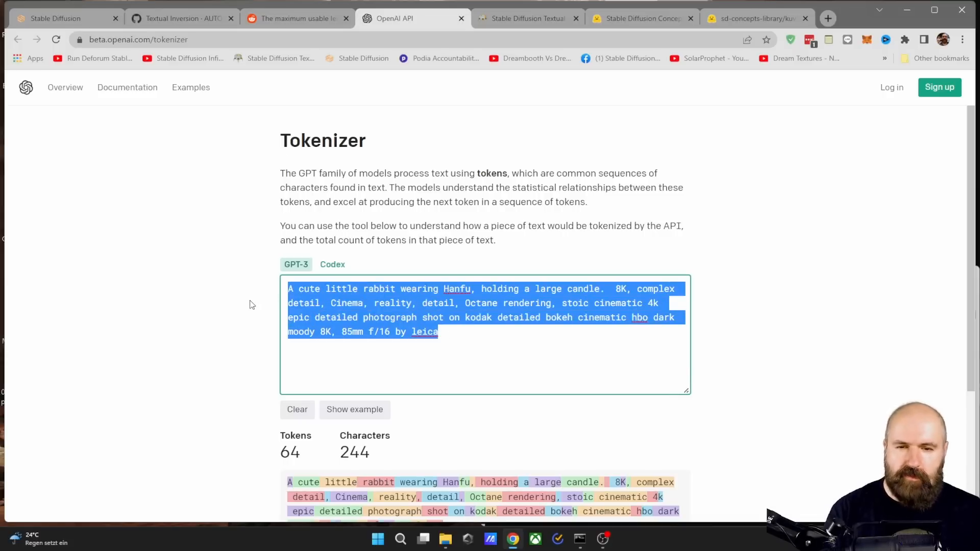
# - Compare the vectors-per-token count against the tokenizer, then return to the Preprocess images section
pyautogui.scroll(-3)
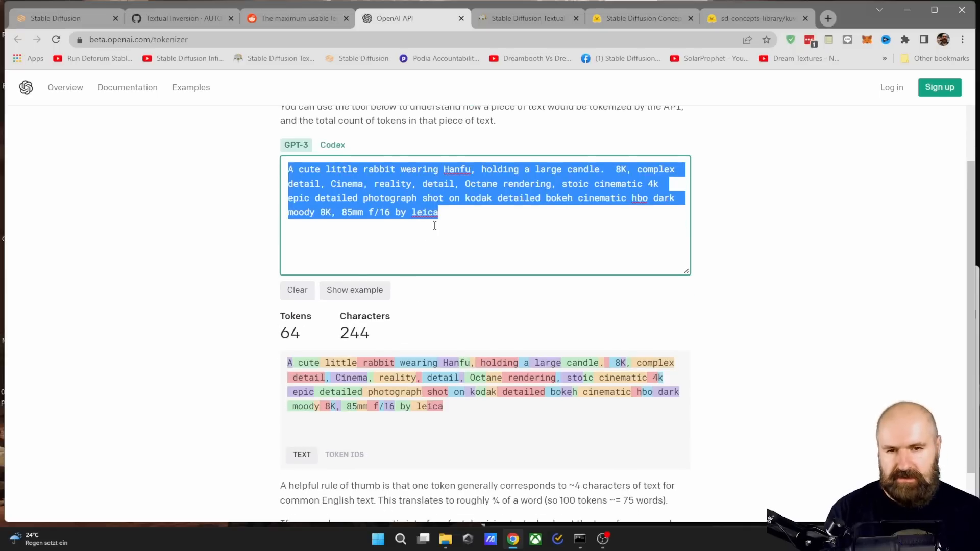
pyautogui.moveTo(267, 176)
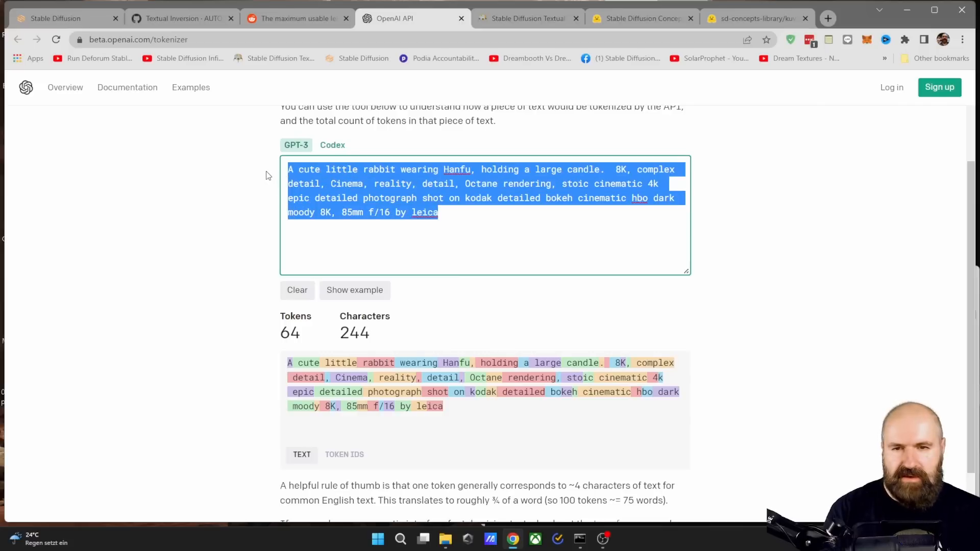
pyautogui.moveTo(308, 338)
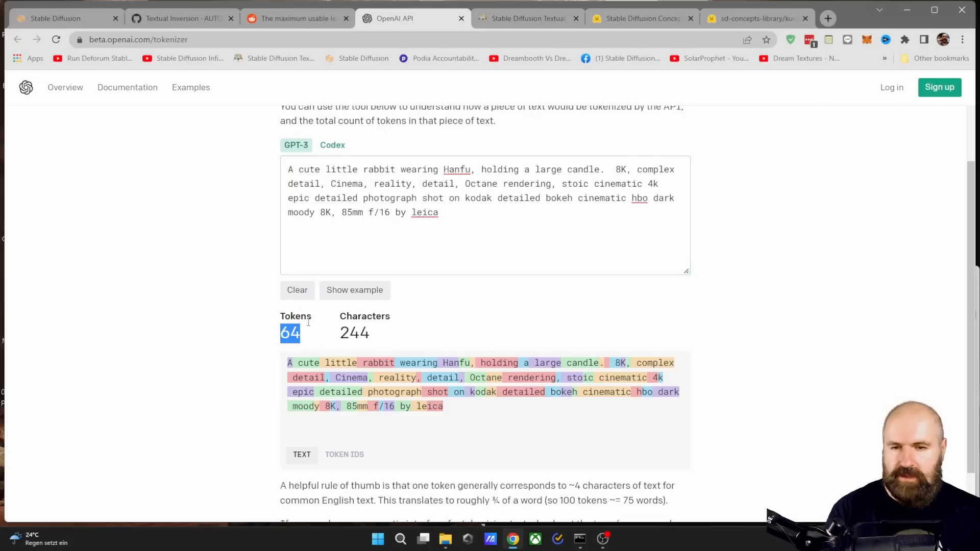
pyautogui.click(62, 18)
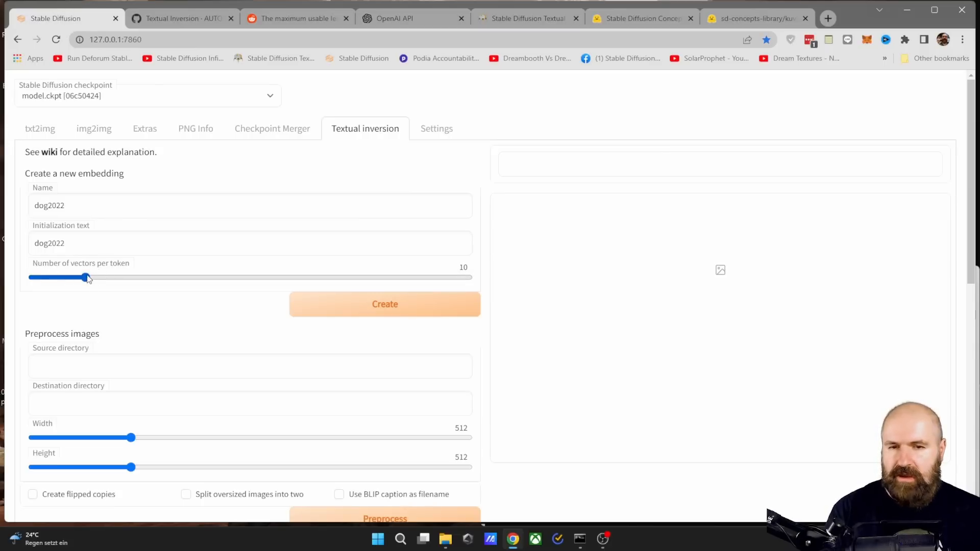
pyautogui.click(396, 19)
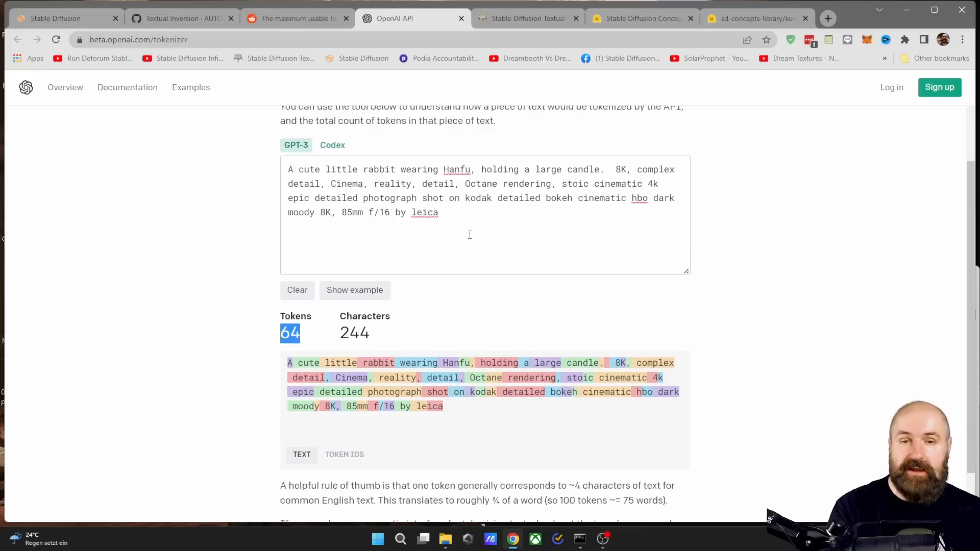
pyautogui.moveTo(514, 262)
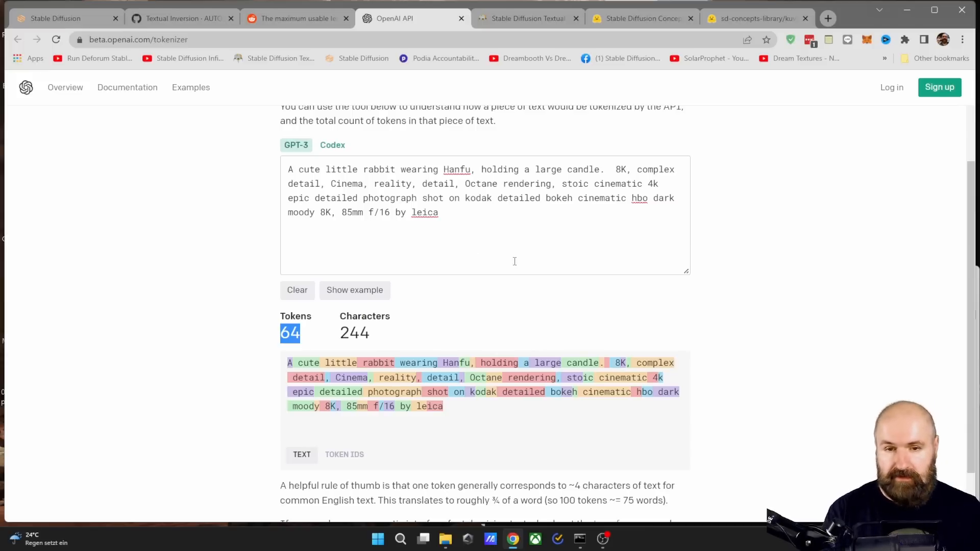
pyautogui.click(56, 18)
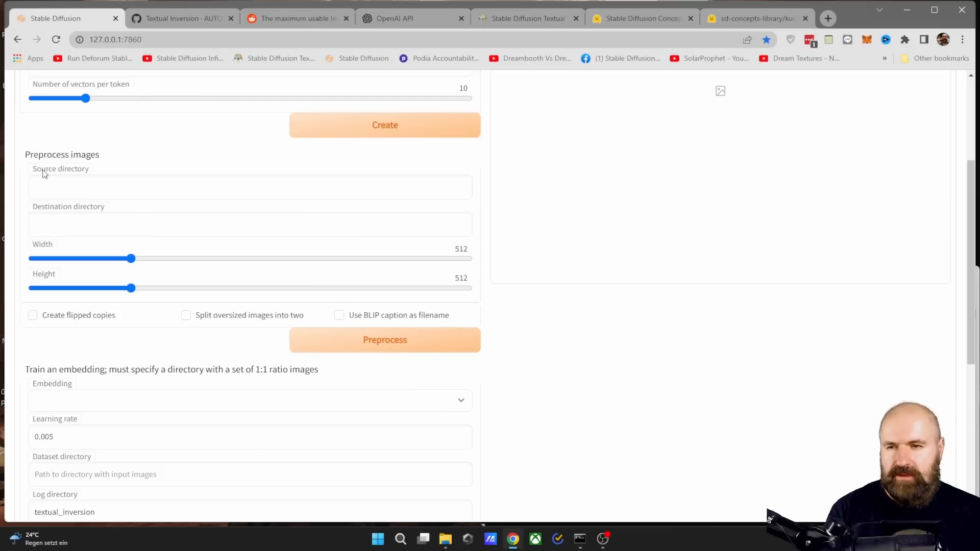
# - Navigate into Documents > Inversion Bunny > input to show the 28 rabbit training images
pyautogui.doubleClick(60, 206)
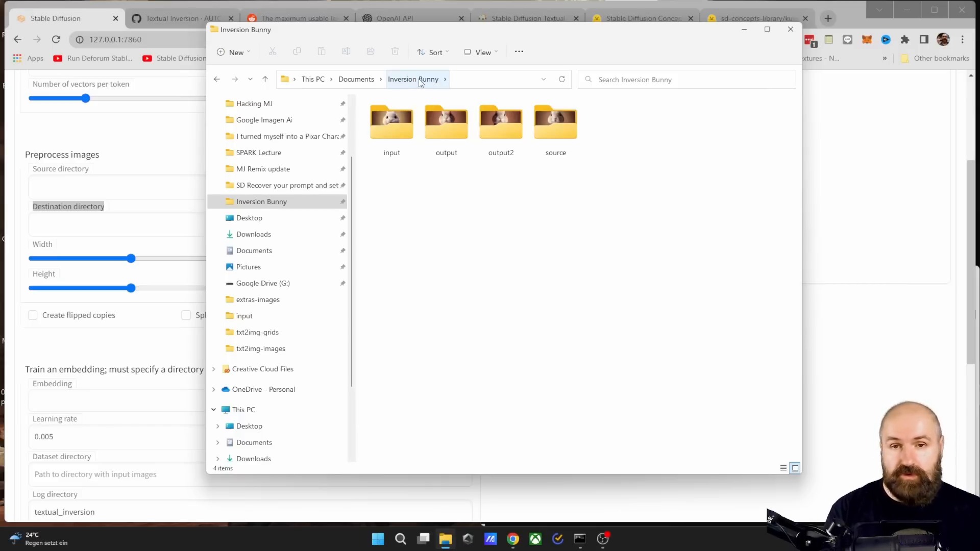
pyautogui.click(392, 128)
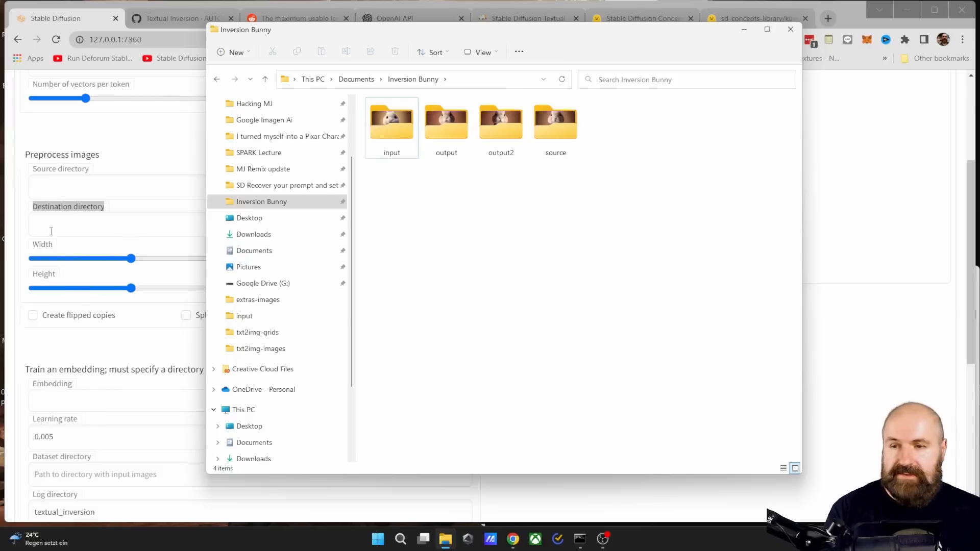
pyautogui.doubleClick(391, 122)
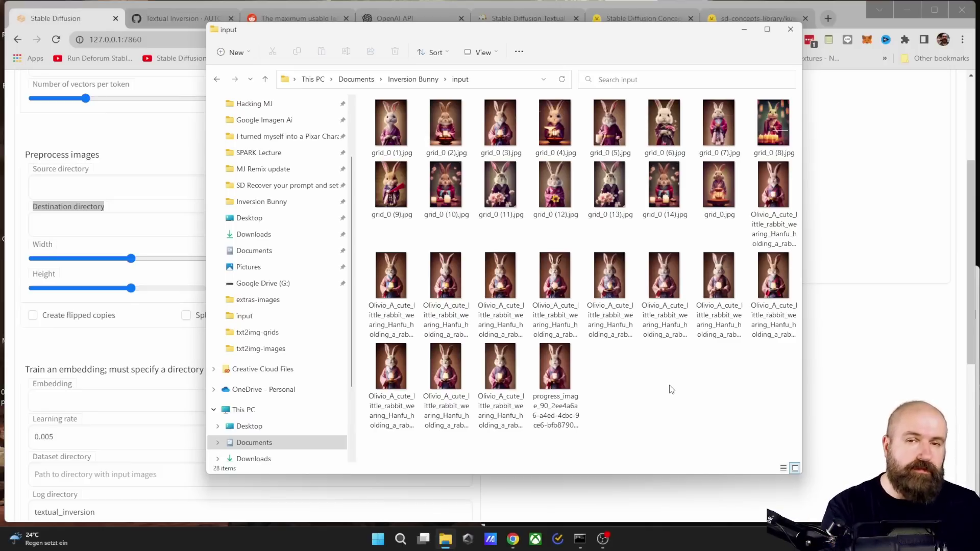
# - Preview several bunny images full size in Photos and return to the folder
pyautogui.doubleClick(392, 119)
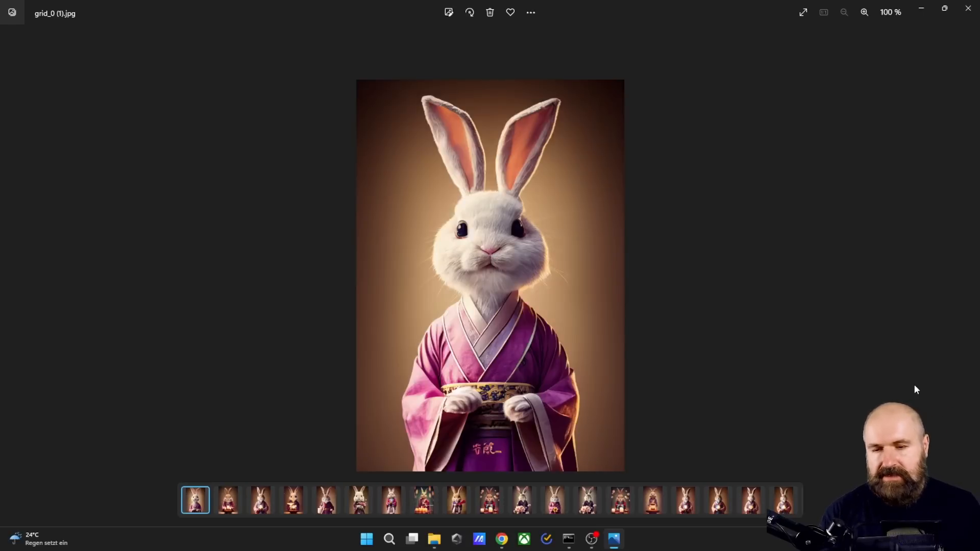
pyautogui.click(260, 500)
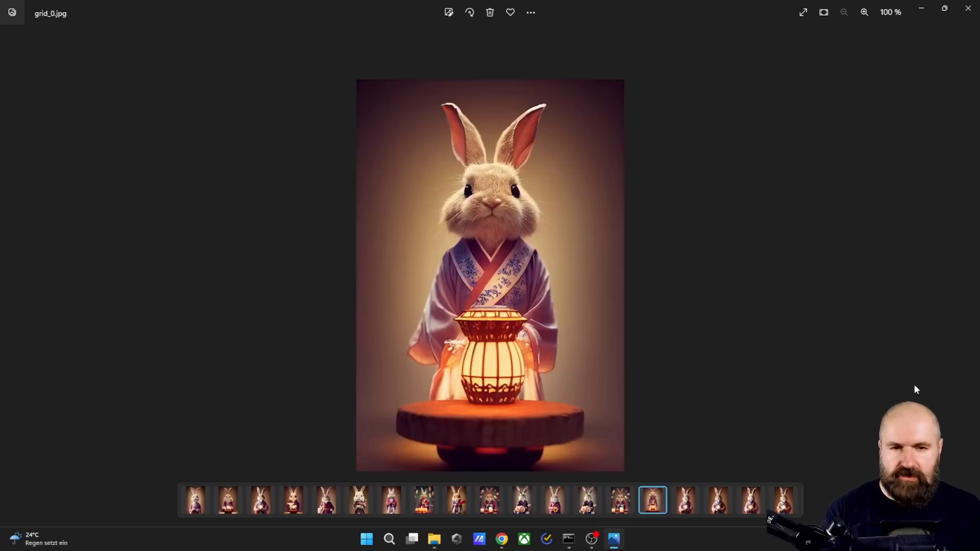
pyautogui.click(786, 500)
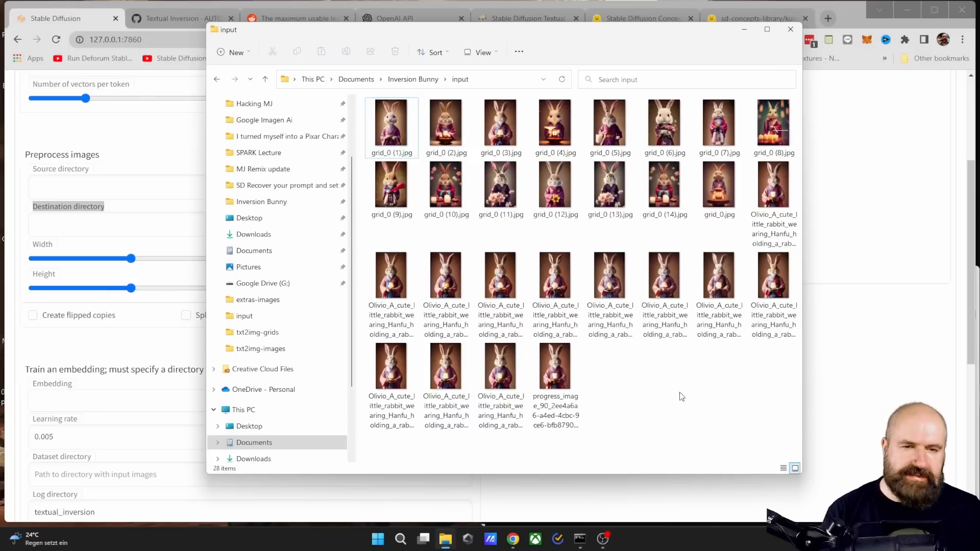
pyautogui.moveTo(556, 280)
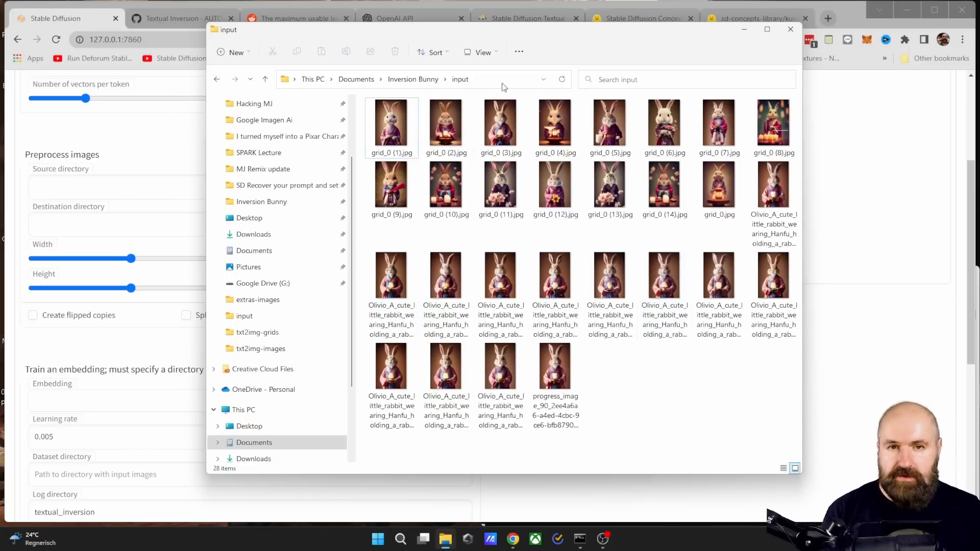
pyautogui.moveTo(508, 84)
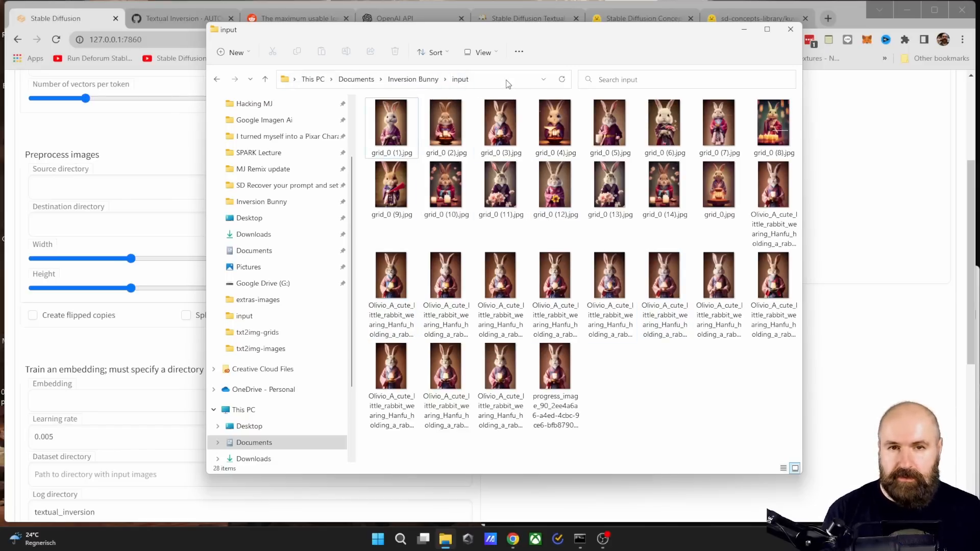
# - Set Source directory to the Inversion Bunny input path and Destination to its output path
pyautogui.click(494, 79)
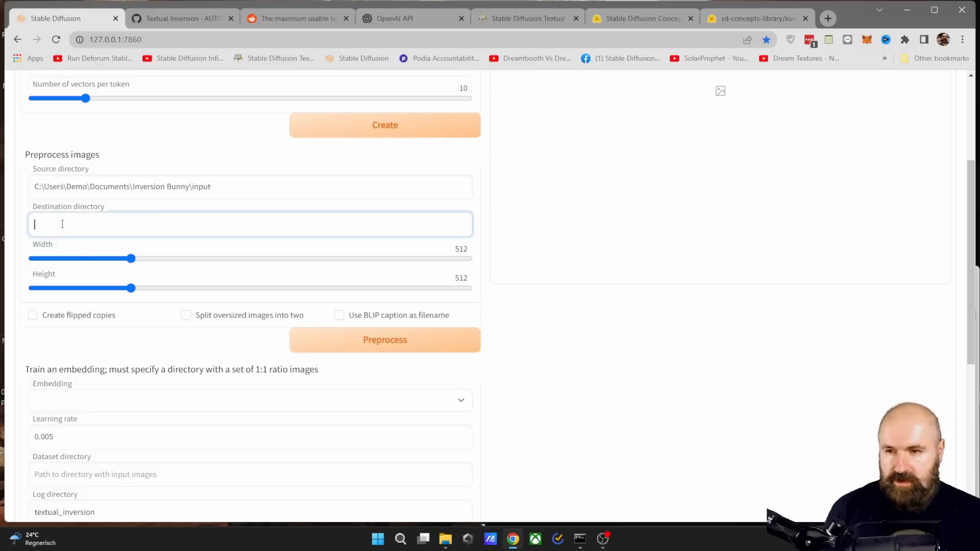
pyautogui.write('C:\\Users\\Demo\\Documents\\Inversion Bunny\\input')
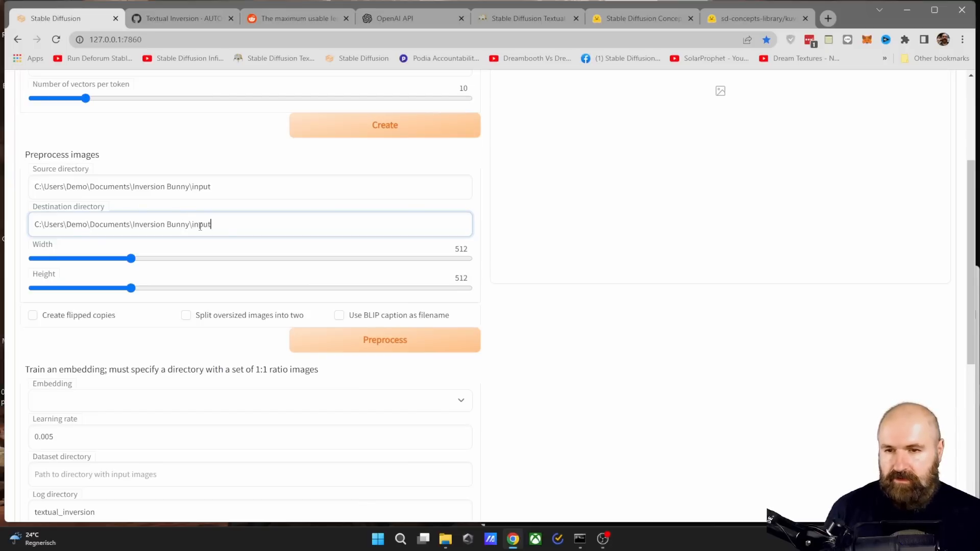
pyautogui.press('Backspace')
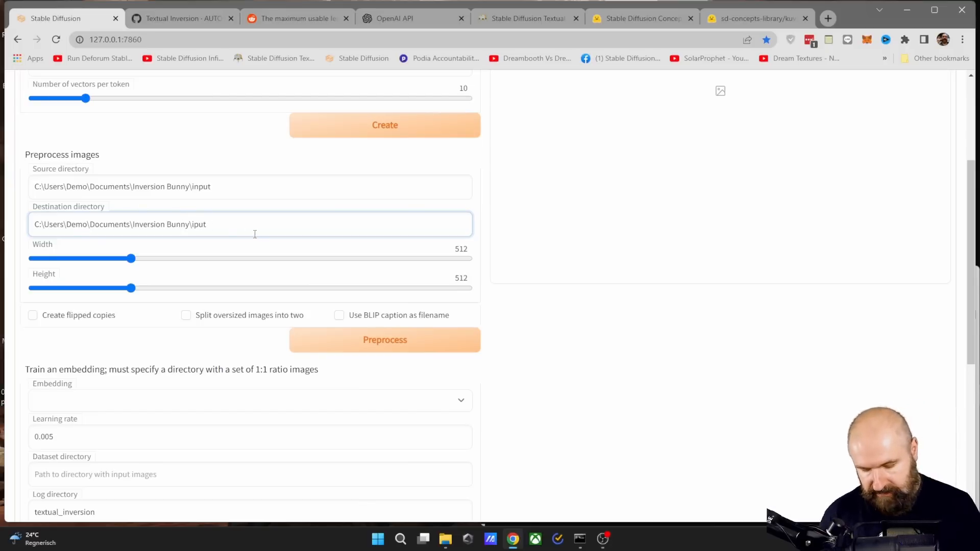
pyautogui.write('utput')
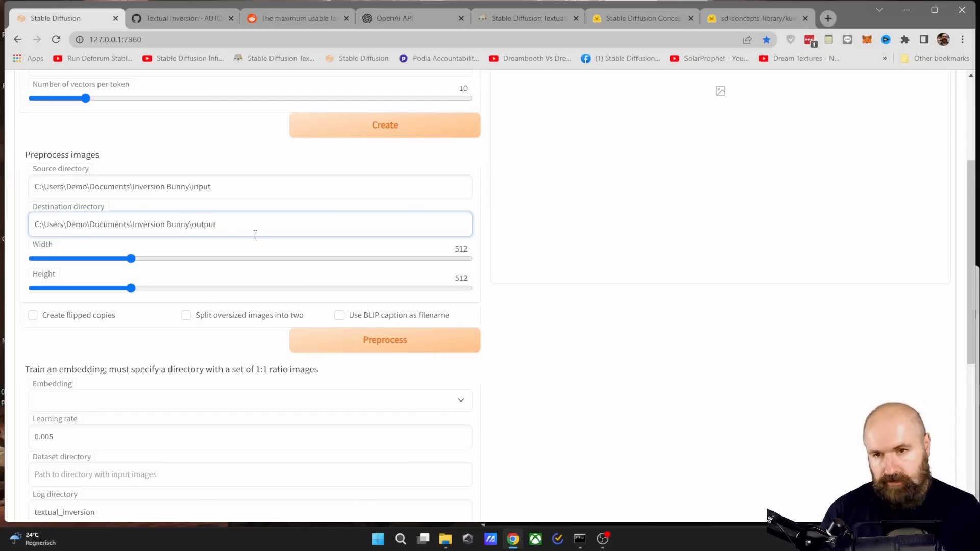
pyautogui.moveTo(215, 210)
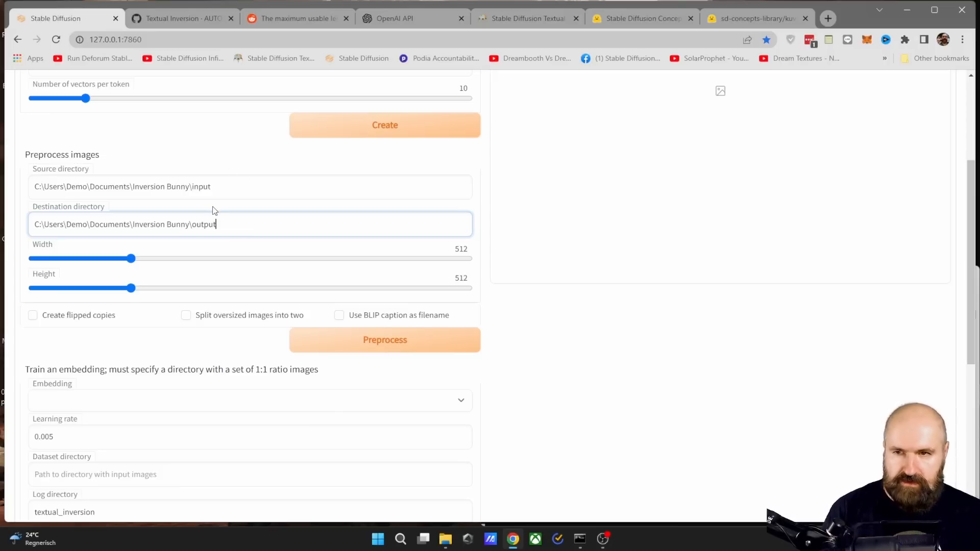
pyautogui.moveTo(100, 251)
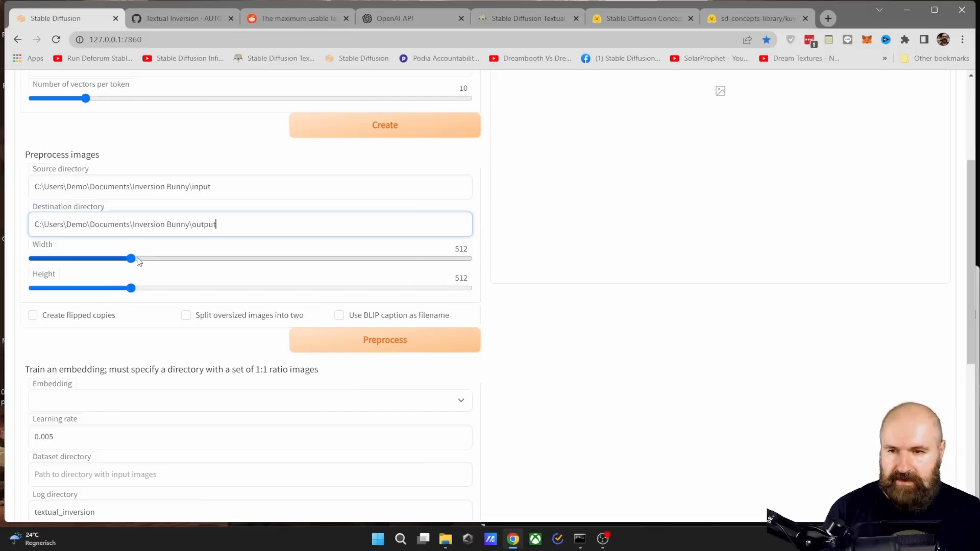
pyautogui.moveTo(156, 279)
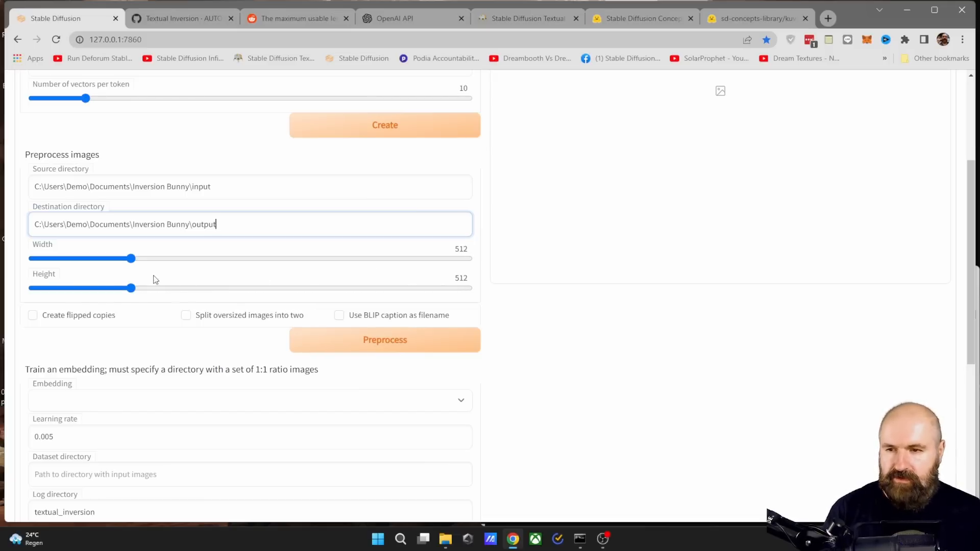
# - Raise the preprocessed image height to 768 and view a processed image from the output folder
pyautogui.moveTo(130, 288); pyautogui.dragTo(188, 287)
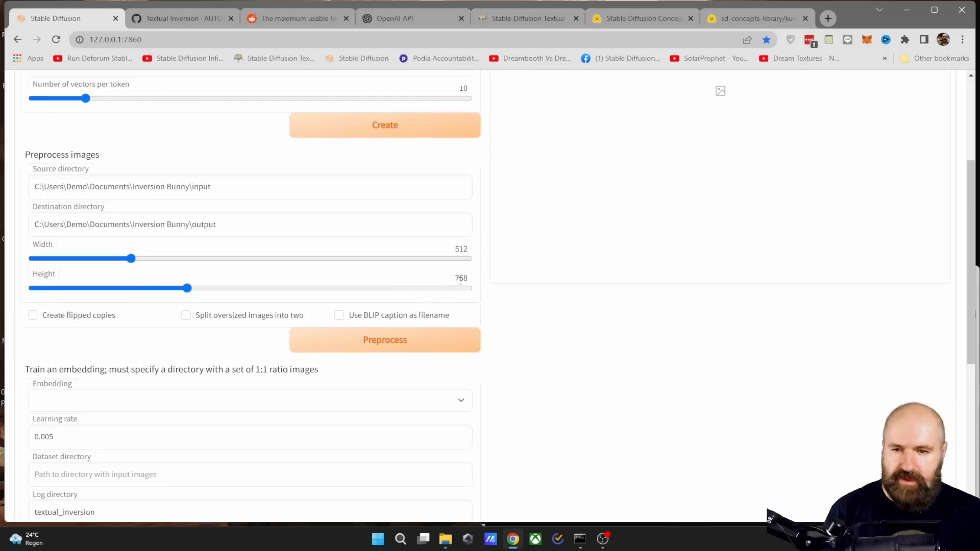
pyautogui.moveTo(355, 331)
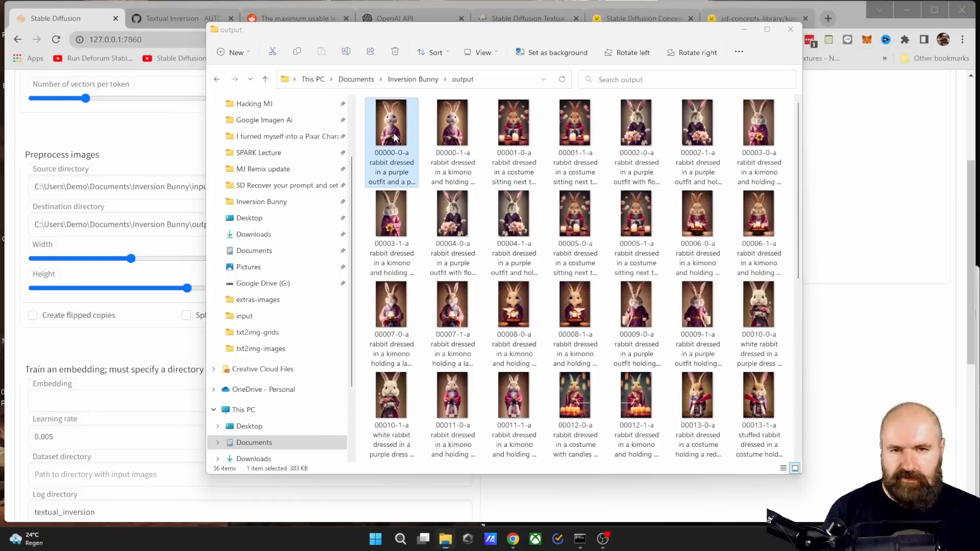
pyautogui.doubleClick(392, 120)
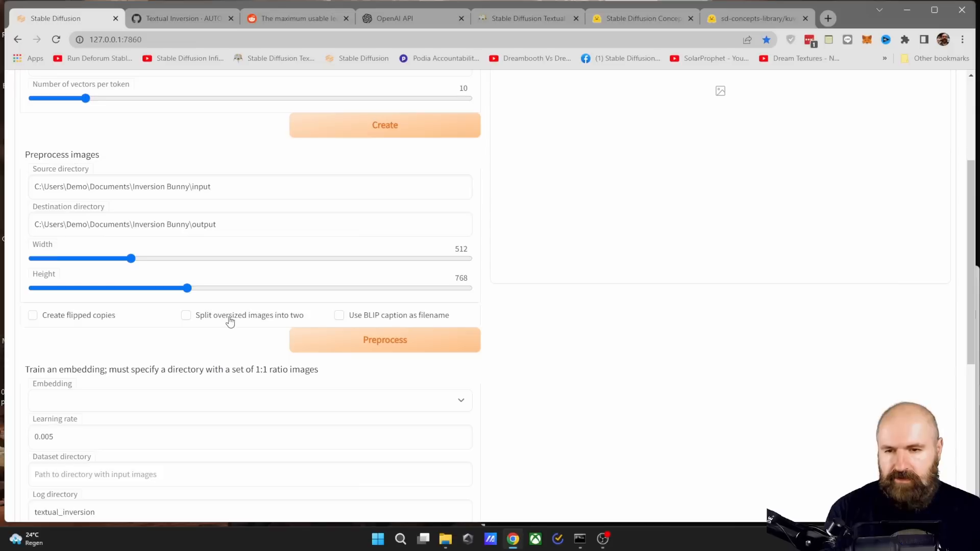
pyautogui.moveTo(356, 325)
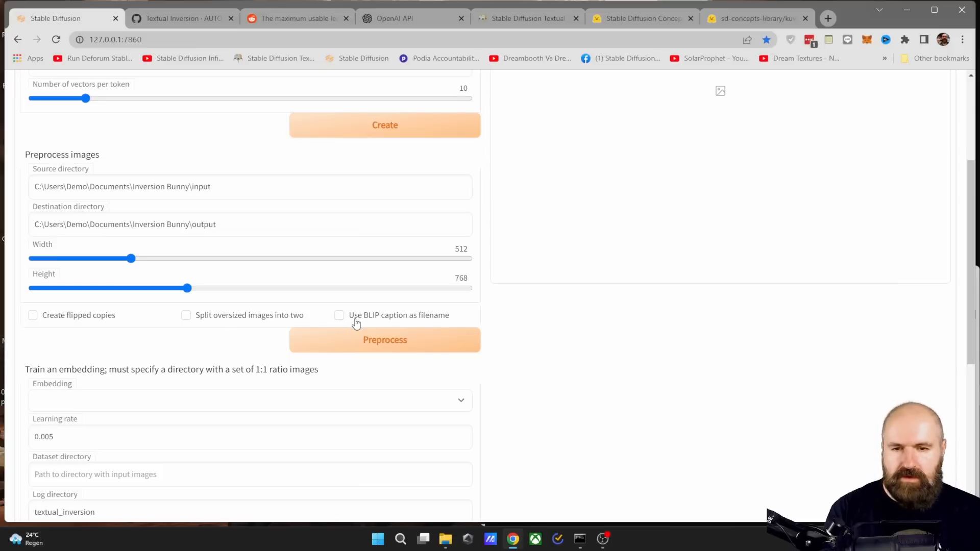
pyautogui.moveTo(437, 322)
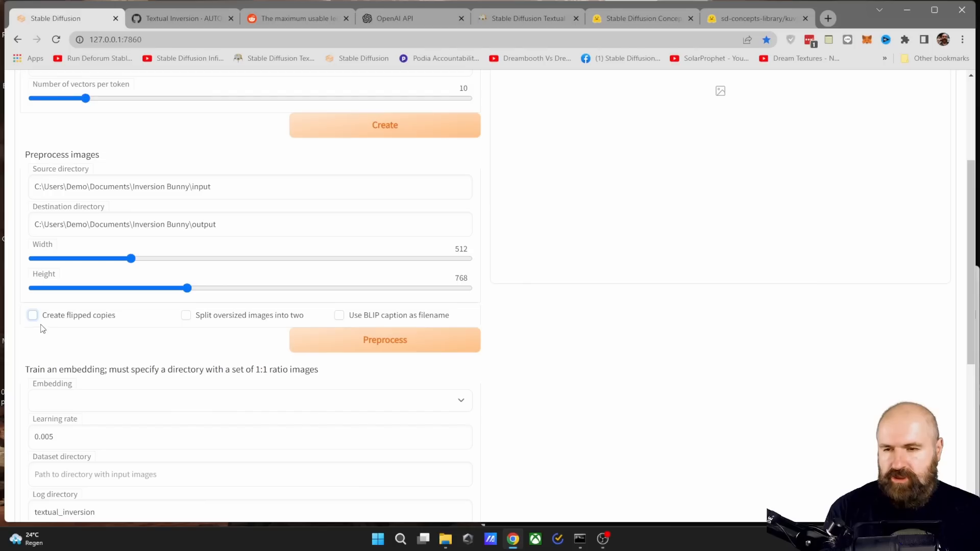
# - Enable Create flipped copies and Use BLIP caption as filename, selecting the destination path for copying
pyautogui.click(32, 314)
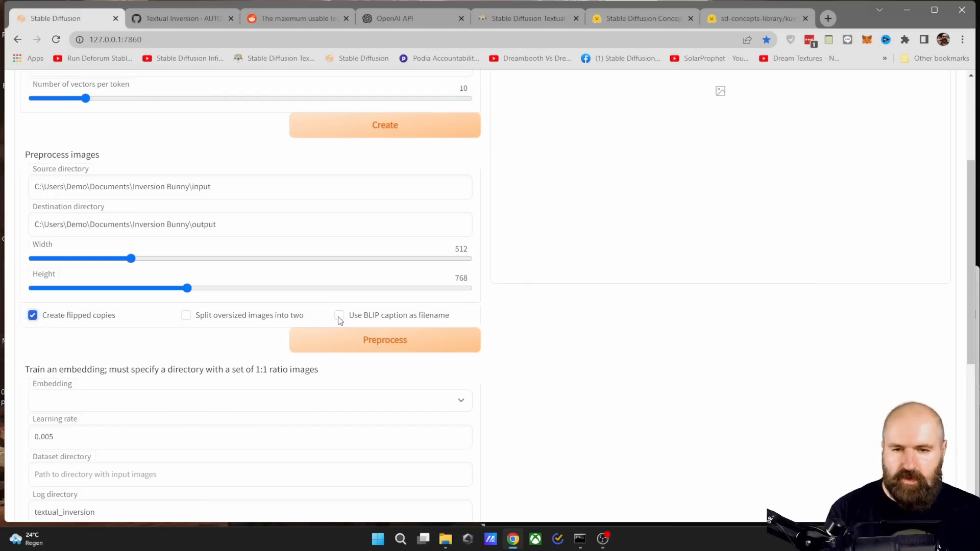
pyautogui.click(338, 316)
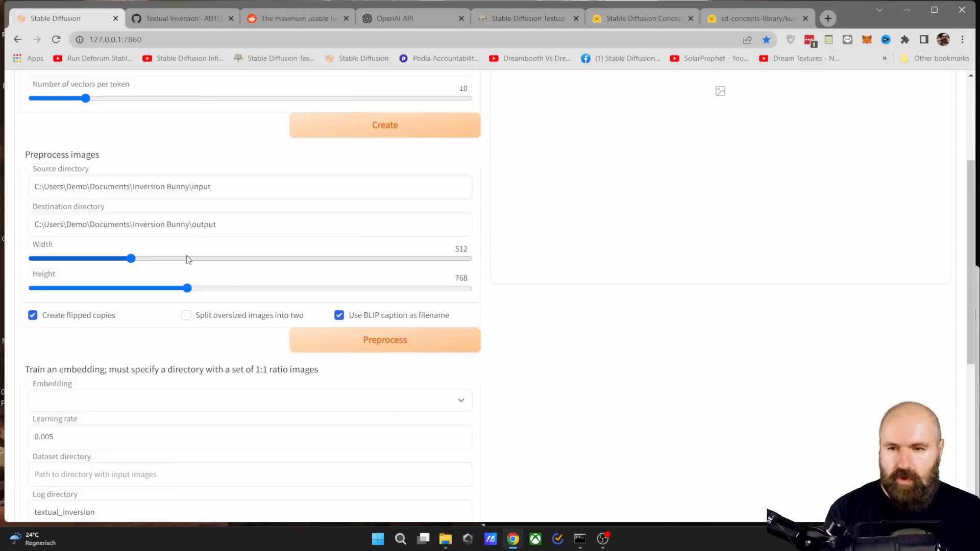
pyautogui.moveTo(201, 210)
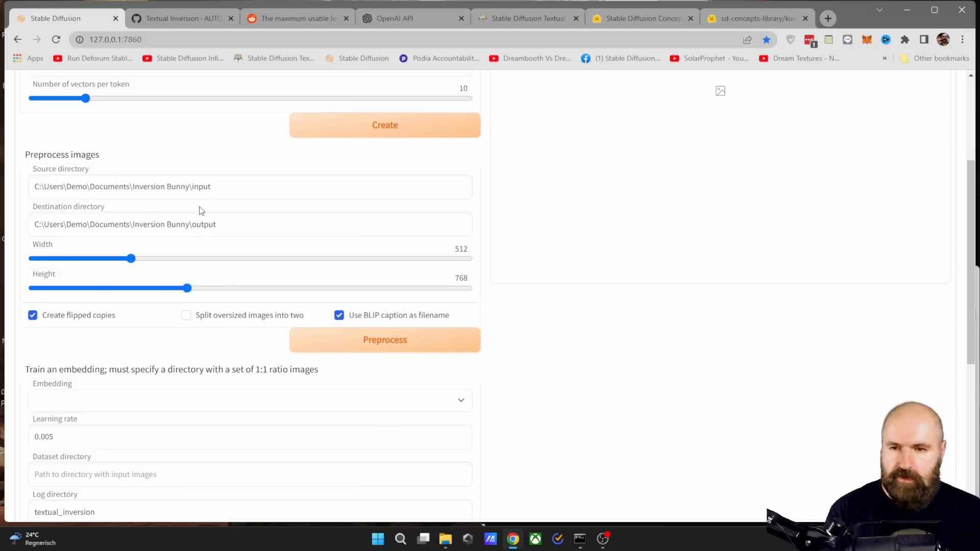
pyautogui.click(194, 223)
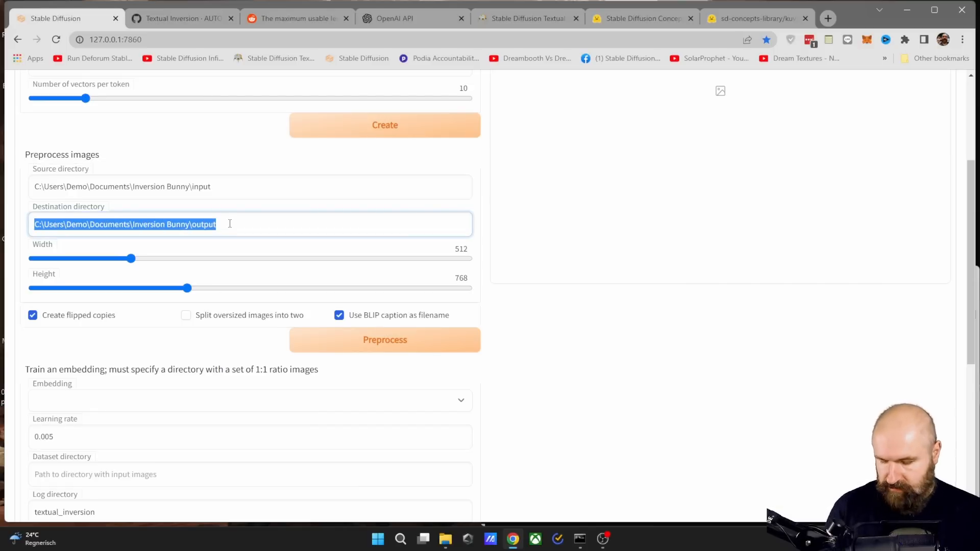
# - Set the training dataset directory to the Inversion Bunny output folder and dismiss the embeddings list
pyautogui.scroll(-3)
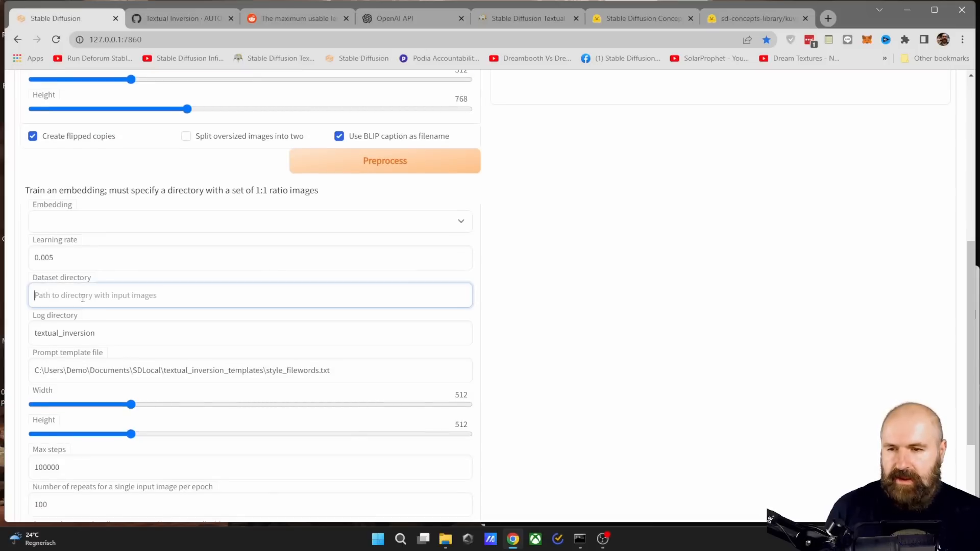
pyautogui.write('C:\\Users\\Demo\\Documents\\Inversion Bunny\\output')
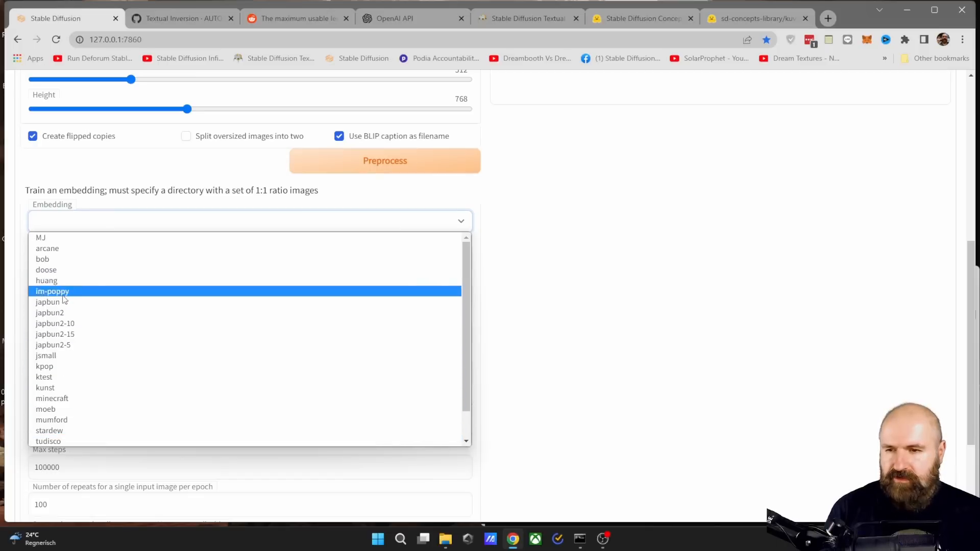
pyautogui.moveTo(541, 296)
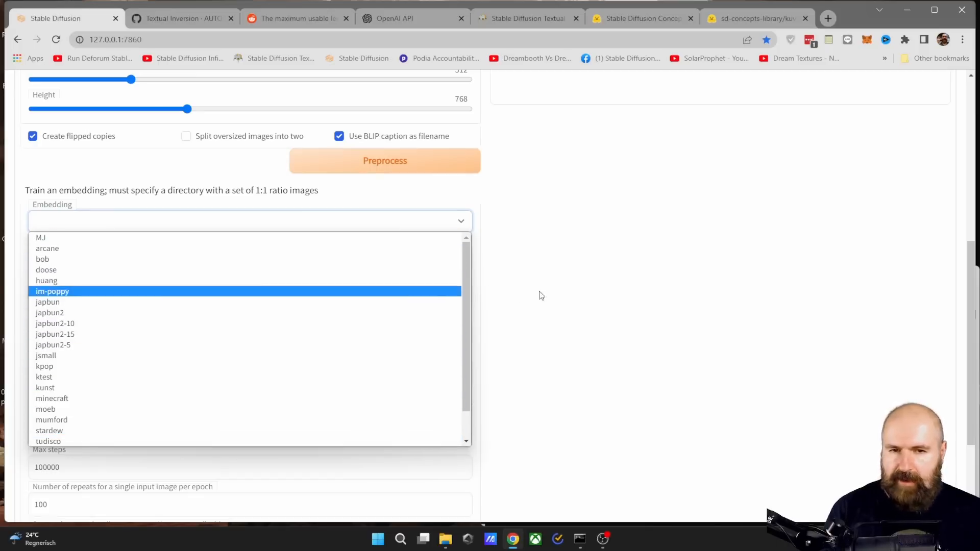
pyautogui.click(47, 301)
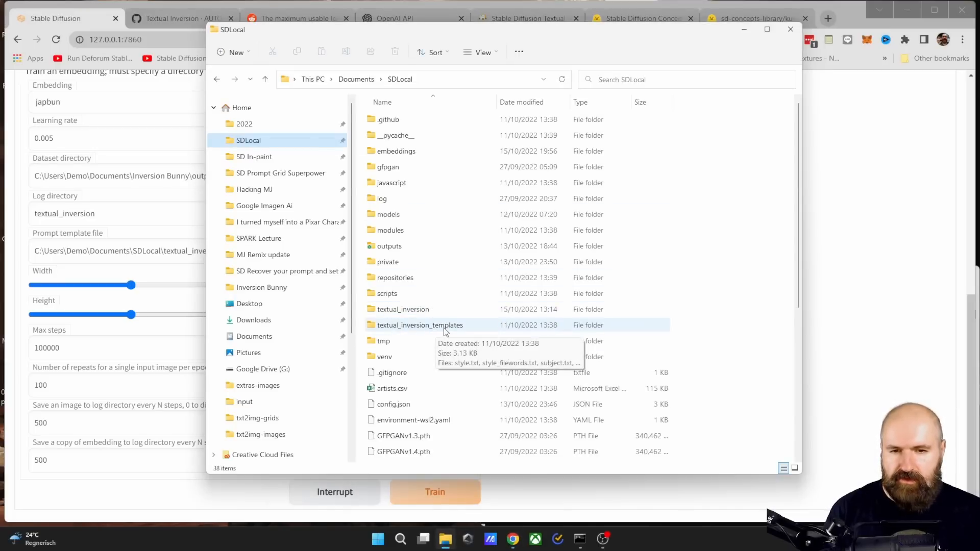
# - Read the subject_filewords.txt template from the textual_inversion_templates folder, then close it
pyautogui.doubleClick(420, 325)
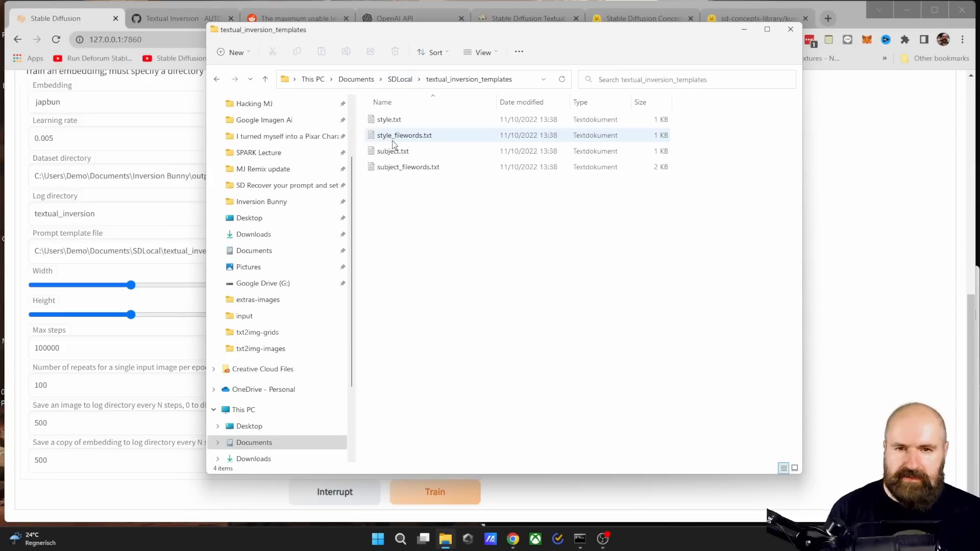
pyautogui.click(388, 119)
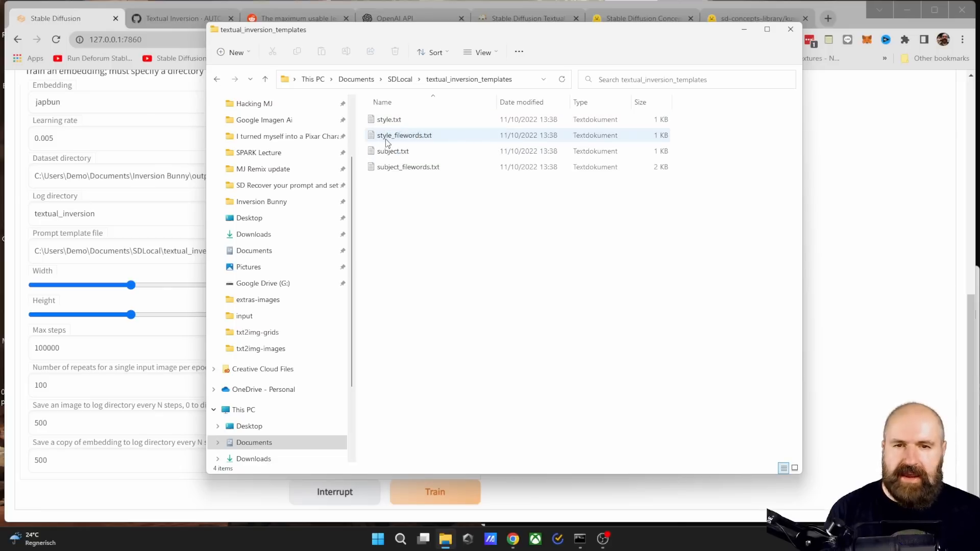
pyautogui.click(408, 167)
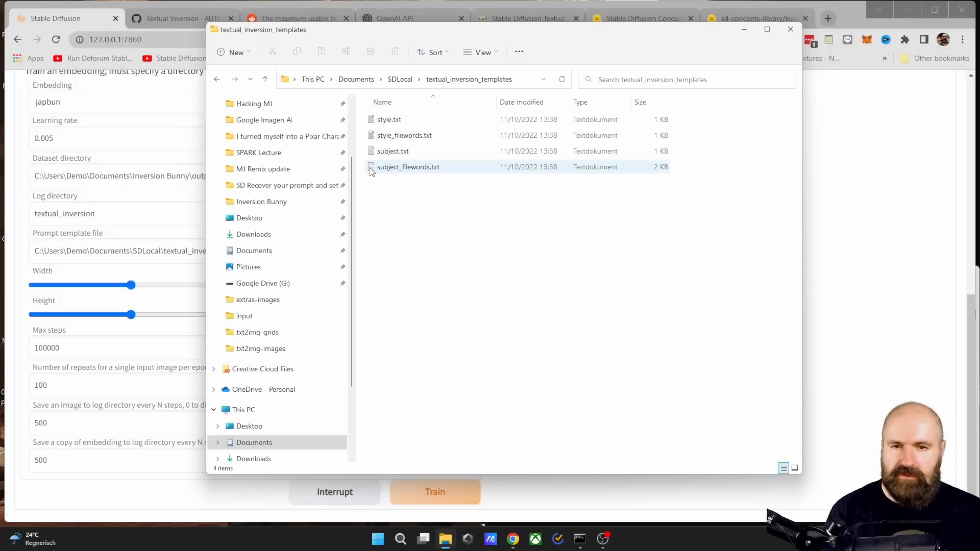
pyautogui.doubleClick(408, 167)
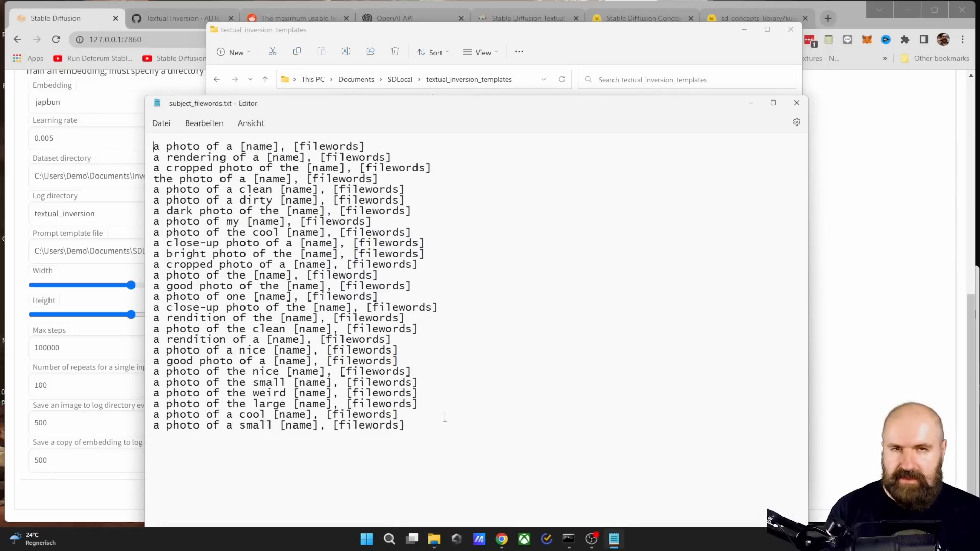
pyautogui.moveTo(496, 376)
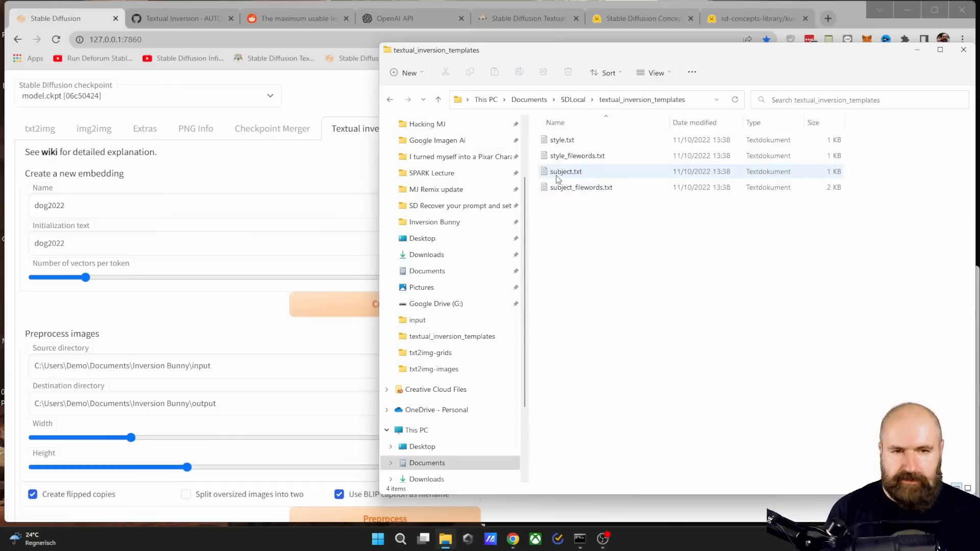
pyautogui.moveTo(606, 188)
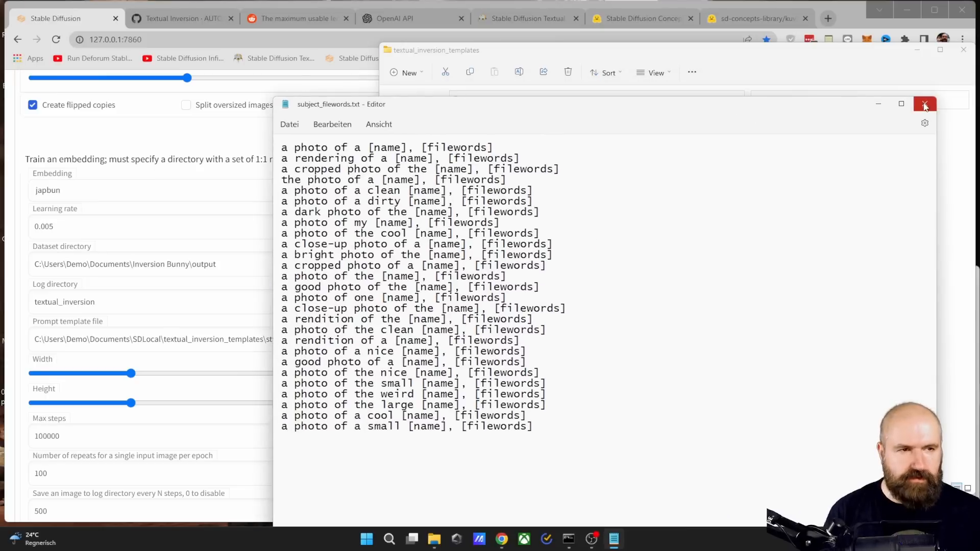
pyautogui.click(924, 104)
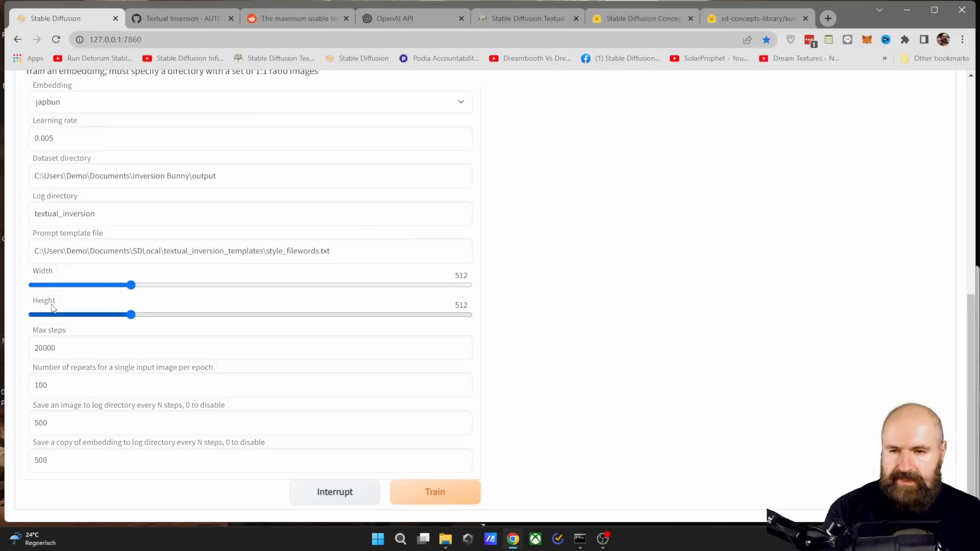
pyautogui.moveTo(63, 277)
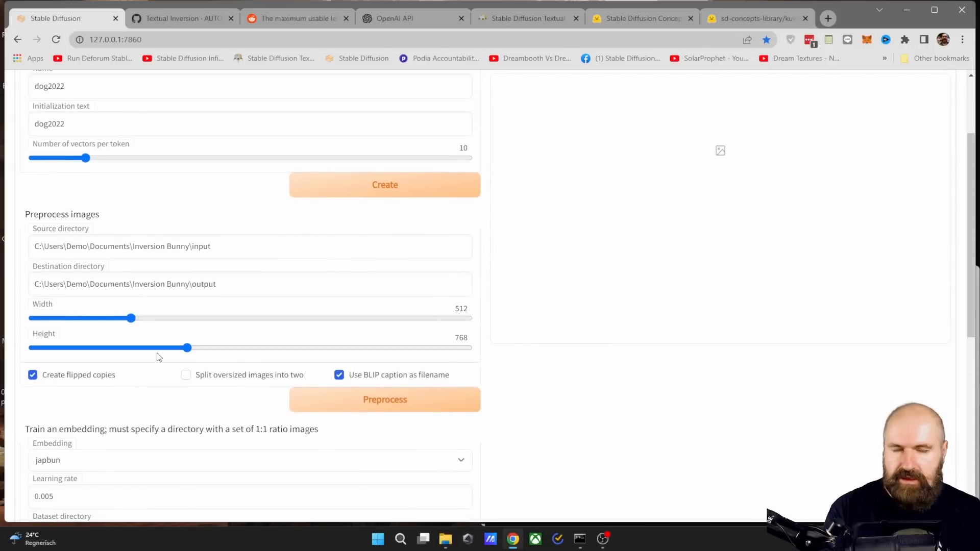
# - Set the training Height slider to 768, keeping width at 512
pyautogui.scroll(-3)
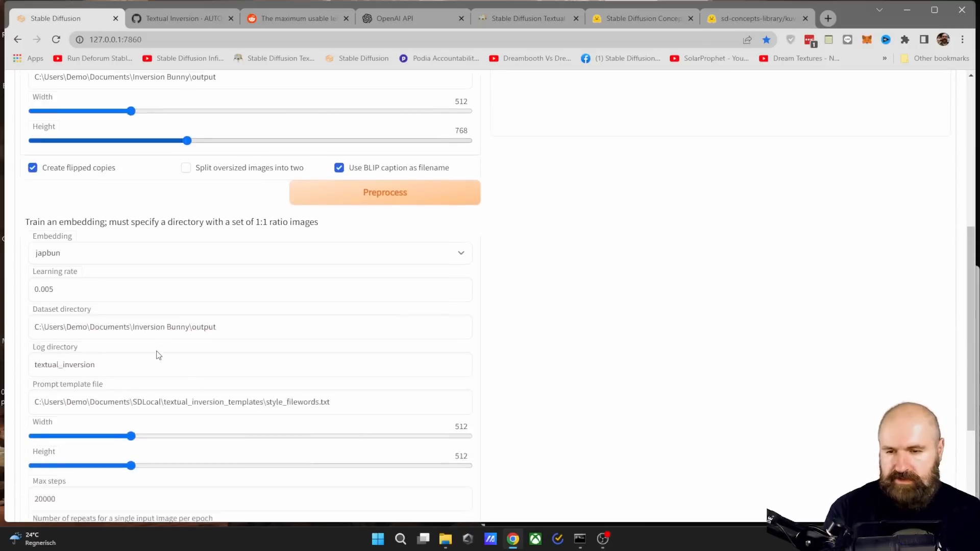
pyautogui.scroll(-3)
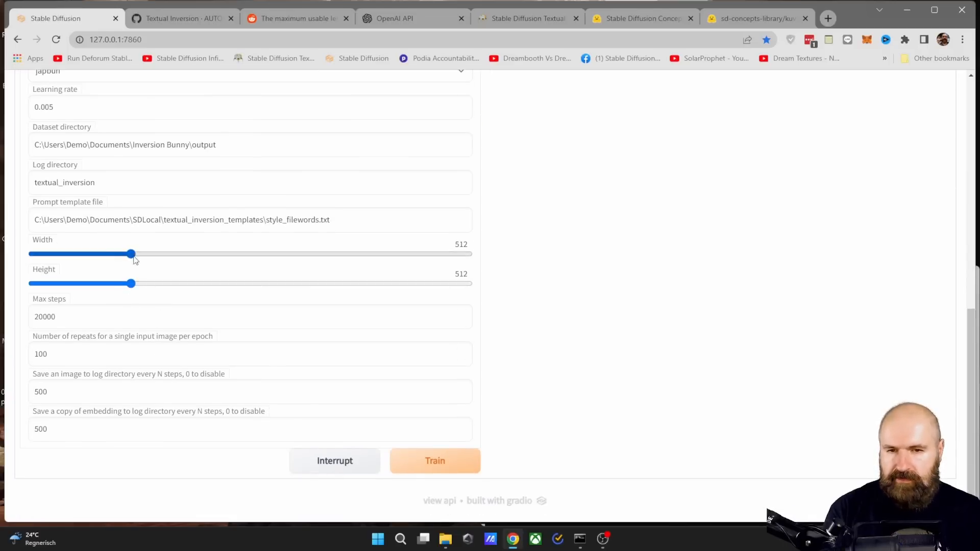
pyautogui.moveTo(130, 283); pyautogui.dragTo(188, 283)
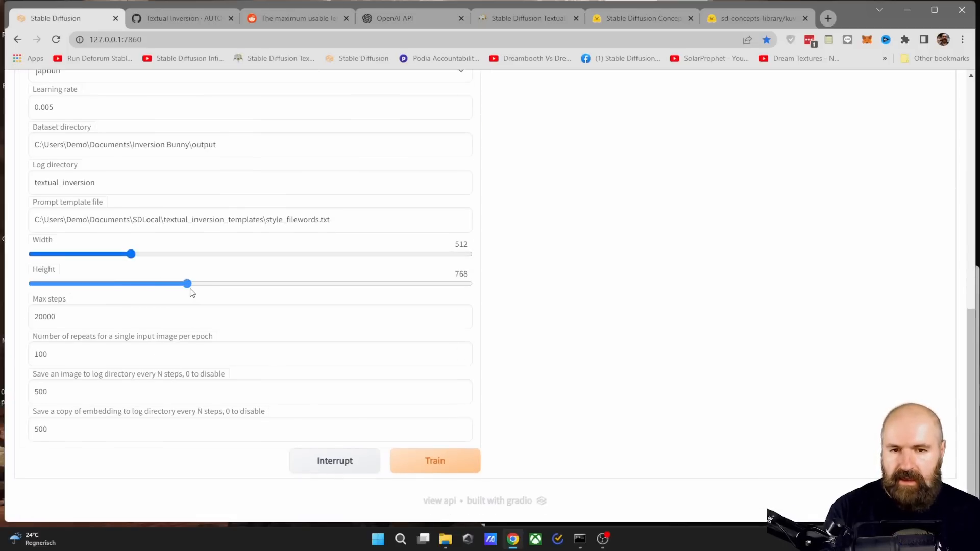
pyautogui.moveTo(471, 275)
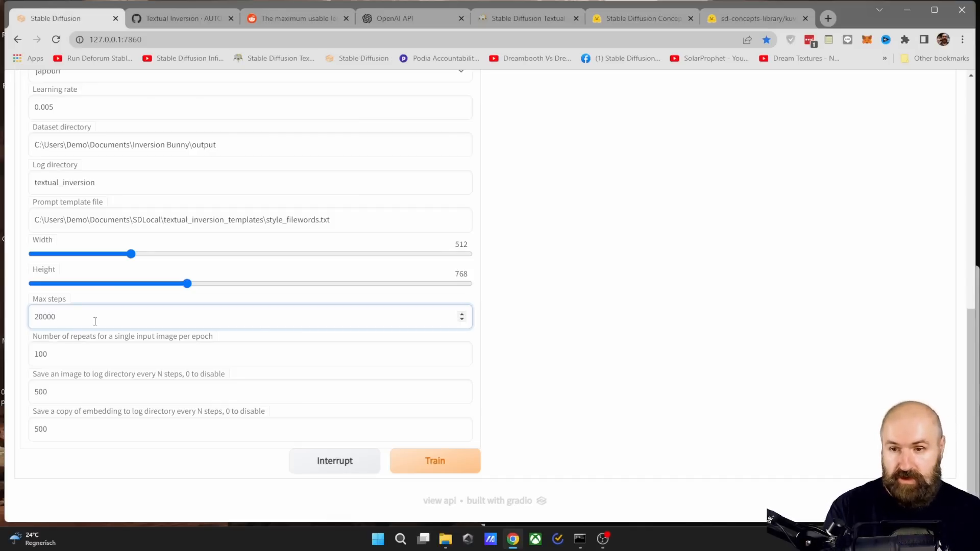
pyautogui.moveTo(200, 321)
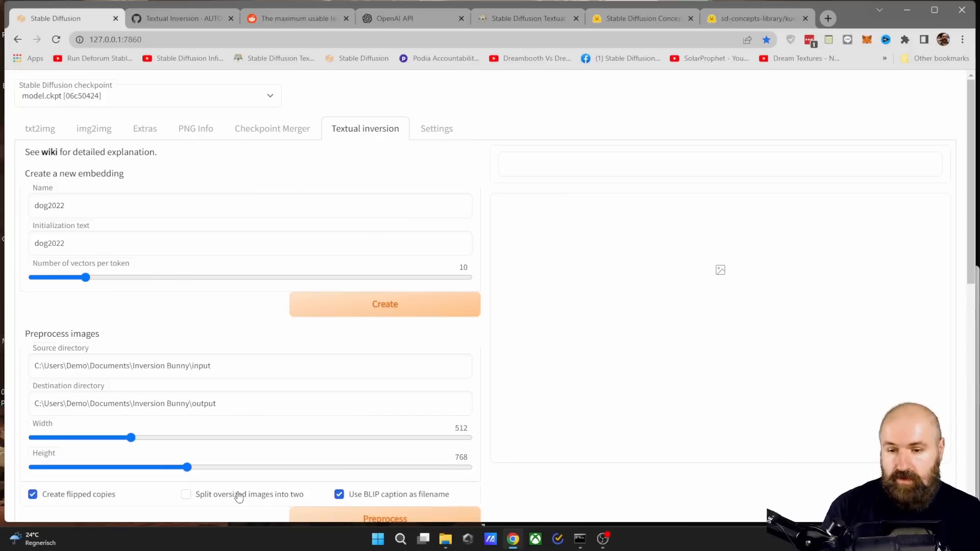
# - Confirm japbun as the embedding to train and check the prompt template path
pyautogui.scroll(-3)
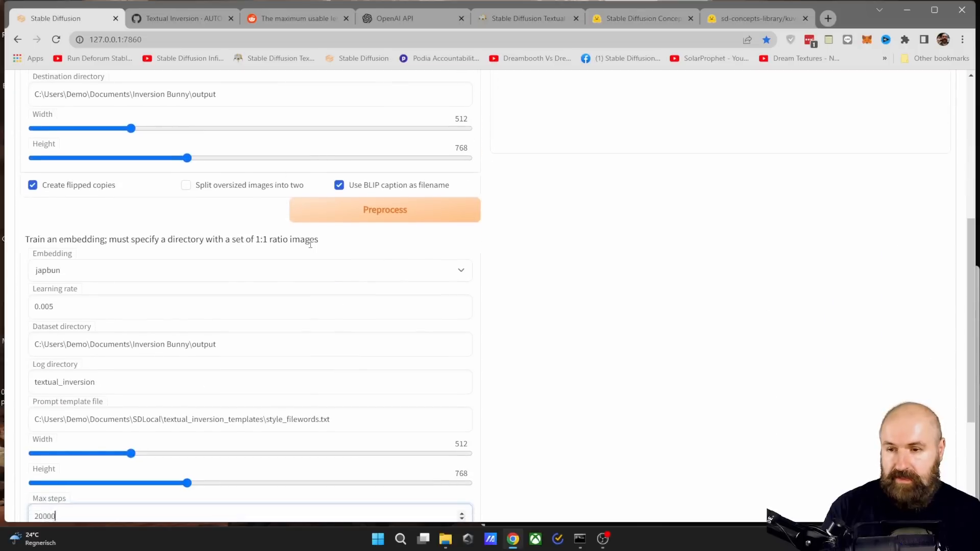
pyautogui.click(72, 167)
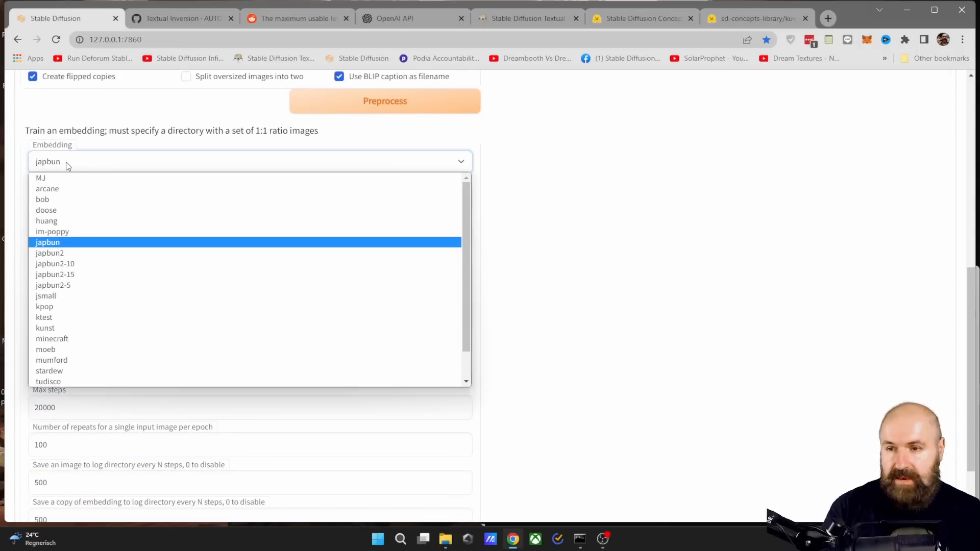
pyautogui.click(47, 242)
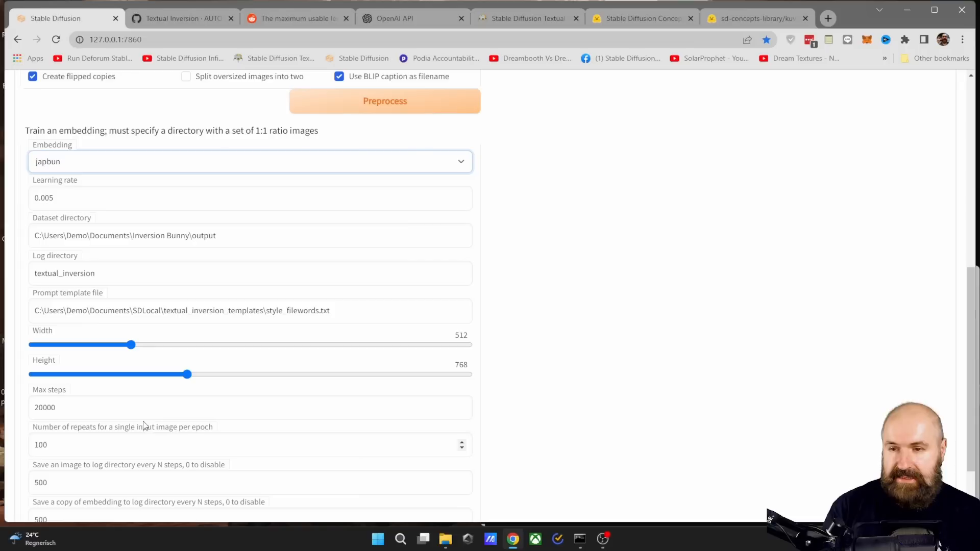
pyautogui.click(117, 236)
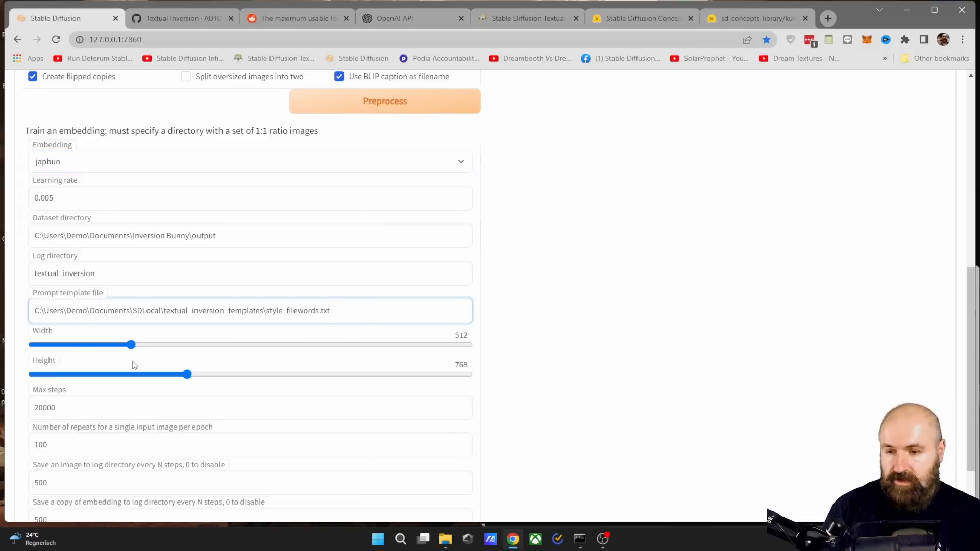
# - Raise Max steps from 20000 to 40000
pyautogui.scroll(-3)
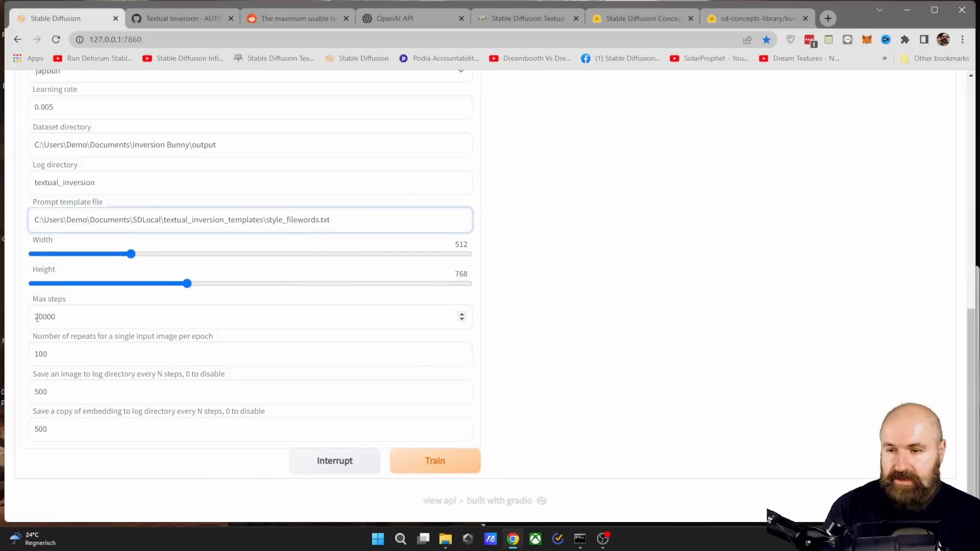
pyautogui.click(45, 317)
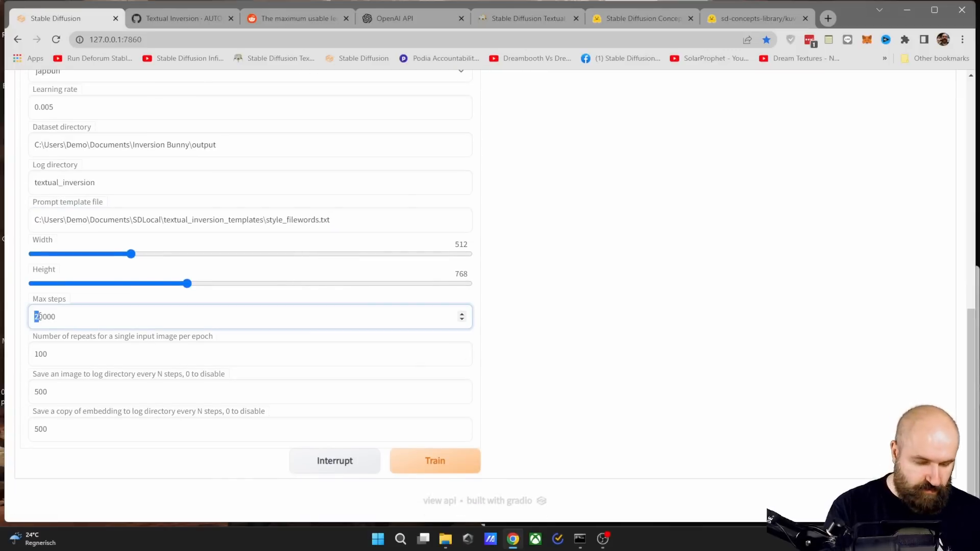
pyautogui.write('40000')
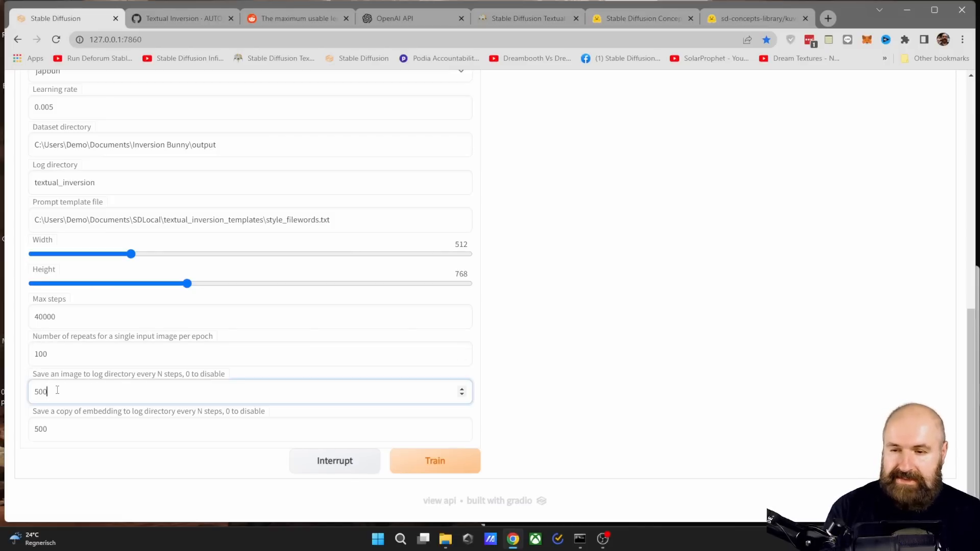
# - Try an image-save interval of 15, then restore it to 500 steps
pyautogui.doubleClick(39, 392)
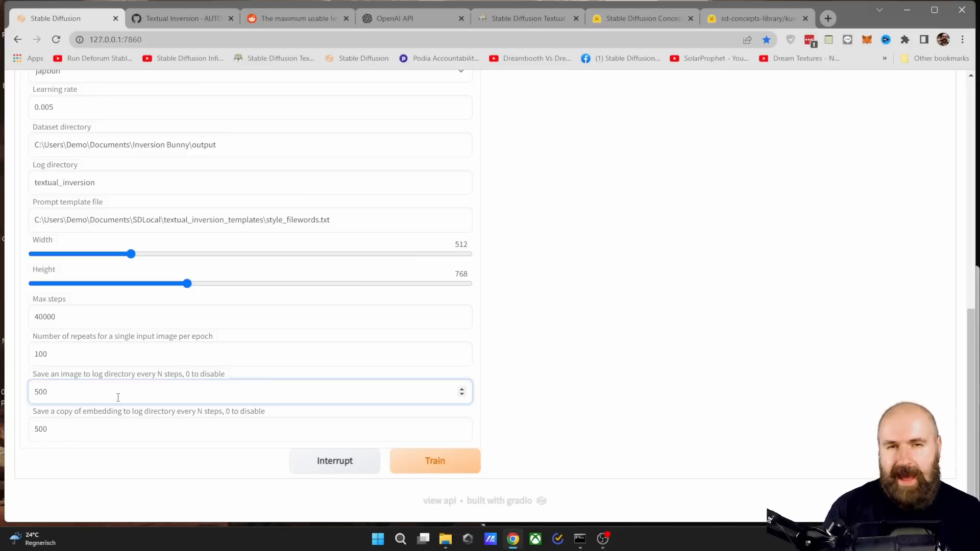
pyautogui.write('15')
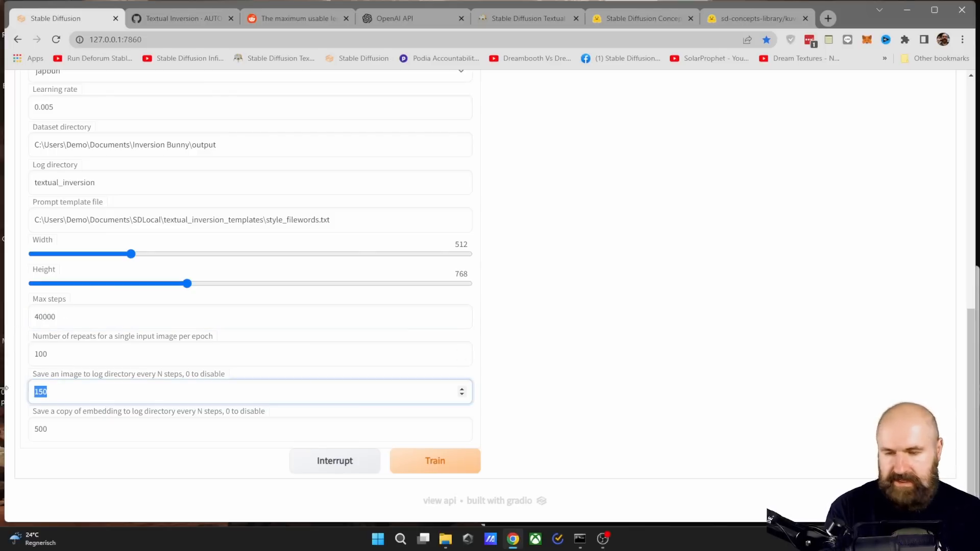
pyautogui.write('500')
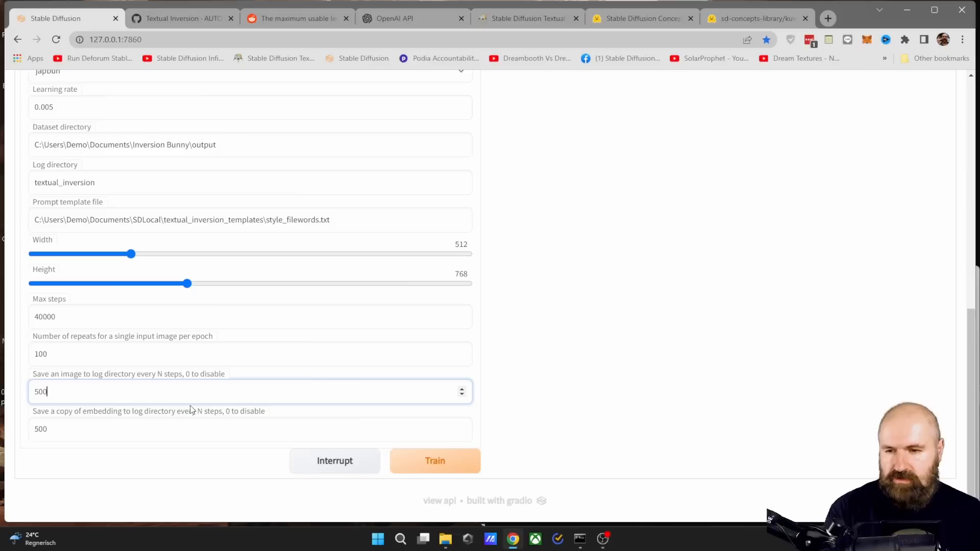
pyautogui.moveTo(55, 380)
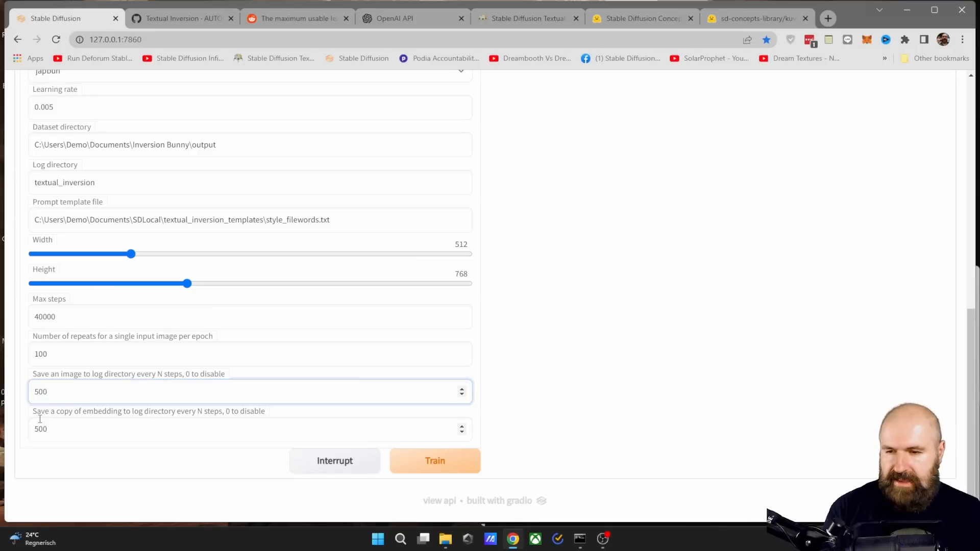
pyautogui.moveTo(97, 419)
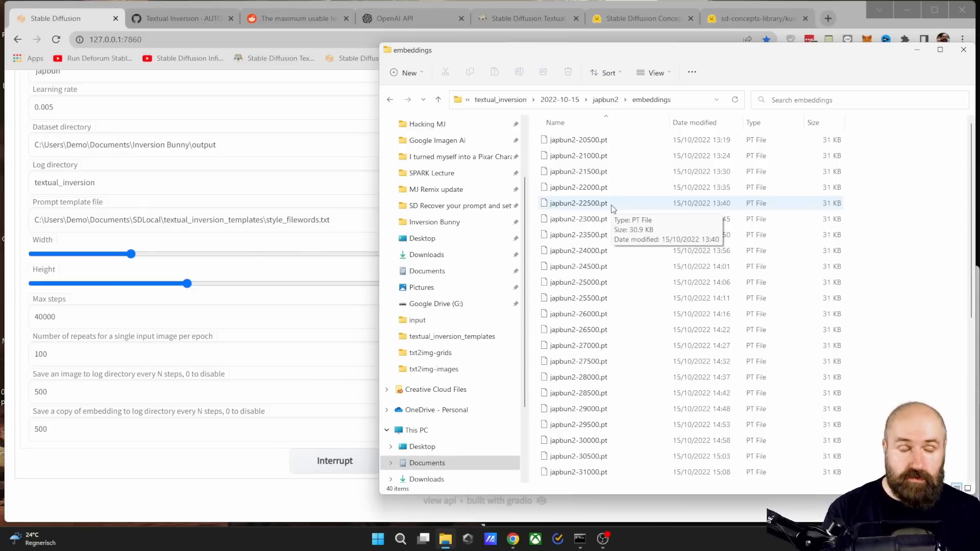
pyautogui.moveTo(588, 154)
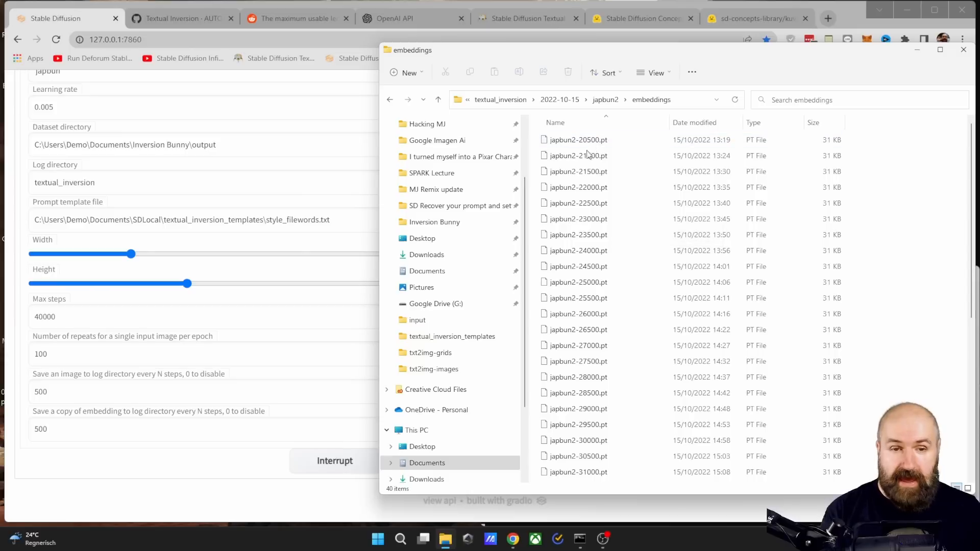
pyautogui.scroll(-3)
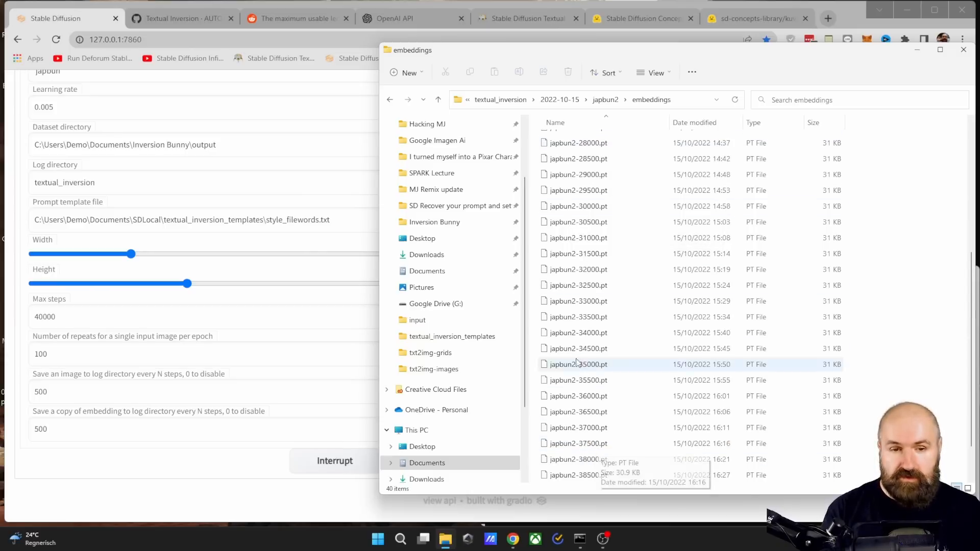
pyautogui.scroll(-3)
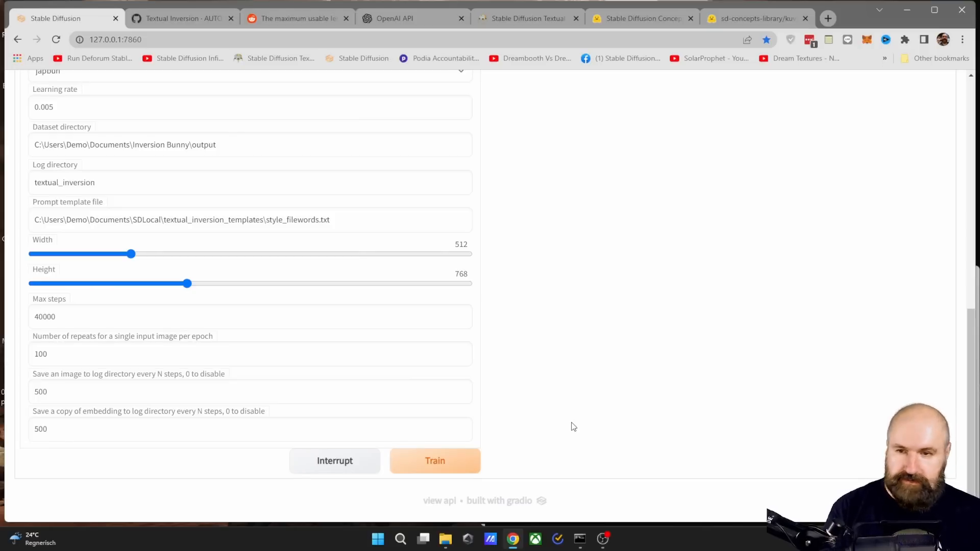
# - Scroll the Textual inversion tab back to the top
pyautogui.scroll(3)
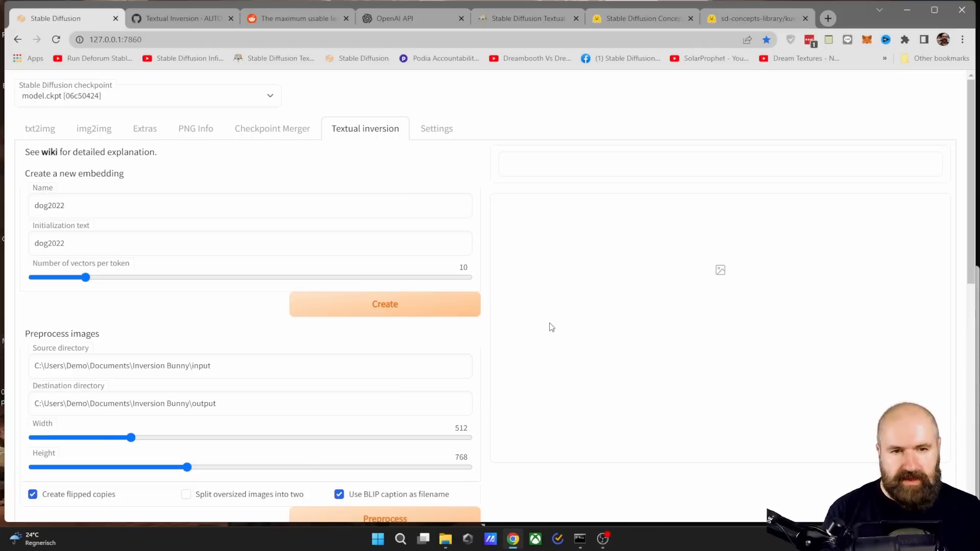
pyautogui.moveTo(633, 341)
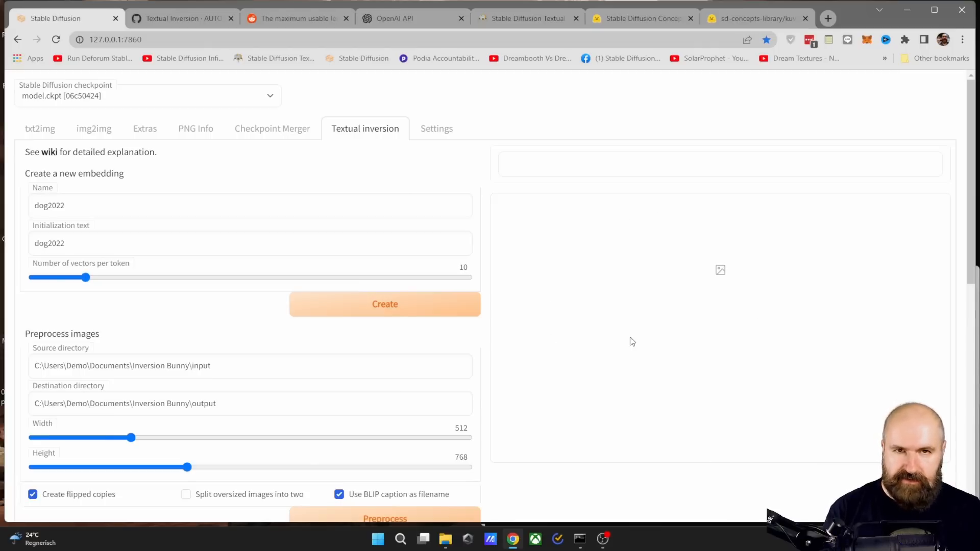
pyautogui.moveTo(703, 359)
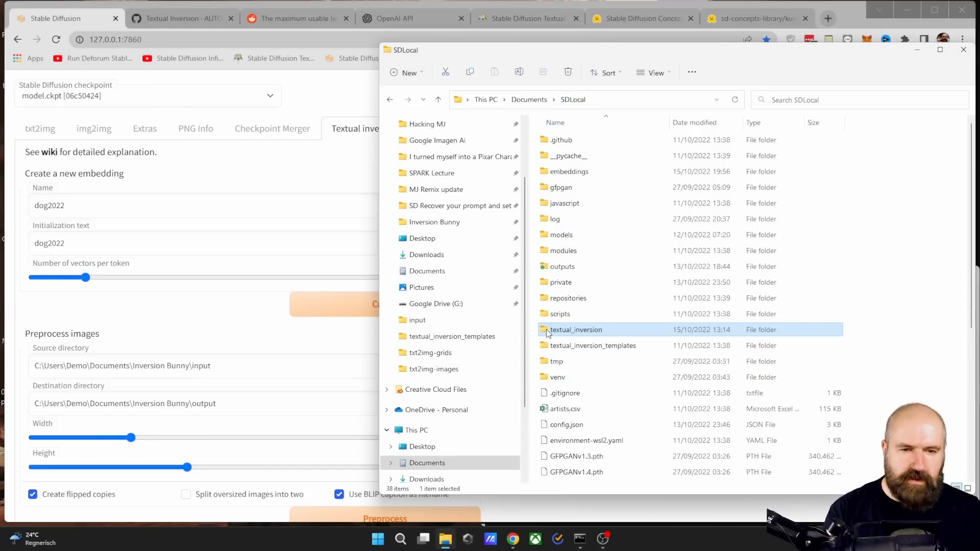
# - Browse textual_inversion > 2022-10-15 > japbun2 > embeddings and scroll through the saved checkpoints
pyautogui.doubleClick(576, 330)
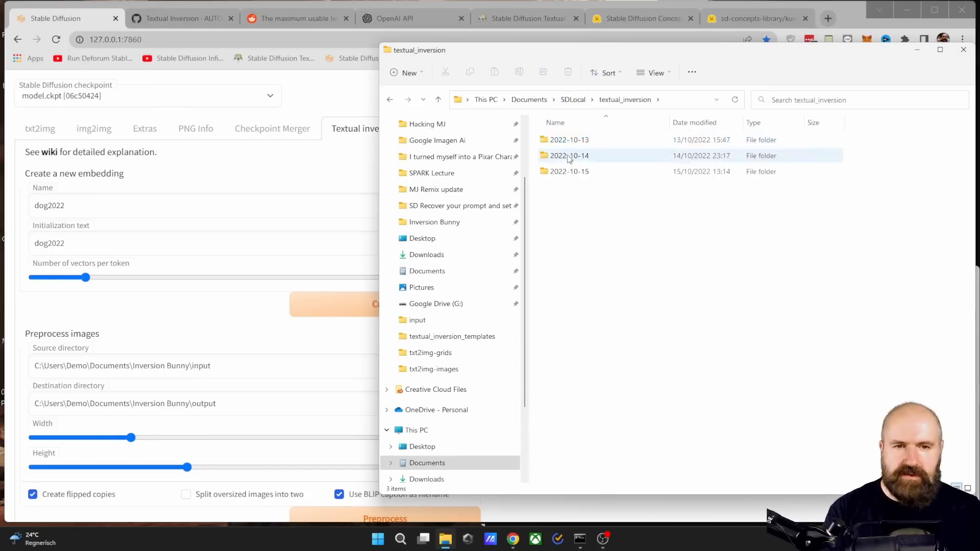
pyautogui.moveTo(572, 174)
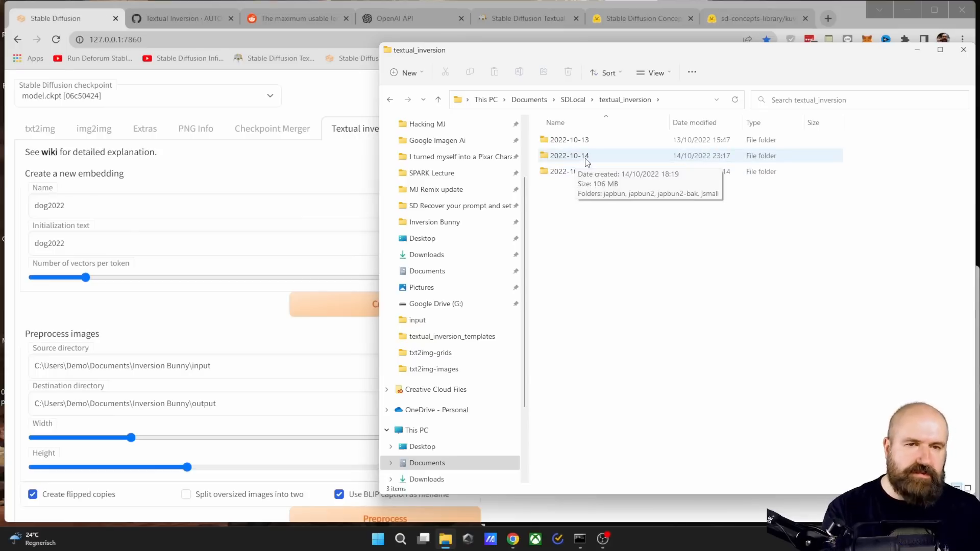
pyautogui.moveTo(545, 173)
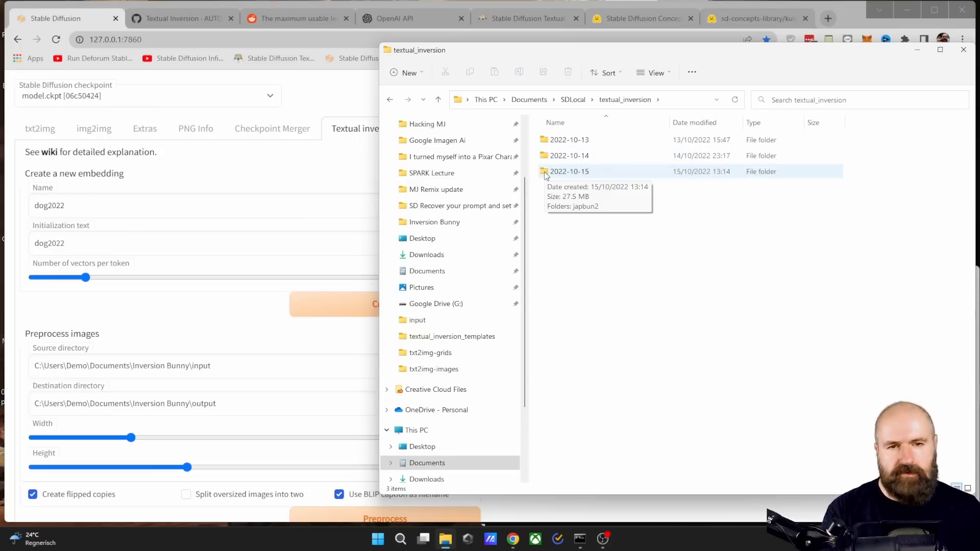
pyautogui.doubleClick(569, 172)
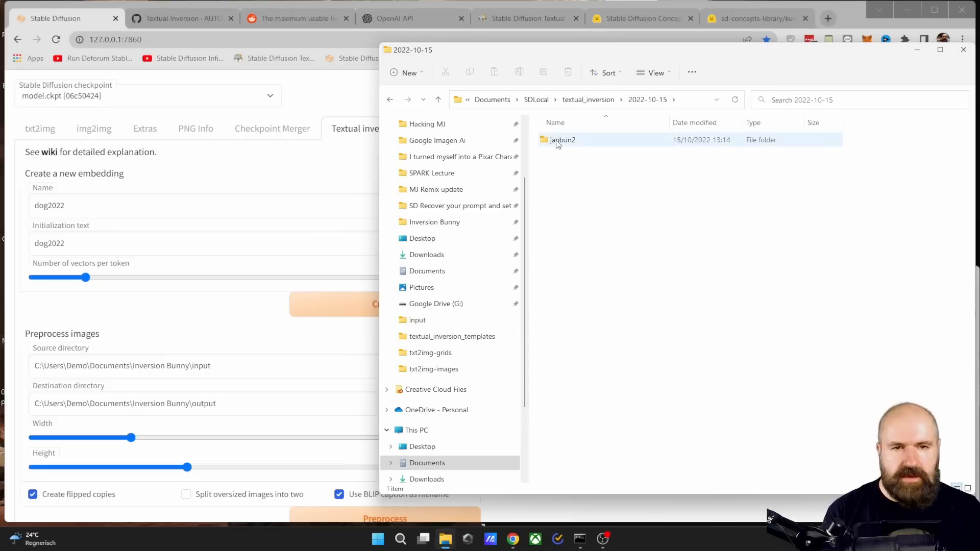
pyautogui.moveTo(545, 143)
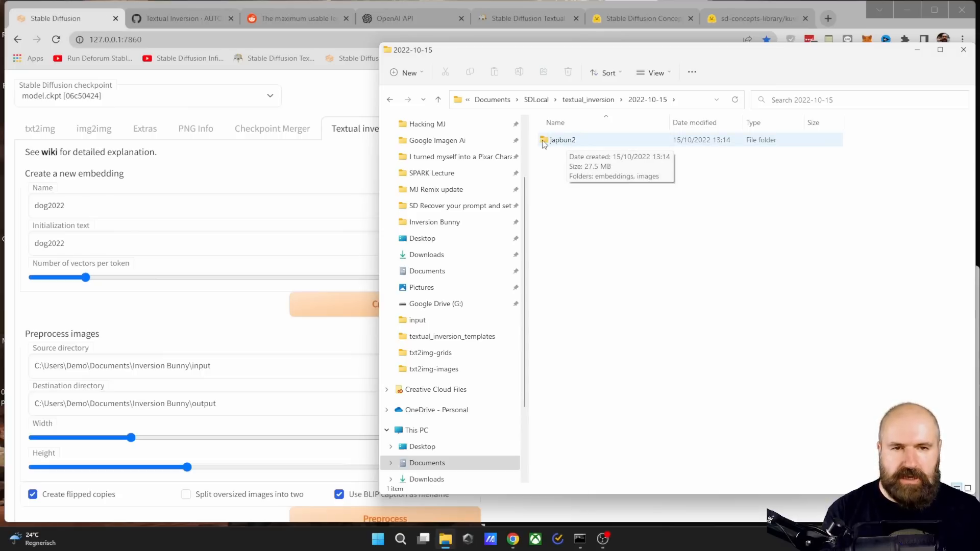
pyautogui.doubleClick(563, 140)
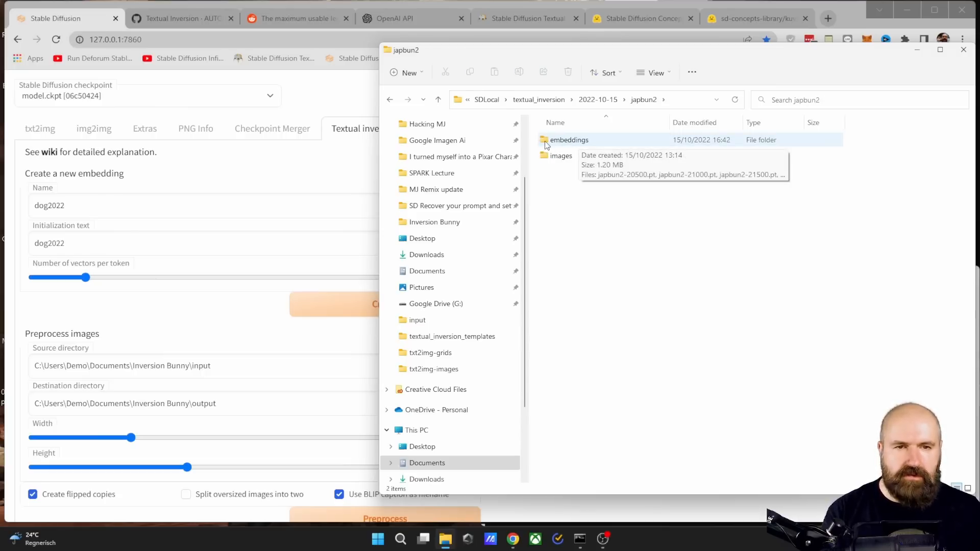
pyautogui.click(562, 156)
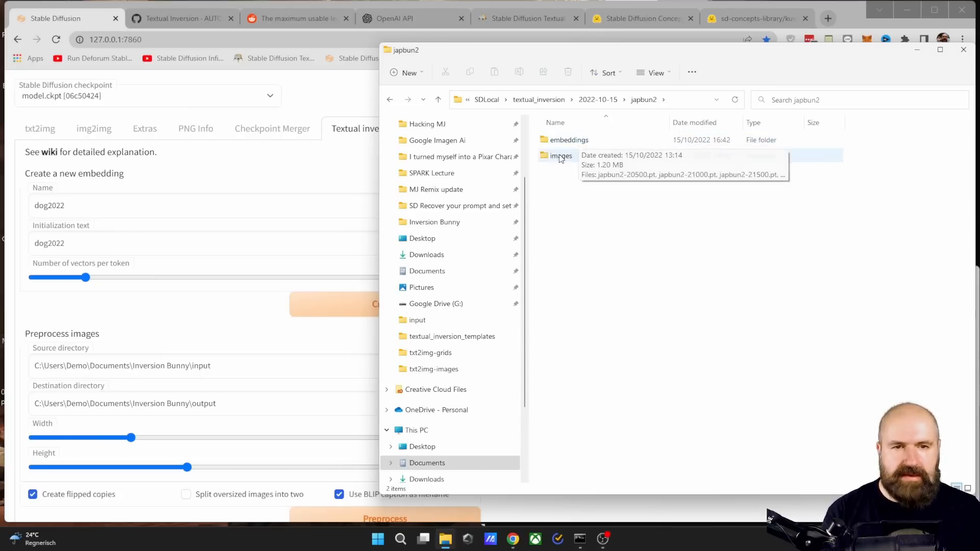
pyautogui.doubleClick(561, 156)
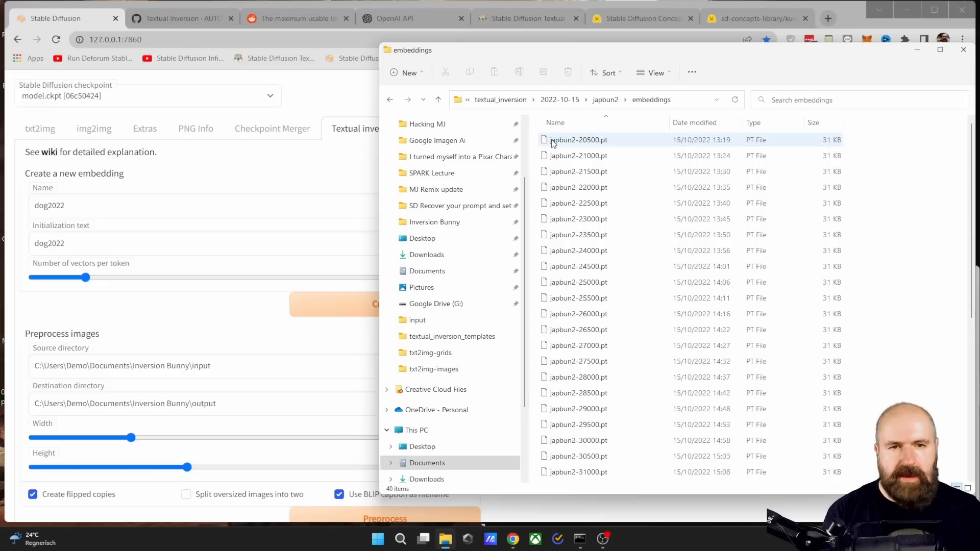
pyautogui.scroll(-3)
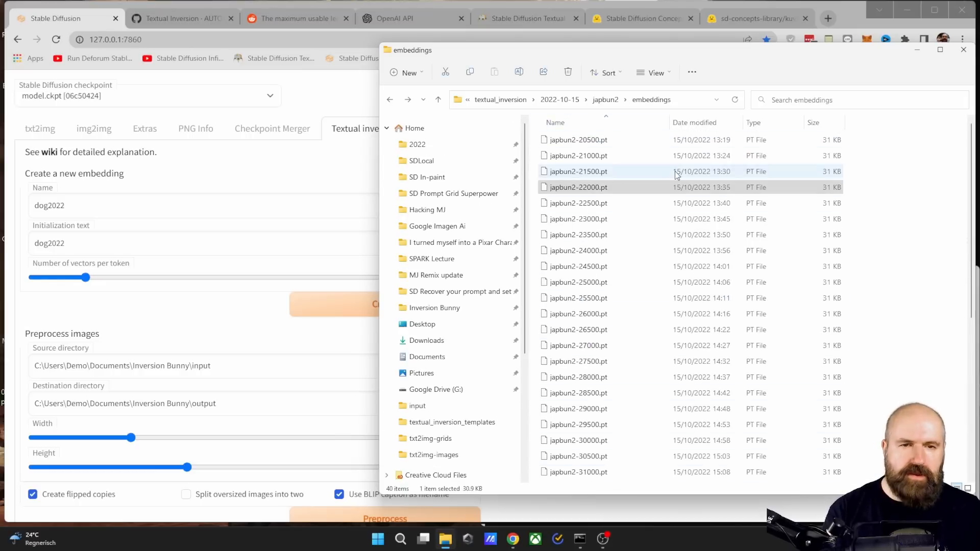
# - Return to SDLocal and open the web UI's embeddings folder with the japbun2 .pt files
pyautogui.click(421, 161)
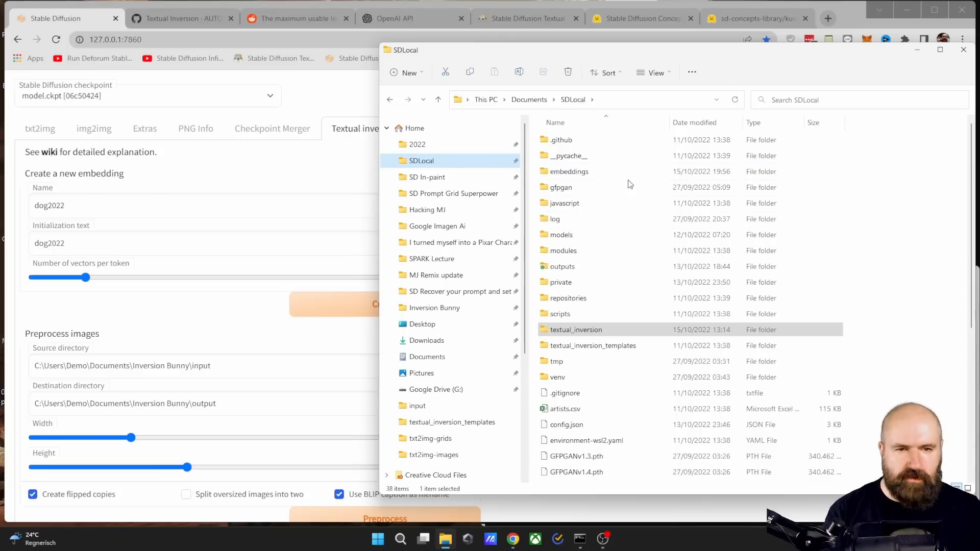
pyautogui.moveTo(559, 179)
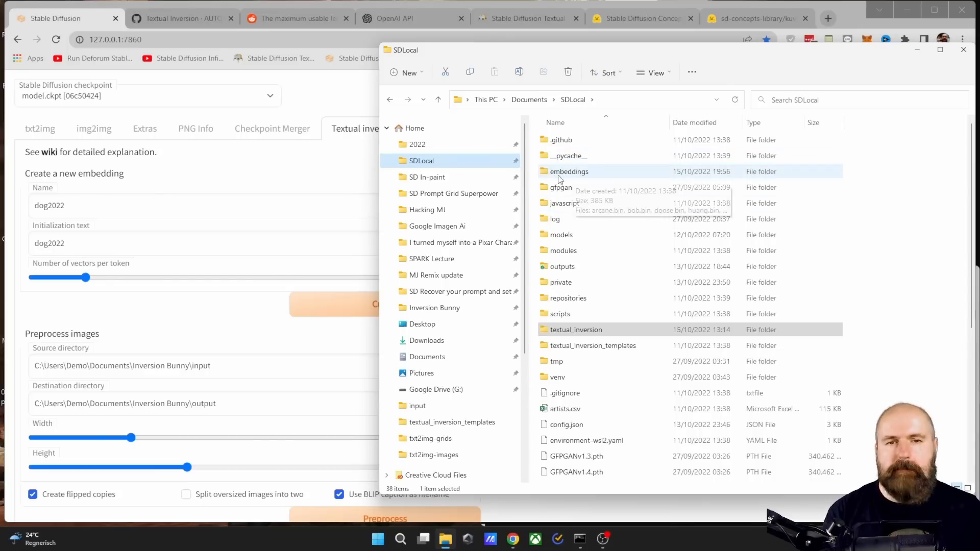
pyautogui.doubleClick(569, 172)
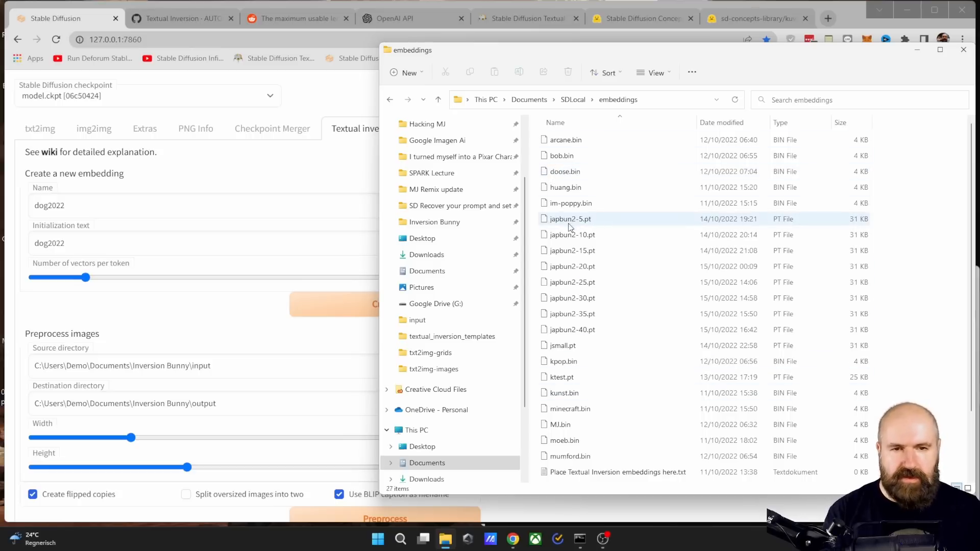
pyautogui.moveTo(578, 218)
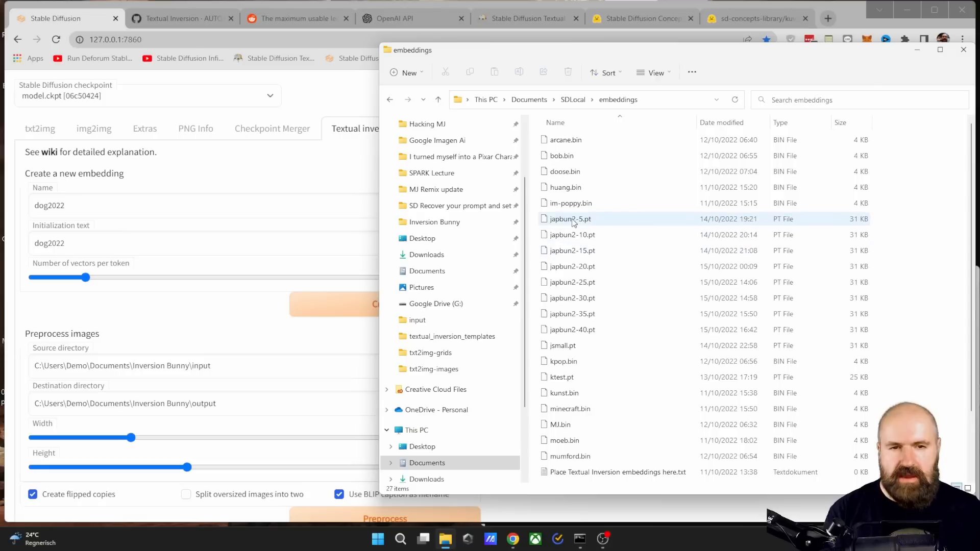
pyautogui.moveTo(587, 226)
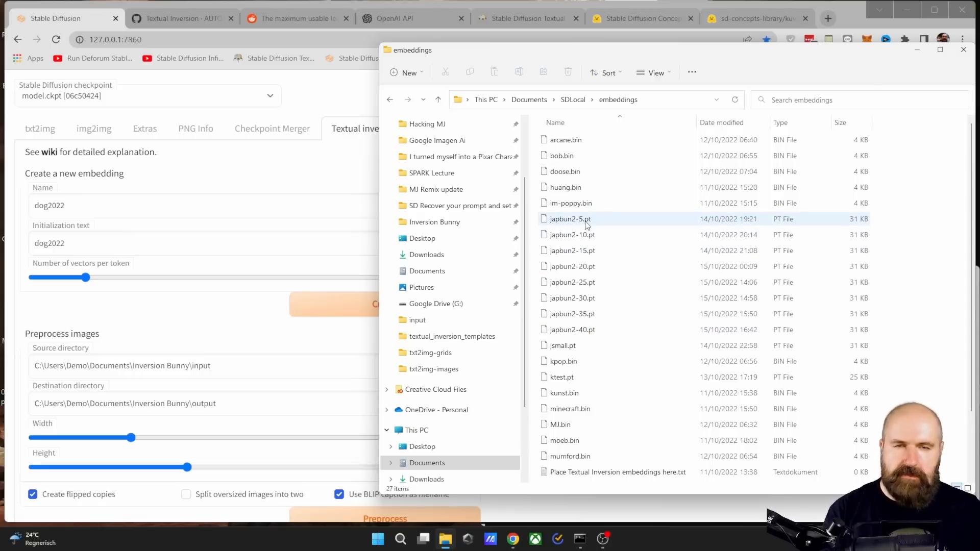
pyautogui.moveTo(587, 235)
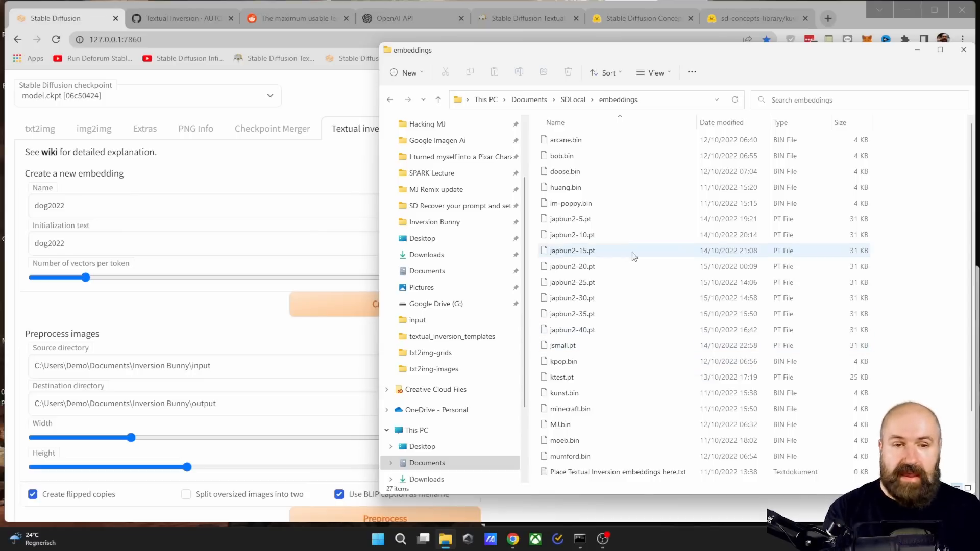
pyautogui.moveTo(584, 219)
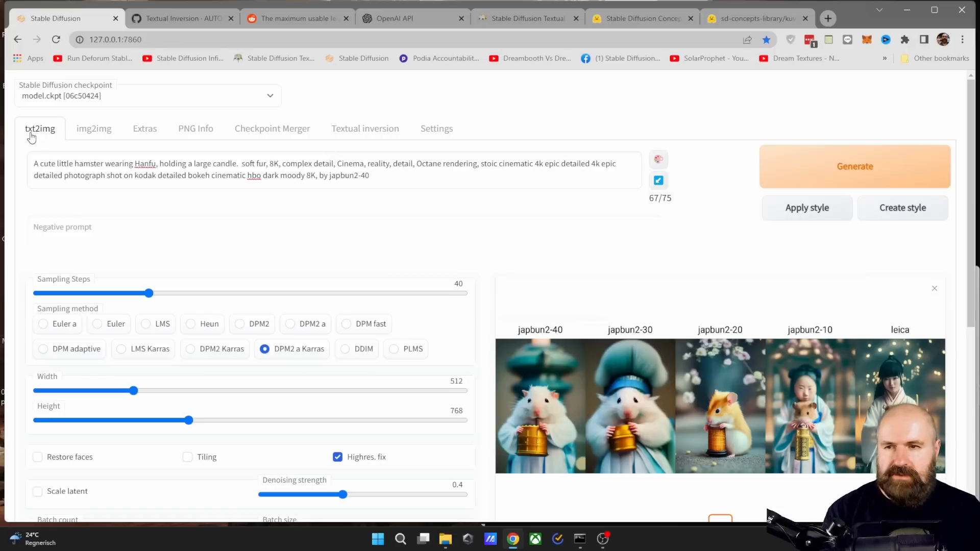
# - On txt2img, select the japbun2-40 embedding name in the prompt for editing
pyautogui.click(94, 128)
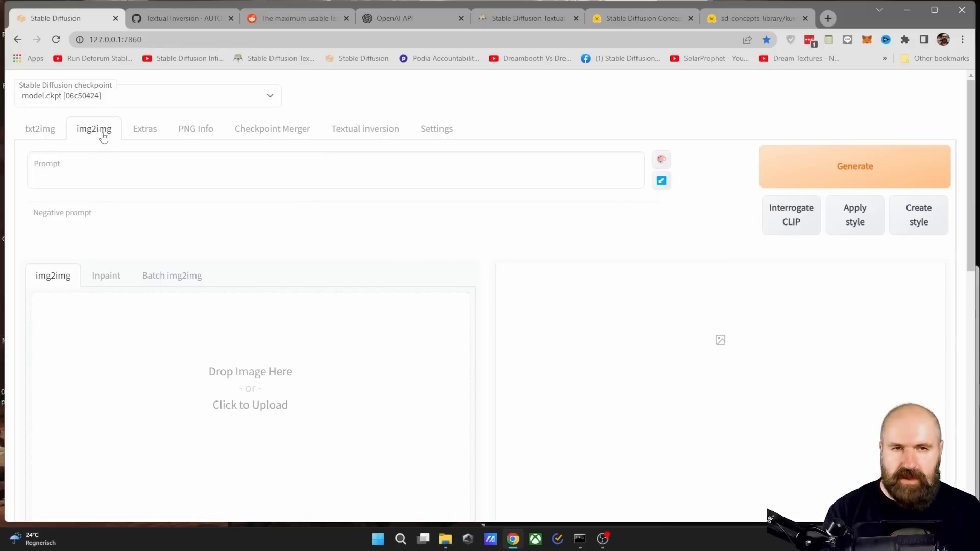
pyautogui.click(40, 129)
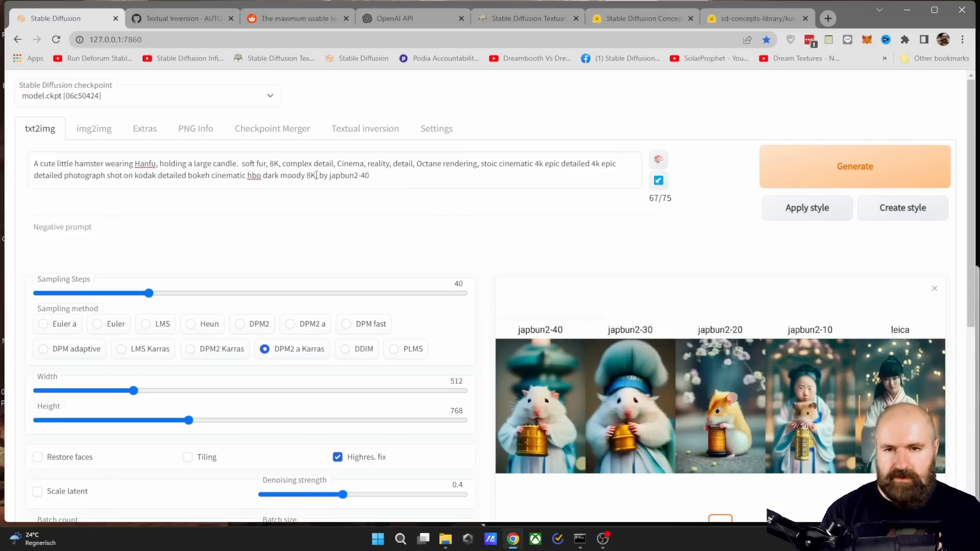
pyautogui.click(330, 176)
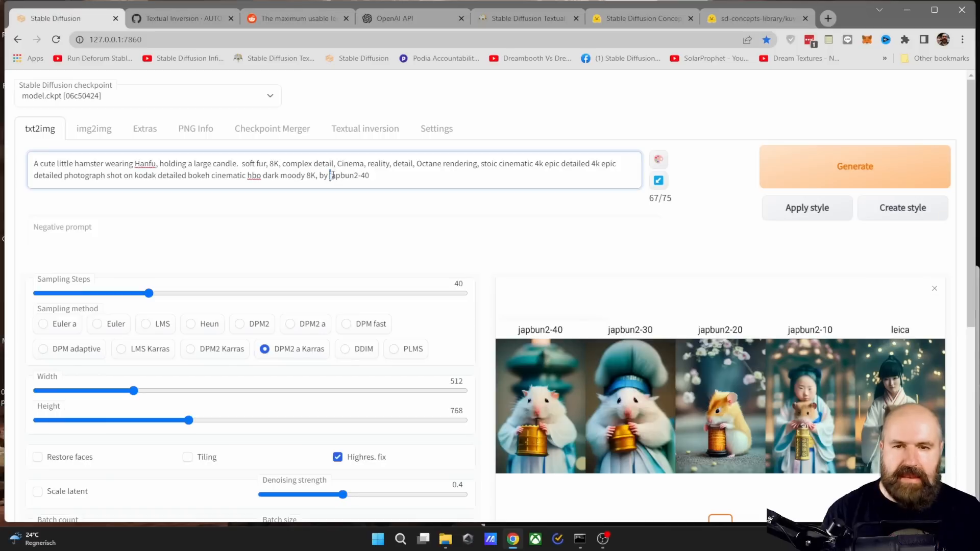
pyautogui.doubleClick(349, 175)
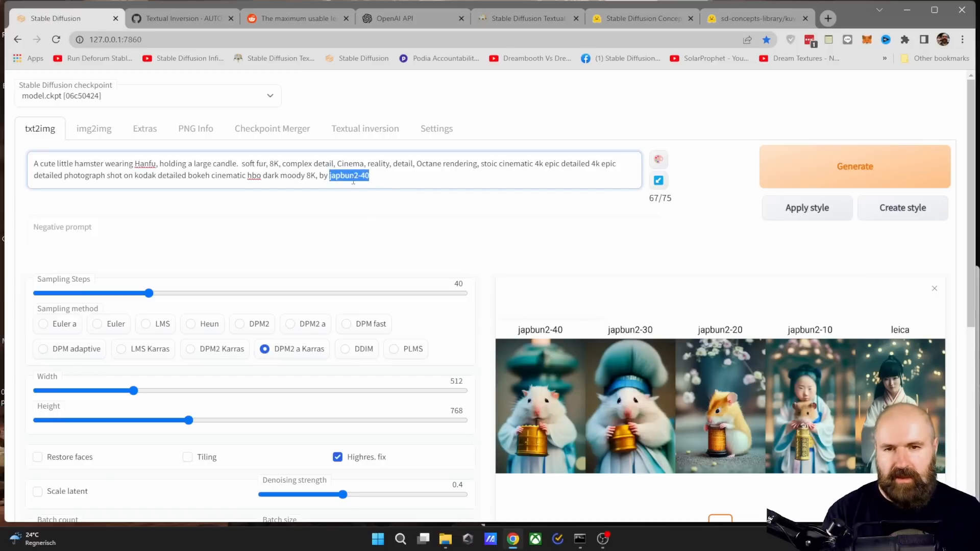
pyautogui.click(331, 176)
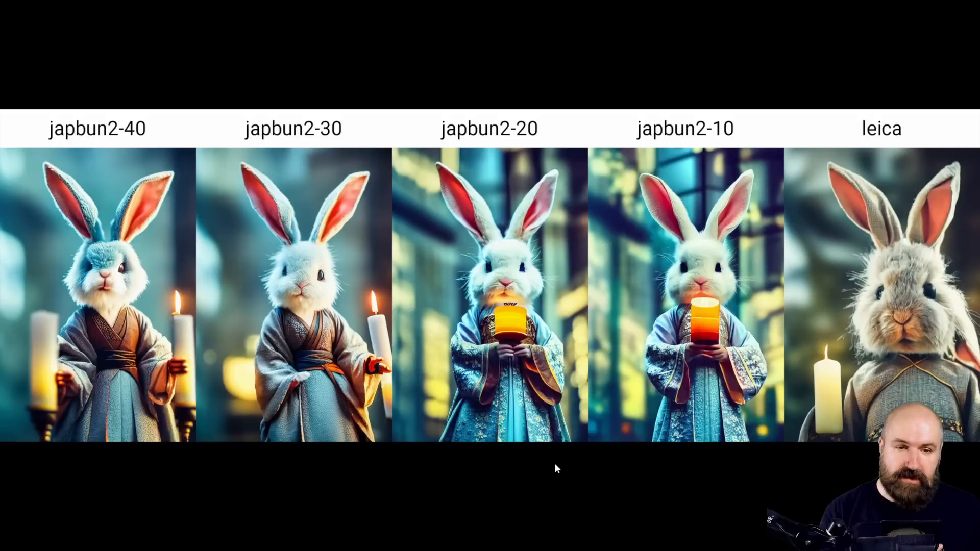
pyautogui.moveTo(753, 431)
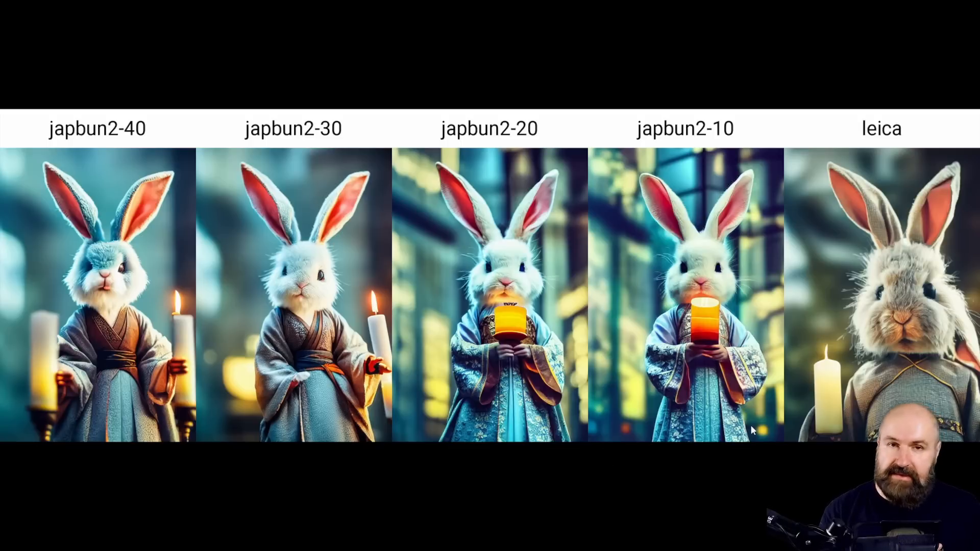
pyautogui.moveTo(727, 485)
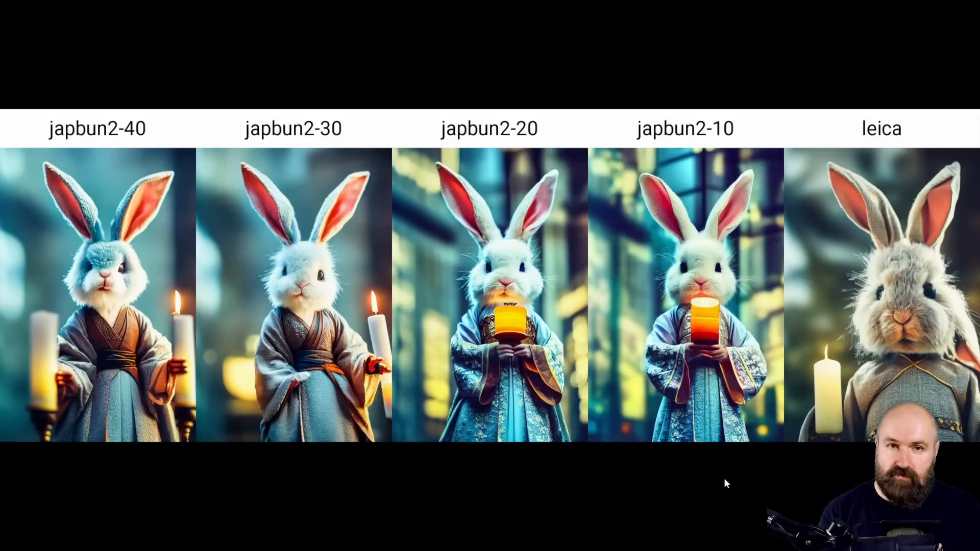